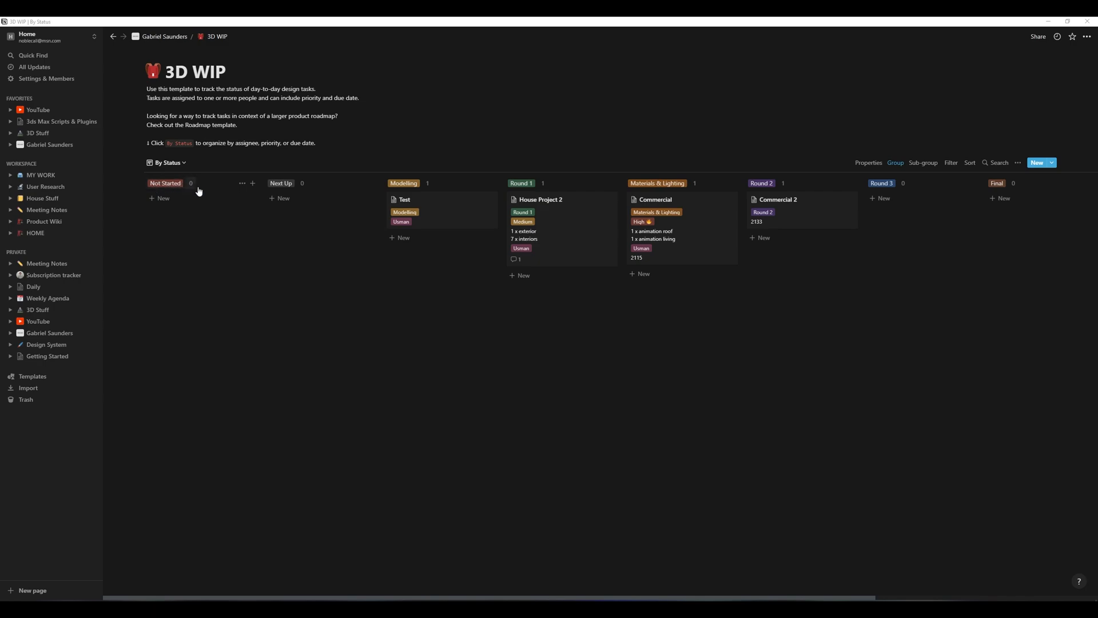
{"action": "mouse_move", "coordinate": [404, 190]}
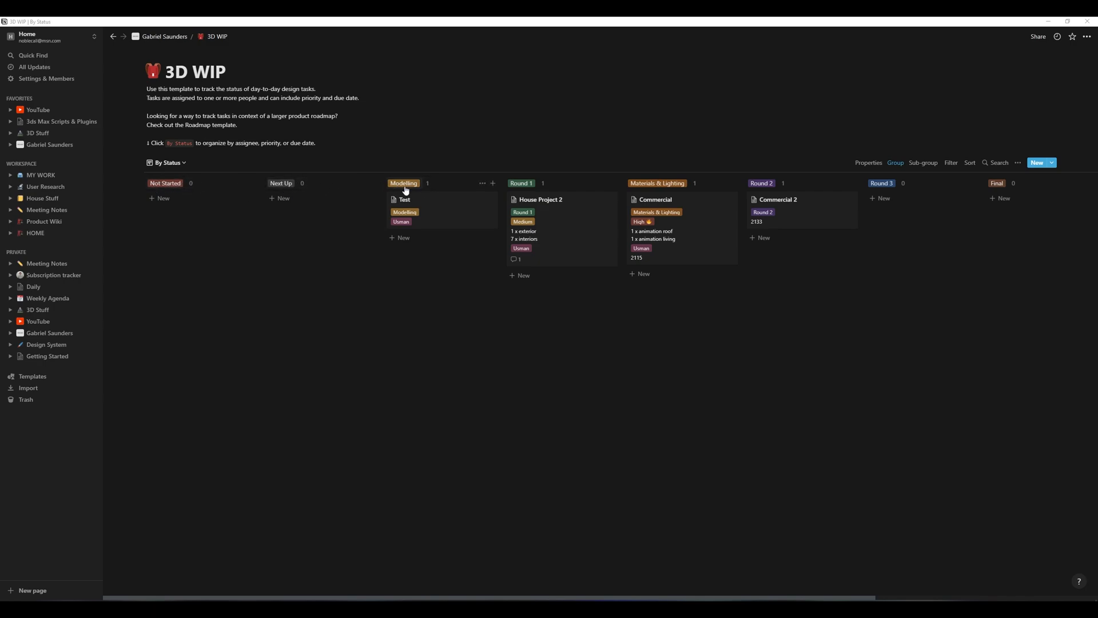
{"action": "mouse_move", "coordinate": [434, 187]}
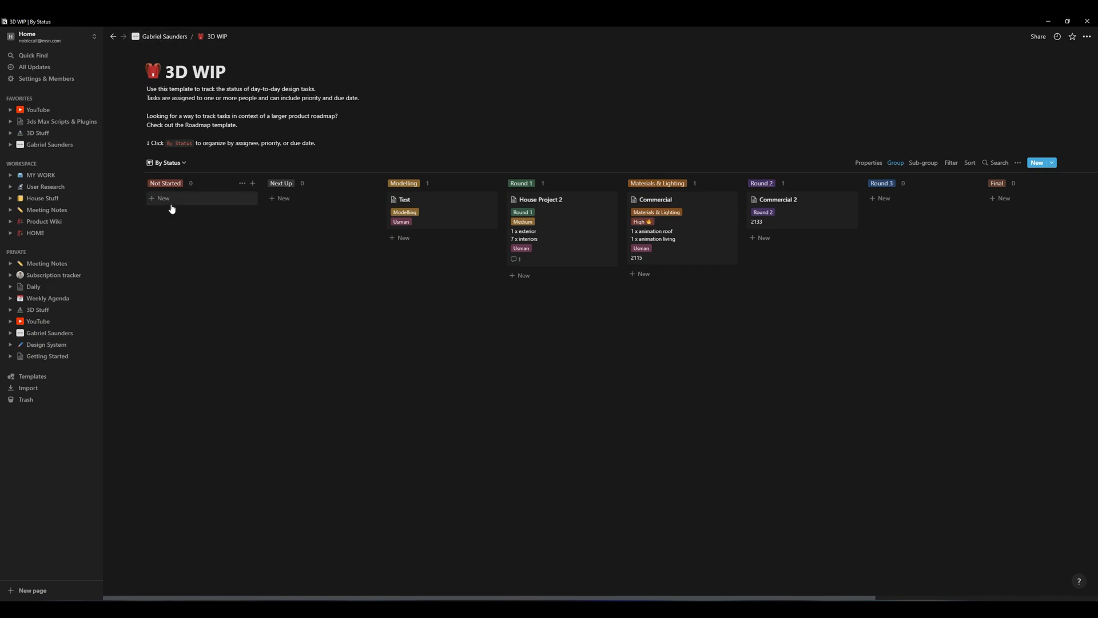
Step: Add a Not Started card named 'new commercial project 2' and open its details
{"action": "left_click", "coordinate": [162, 198]}
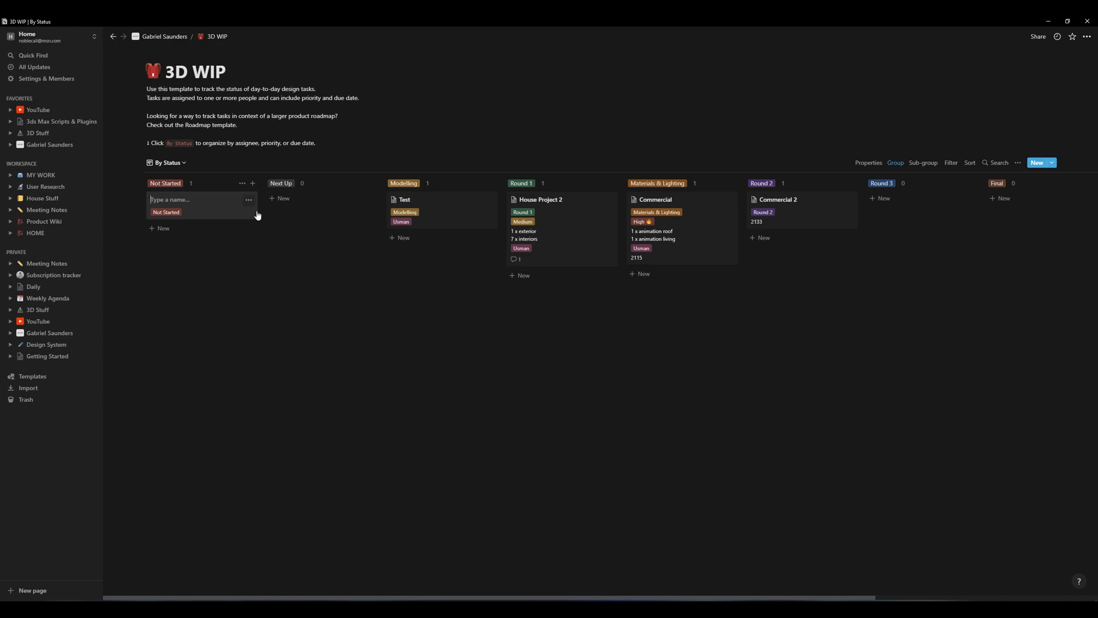
{"action": "type", "text": "new commercial project 2"}
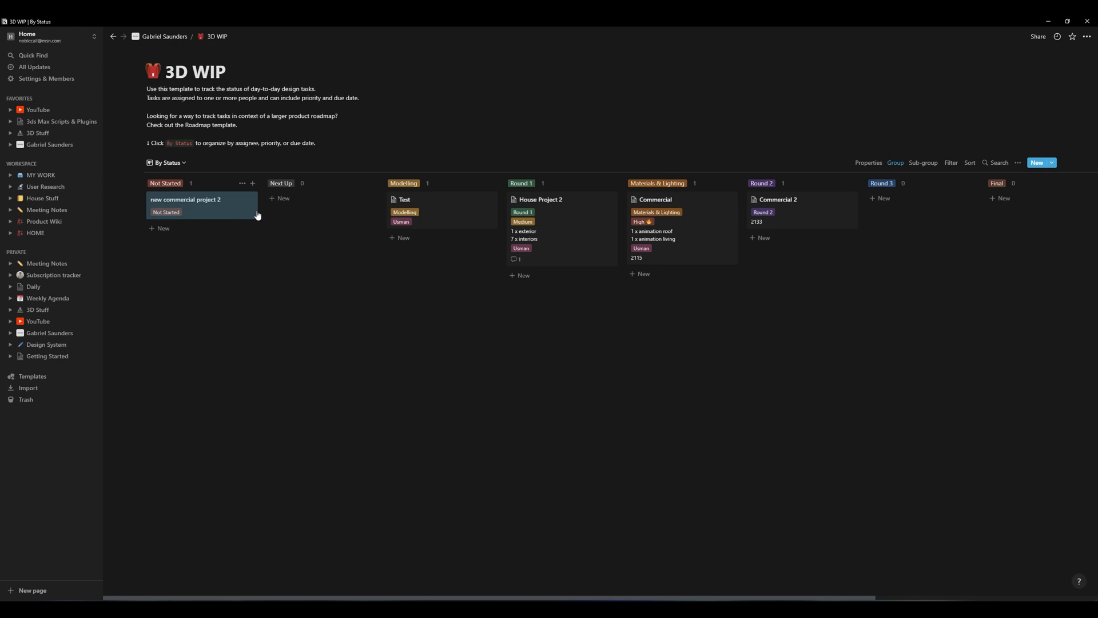
{"action": "left_click", "coordinate": [185, 199]}
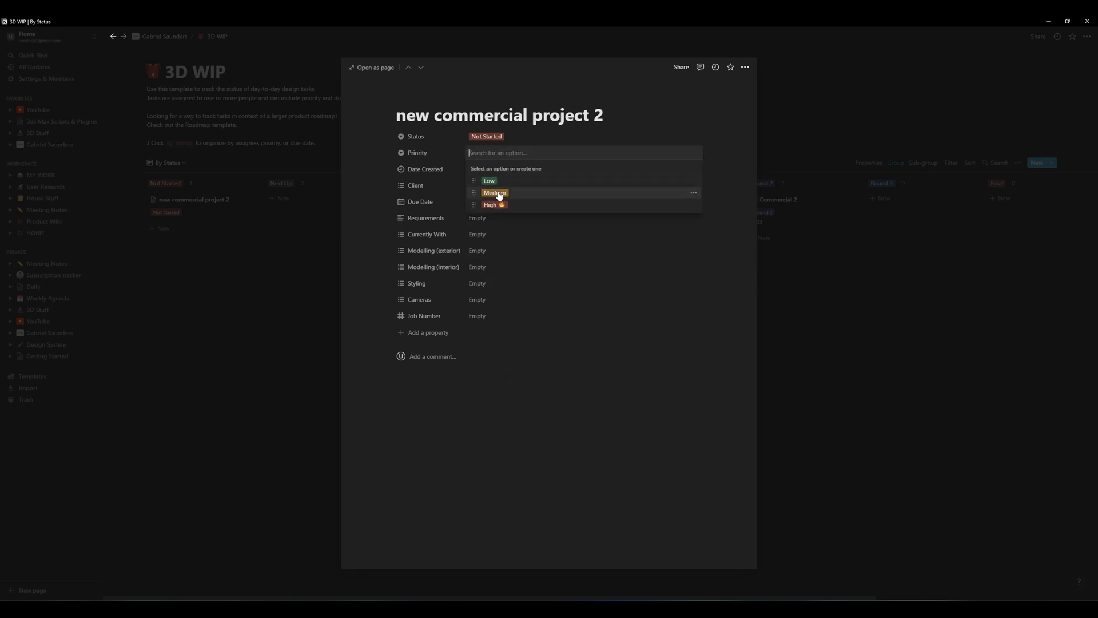
Step: Set the card's priority to Medium and create 'abc' as the client
{"action": "left_click", "coordinate": [495, 192]}
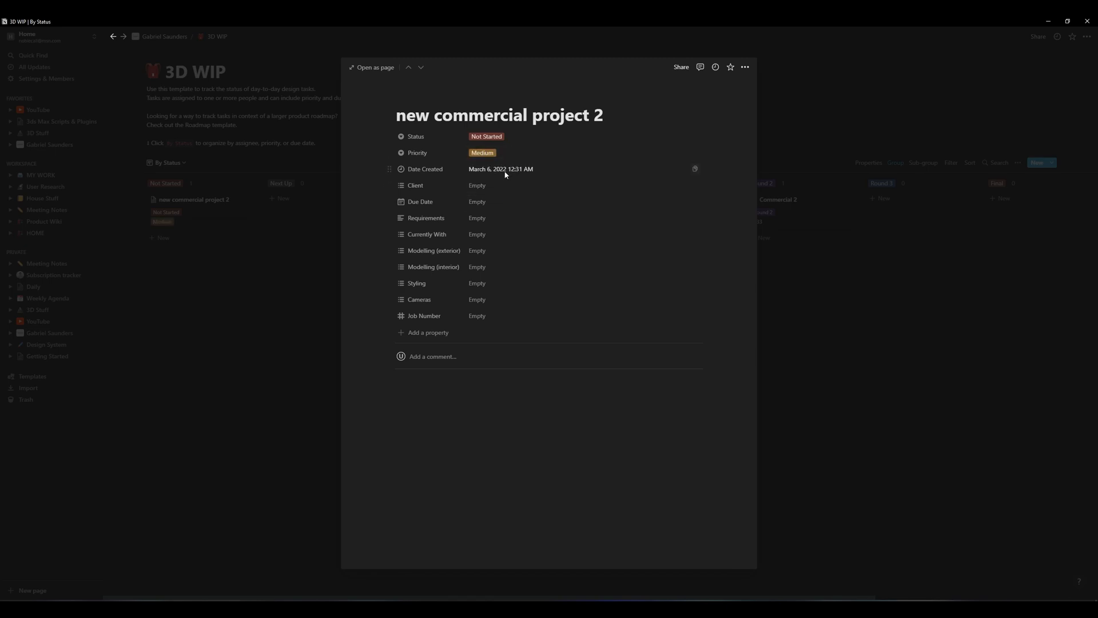
{"action": "left_click", "coordinate": [477, 185]}
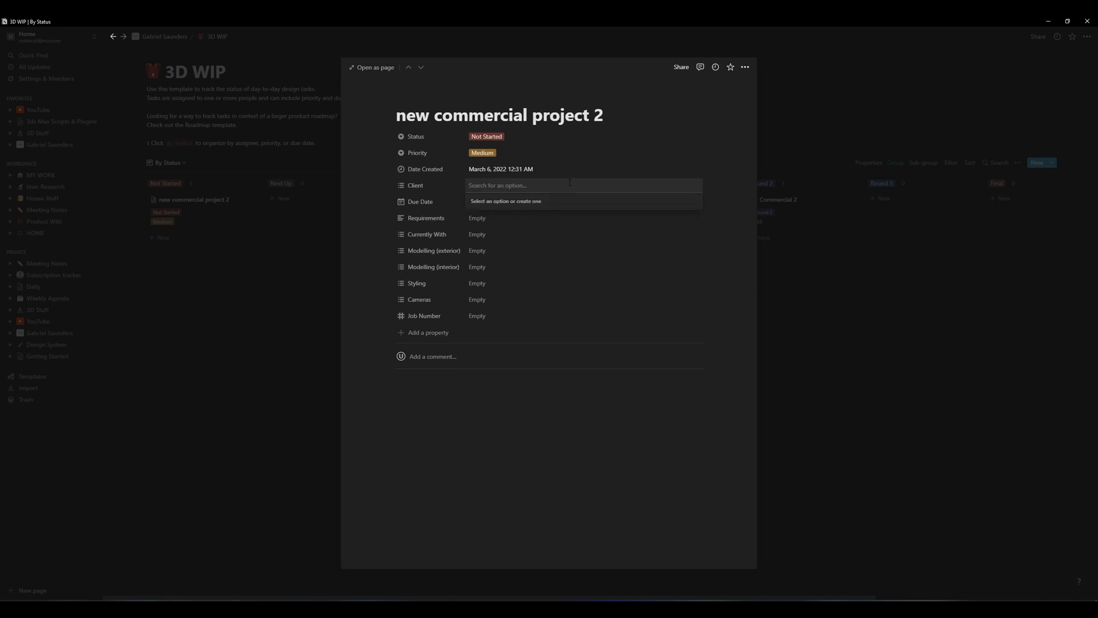
{"action": "type", "text": "abc"}
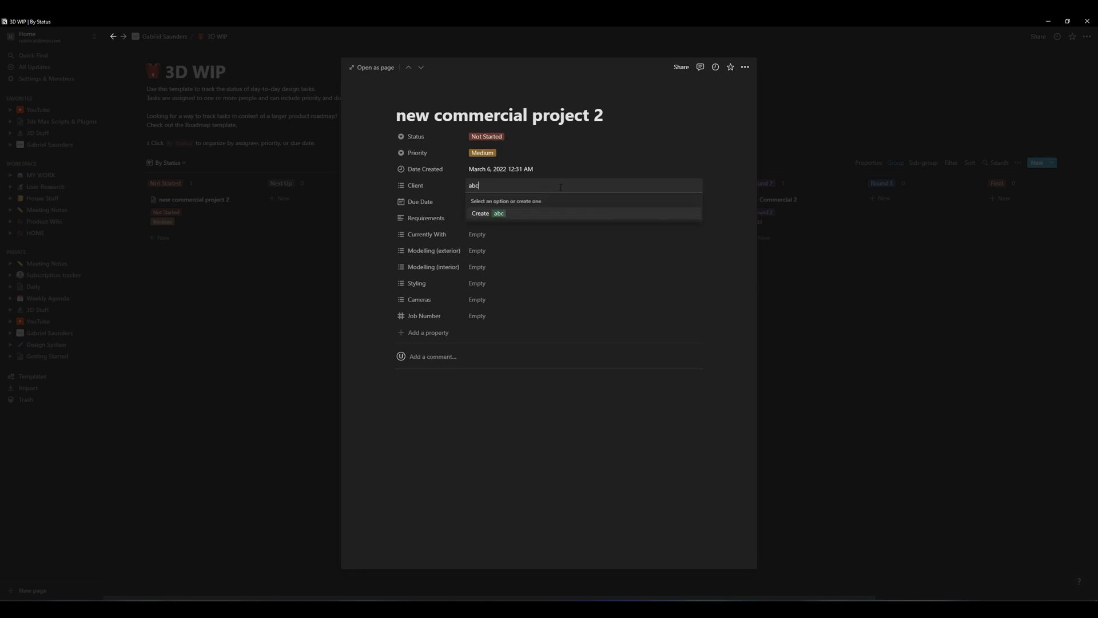
{"action": "left_click", "coordinate": [486, 213]}
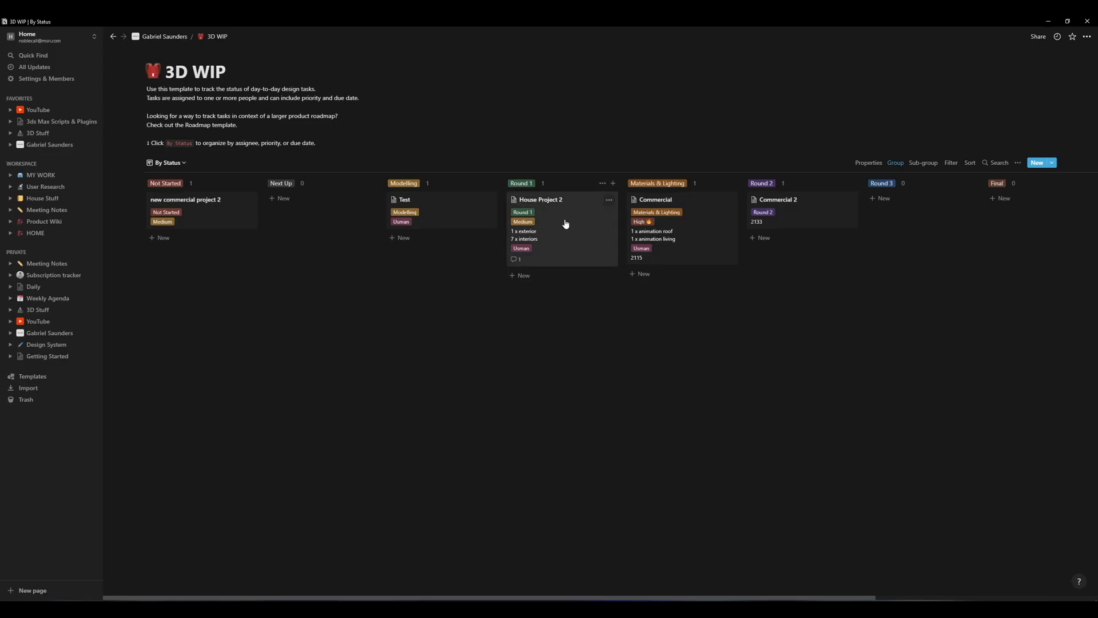
Step: Give the card an April 21, 2022 due date and assign it to Usman
{"action": "left_click", "coordinate": [540, 199]}
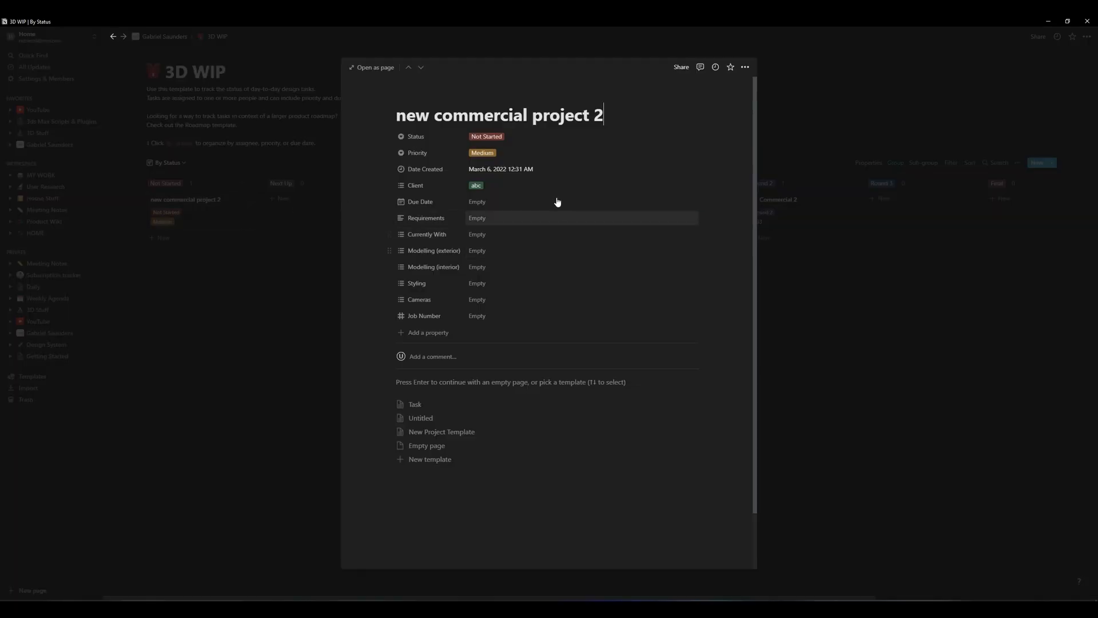
{"action": "left_click", "coordinate": [478, 201]}
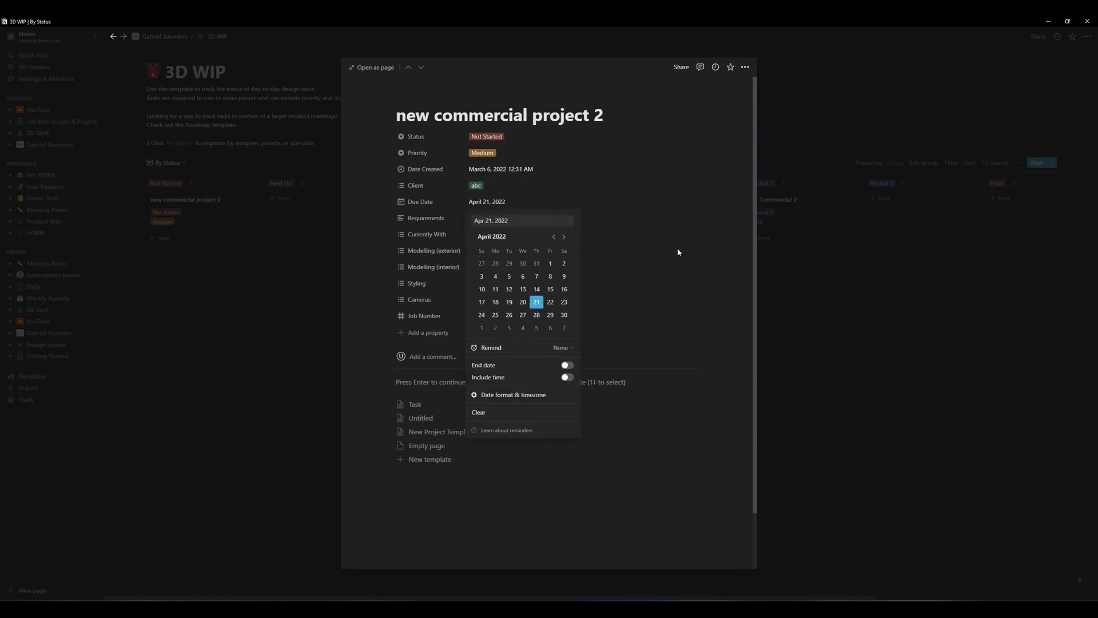
{"action": "left_click", "coordinate": [678, 252]}
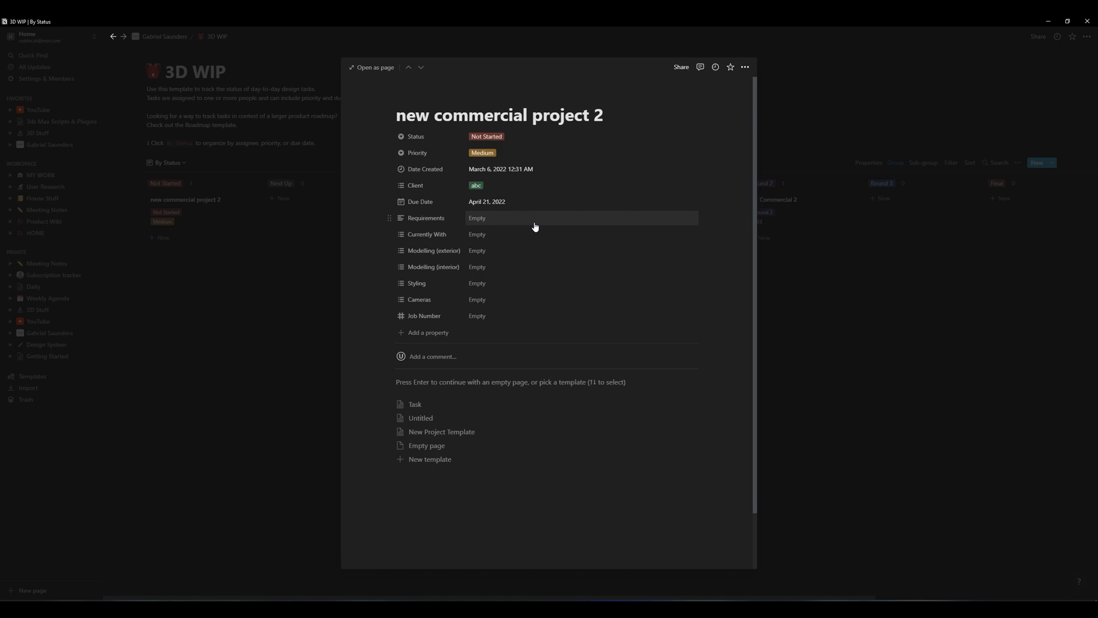
{"action": "mouse_move", "coordinate": [511, 234]}
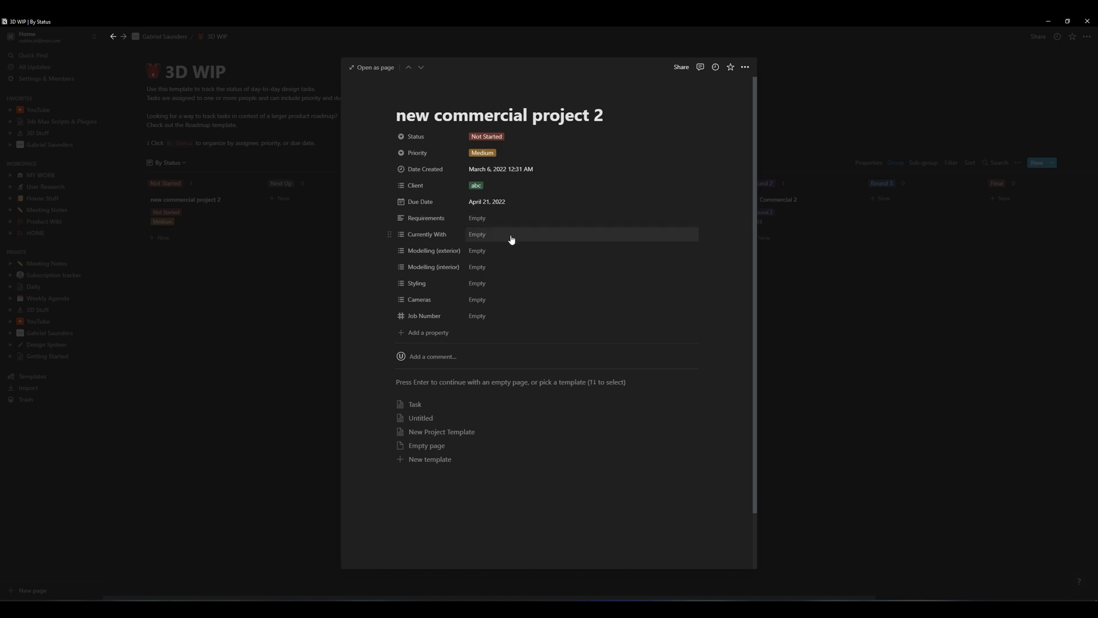
{"action": "left_click", "coordinate": [511, 234]}
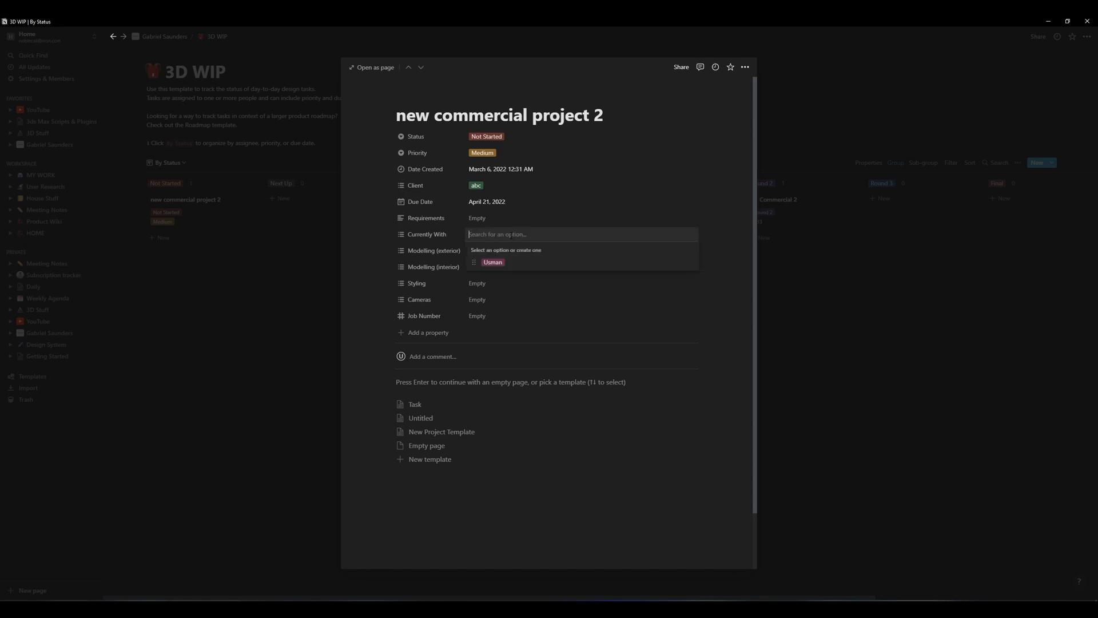
{"action": "mouse_move", "coordinate": [493, 262]}
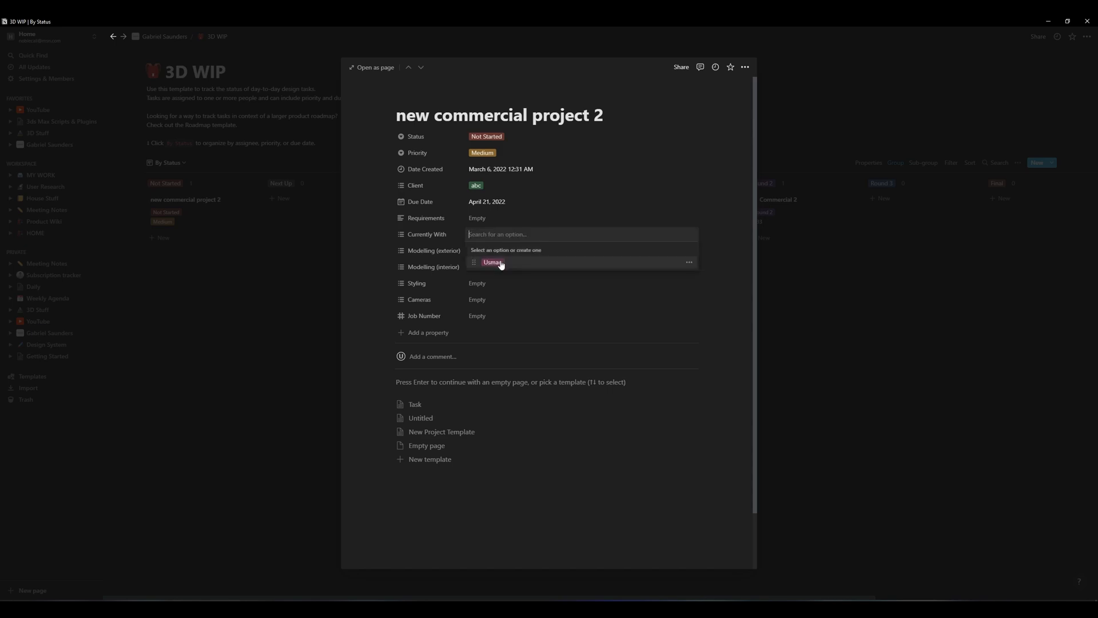
{"action": "left_click", "coordinate": [493, 262]}
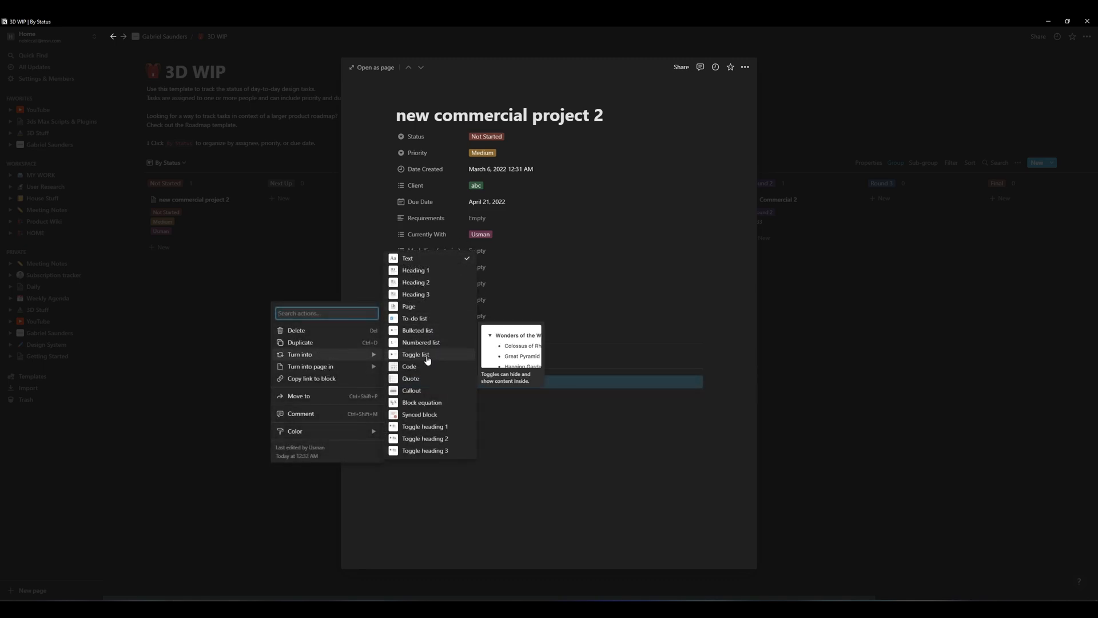
{"action": "mouse_move", "coordinate": [418, 356]}
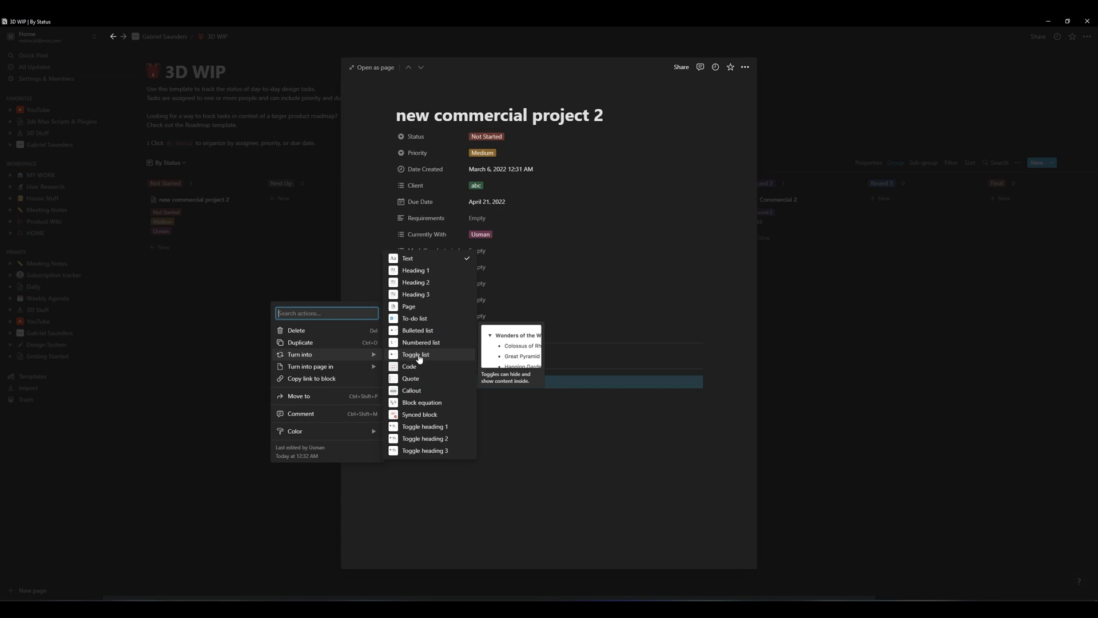
Step: Turn the block into a toggle dated Today reading 'I sent an email to the client'
{"action": "left_click", "coordinate": [416, 353]}
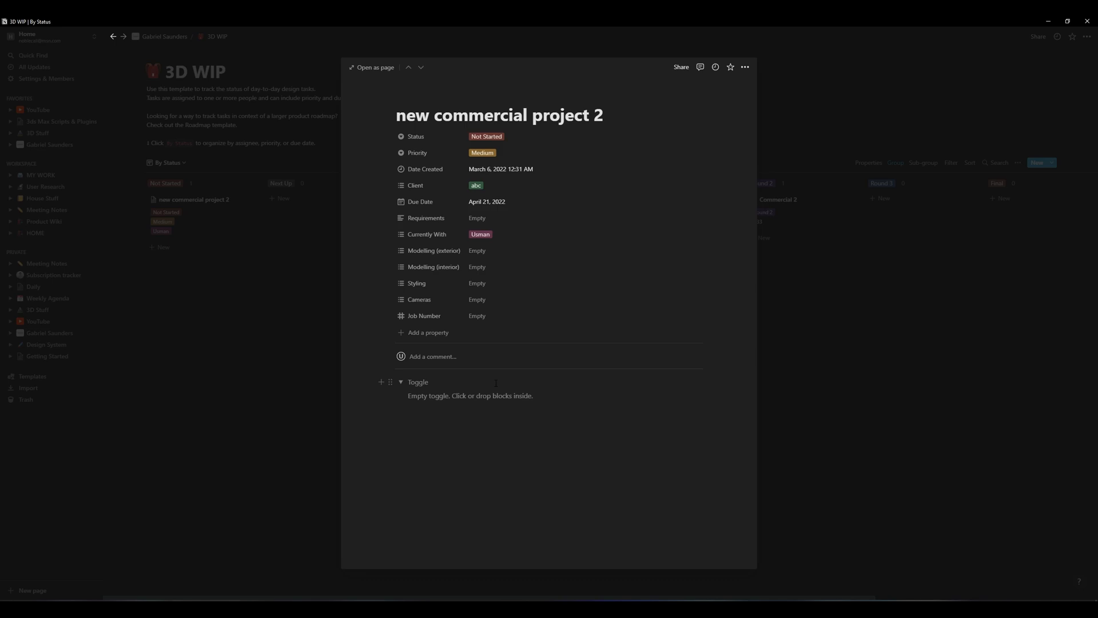
{"action": "left_click", "coordinate": [471, 395]}
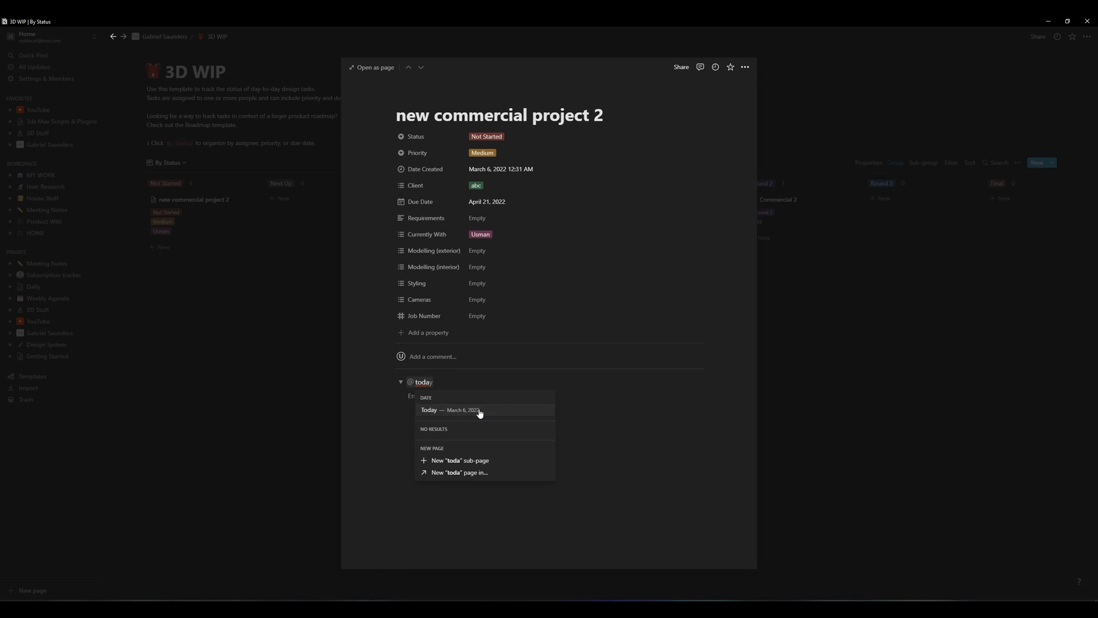
{"action": "left_click", "coordinate": [448, 410]}
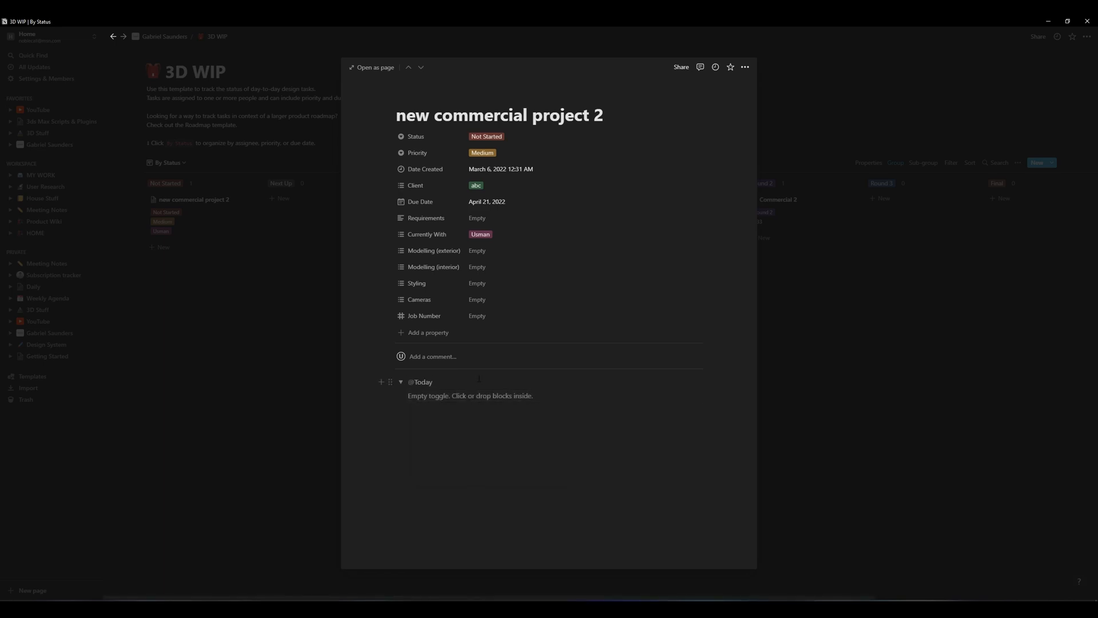
{"action": "type", "text": "I sent an email to the client"}
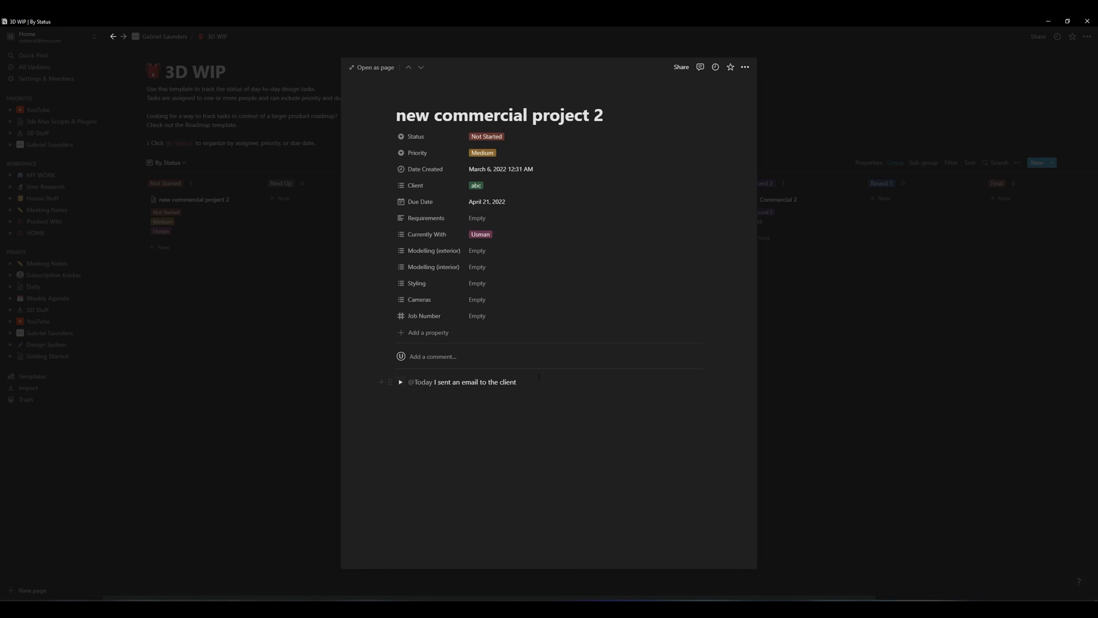
{"action": "type", "text": "Toggle"}
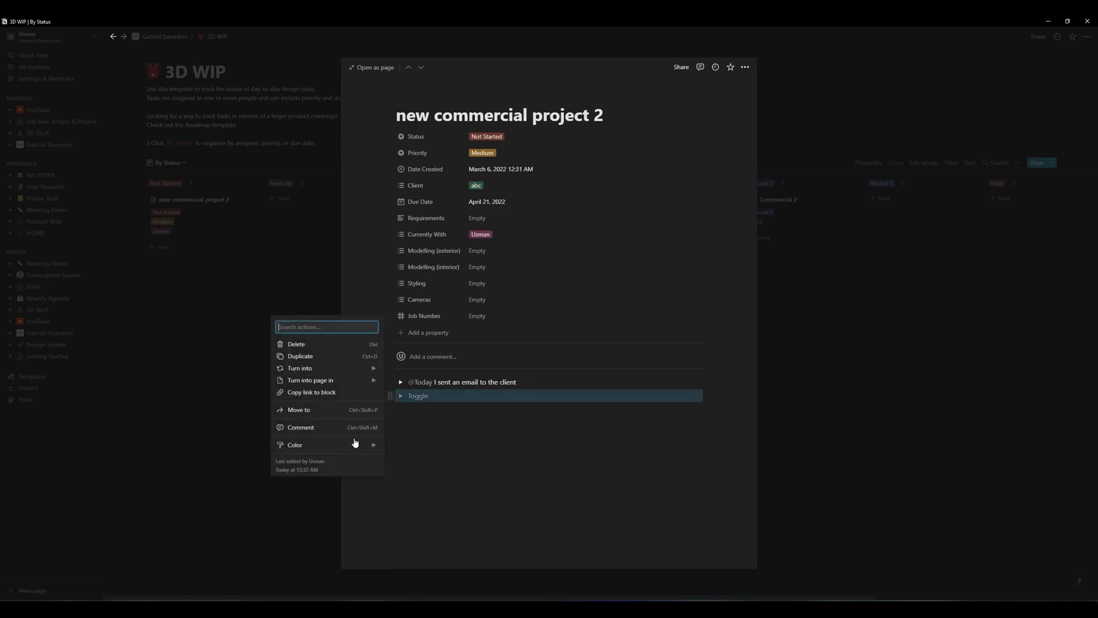
Step: Add a Tomorrow-dated bullet reading 'Sent round 2' that mentions Usman
{"action": "left_click", "coordinate": [300, 369]}
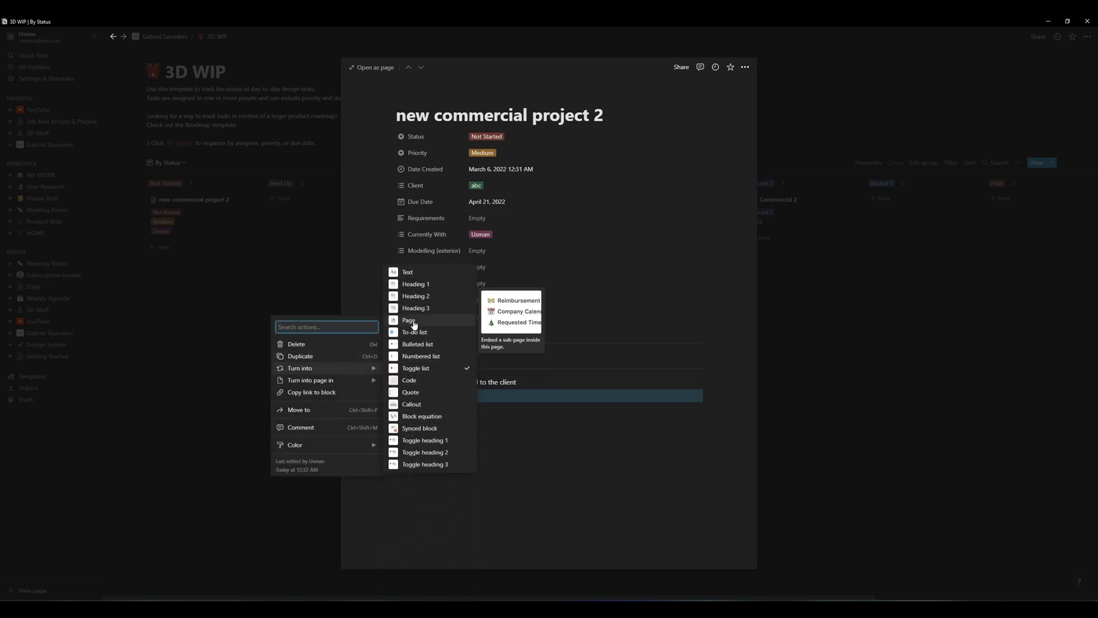
{"action": "left_click", "coordinate": [418, 344]}
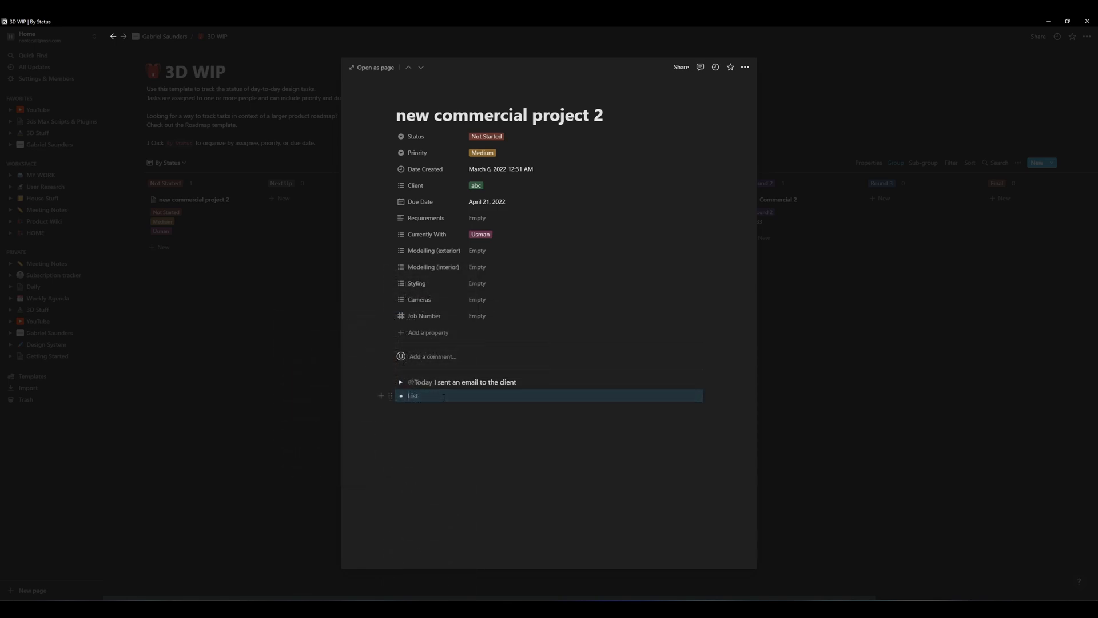
{"action": "type", "text": "@today"}
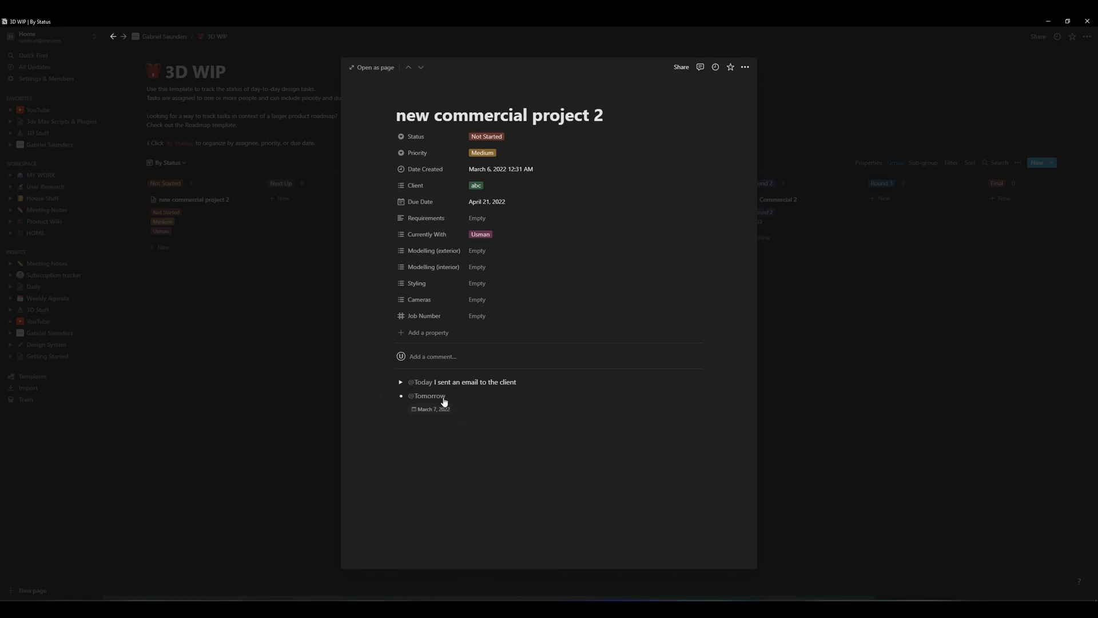
{"action": "type", "text": "Sent round"}
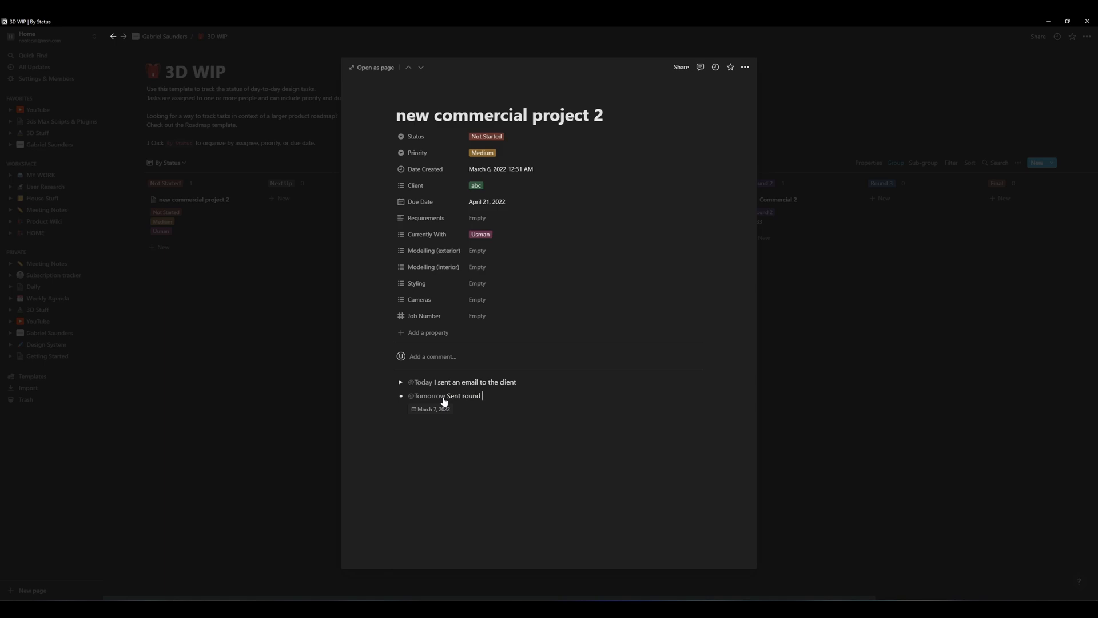
{"action": "type", "text": "@"}
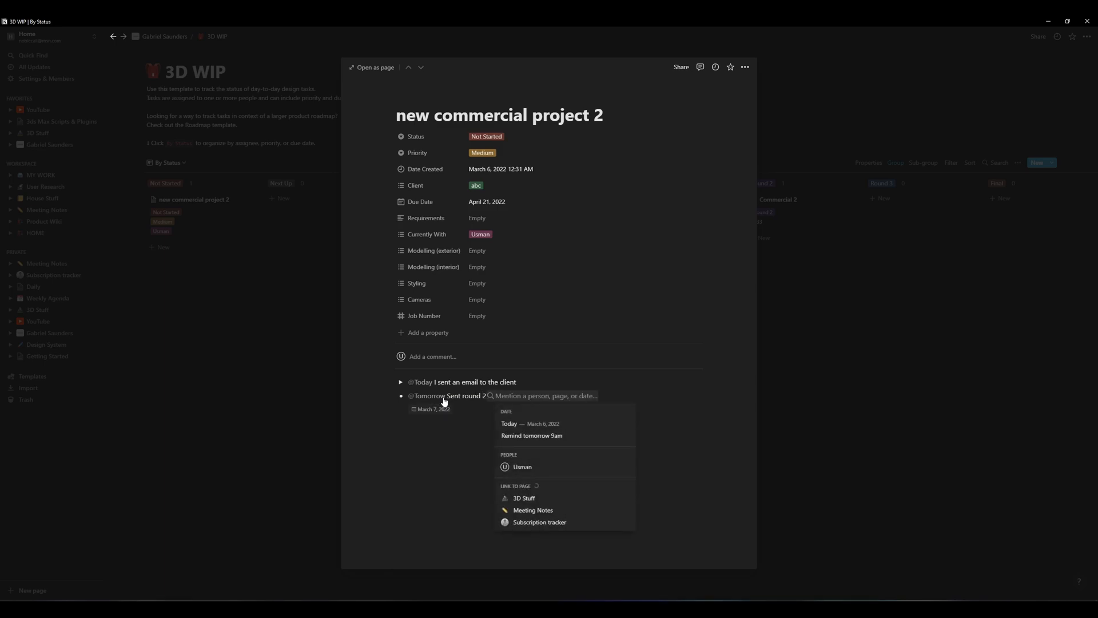
{"action": "left_click", "coordinate": [521, 467]}
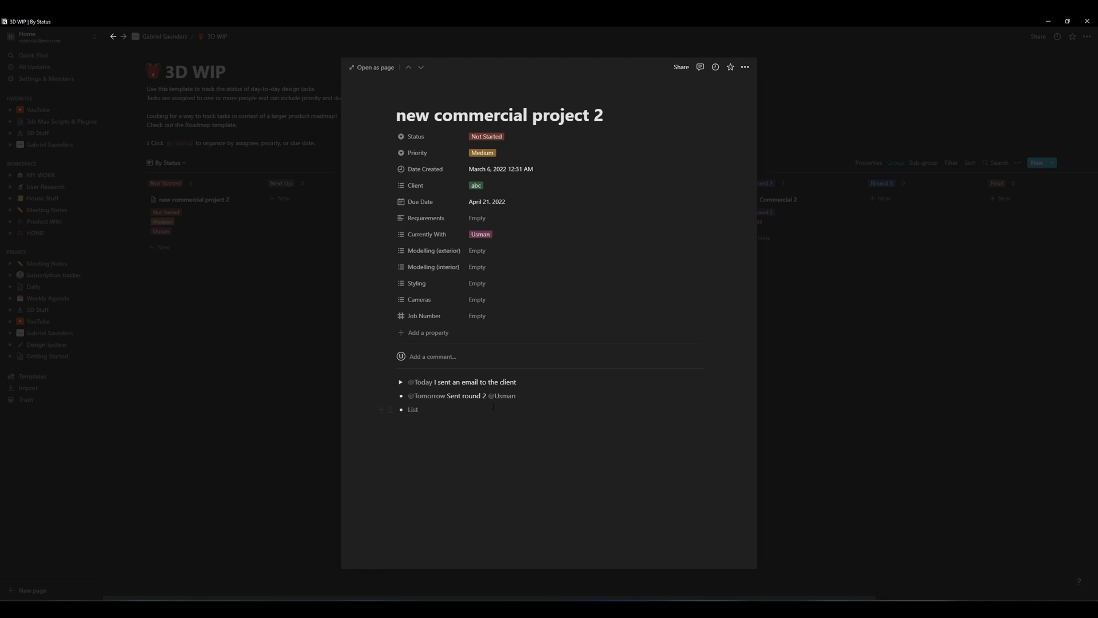
{"action": "left_click", "coordinate": [413, 410]}
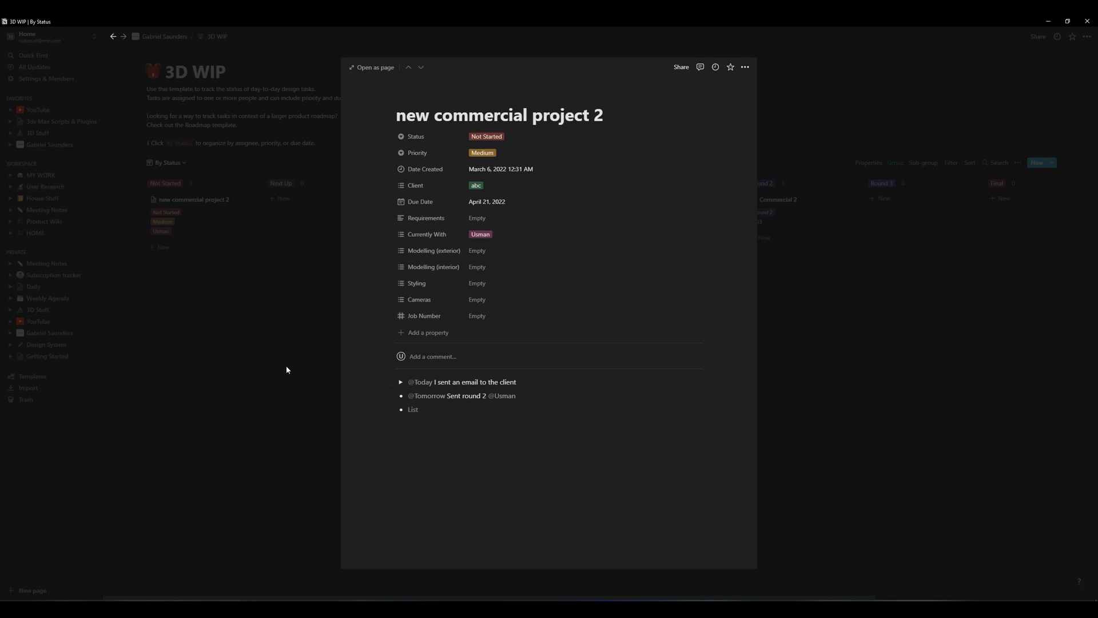
Step: Close the project peek, scroll the board sideways, and return to the 3D Stuff goal board
{"action": "left_click", "coordinate": [286, 369]}
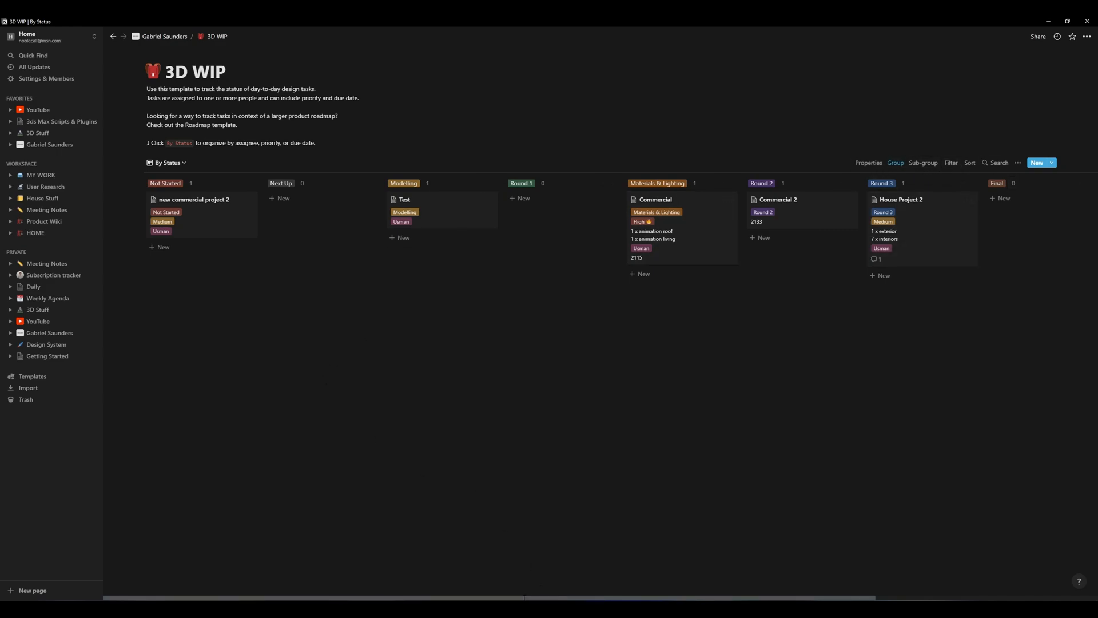
{"action": "scroll", "scroll_direction": "right", "scroll_amount": 3}
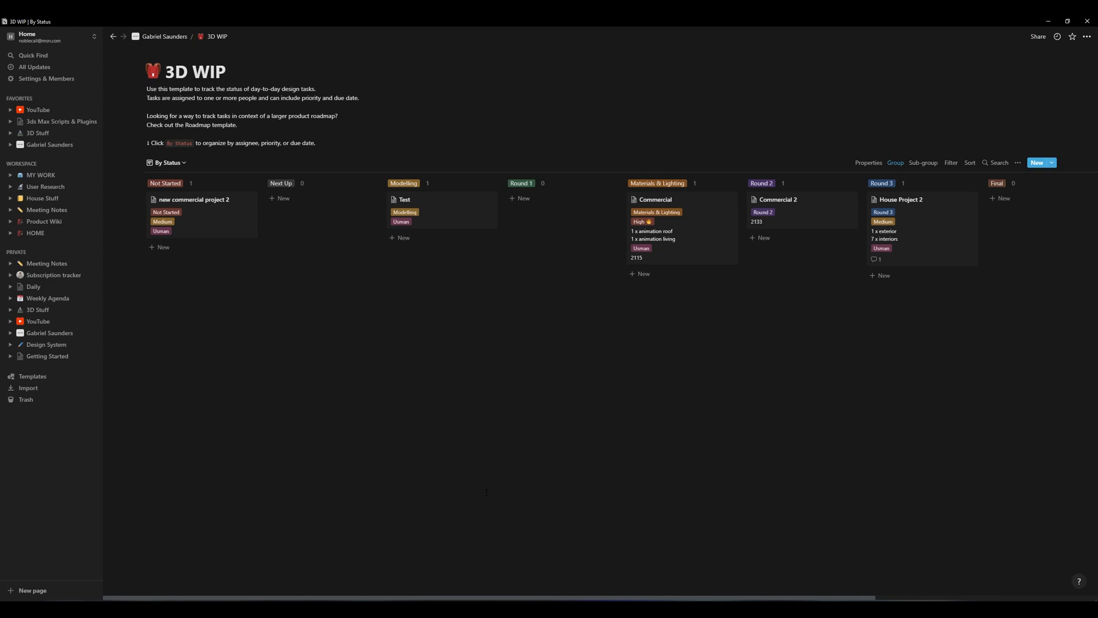
{"action": "left_click", "coordinate": [38, 133]}
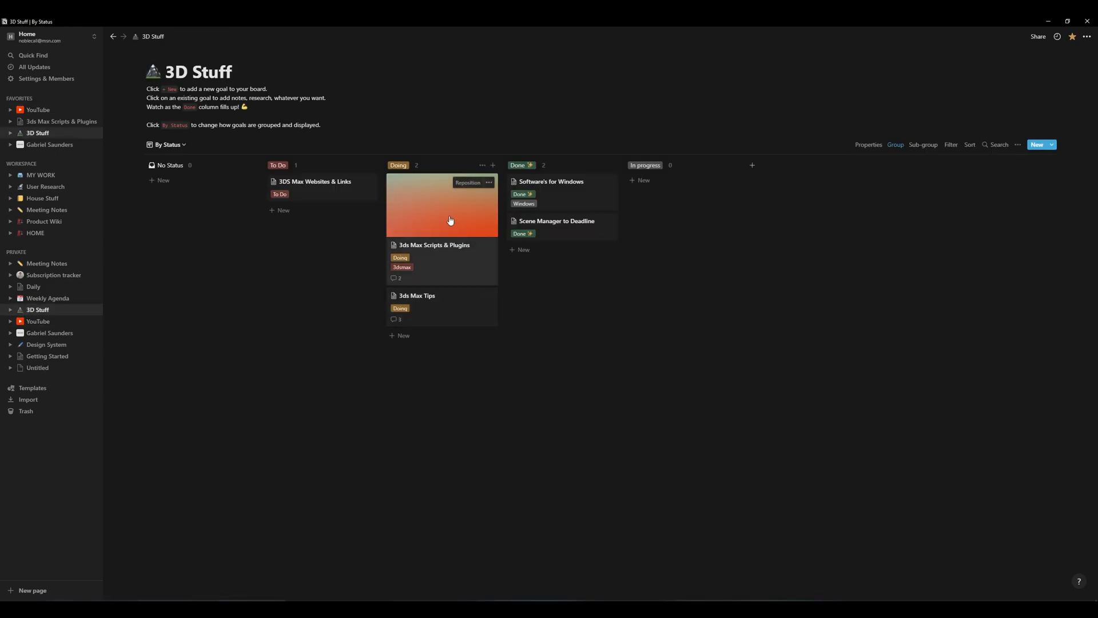
Step: Open the 3ds Max Scripts & Plugins card and scroll down to its DETAILS toggles
{"action": "left_click", "coordinate": [434, 245]}
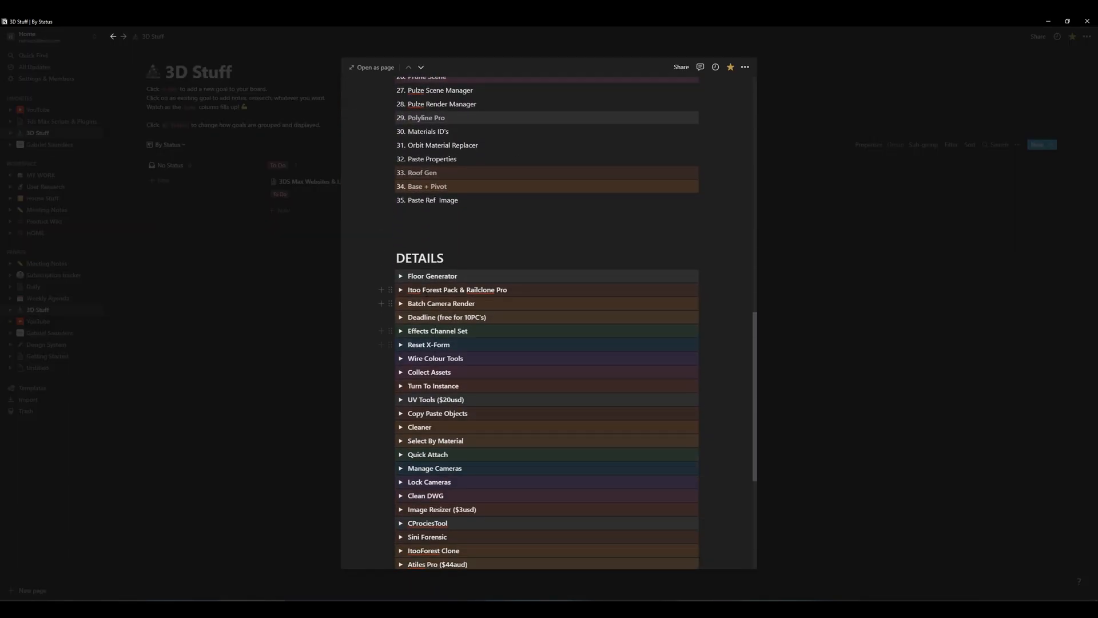
{"action": "scroll", "scroll_direction": "down", "scroll_amount": 3}
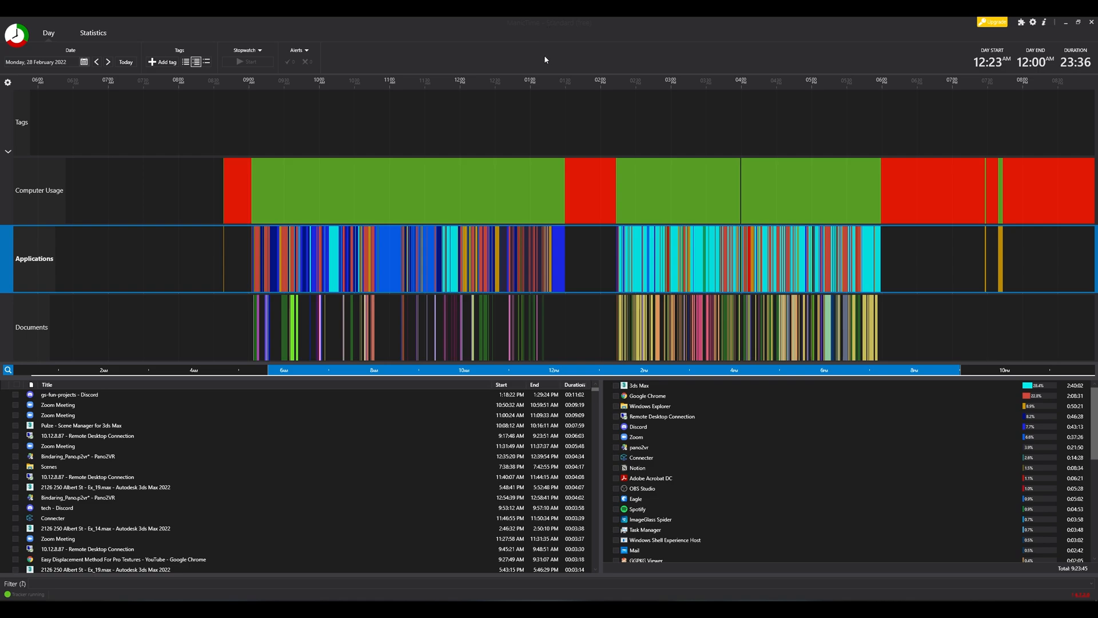
{"action": "mouse_move", "coordinate": [399, 163]}
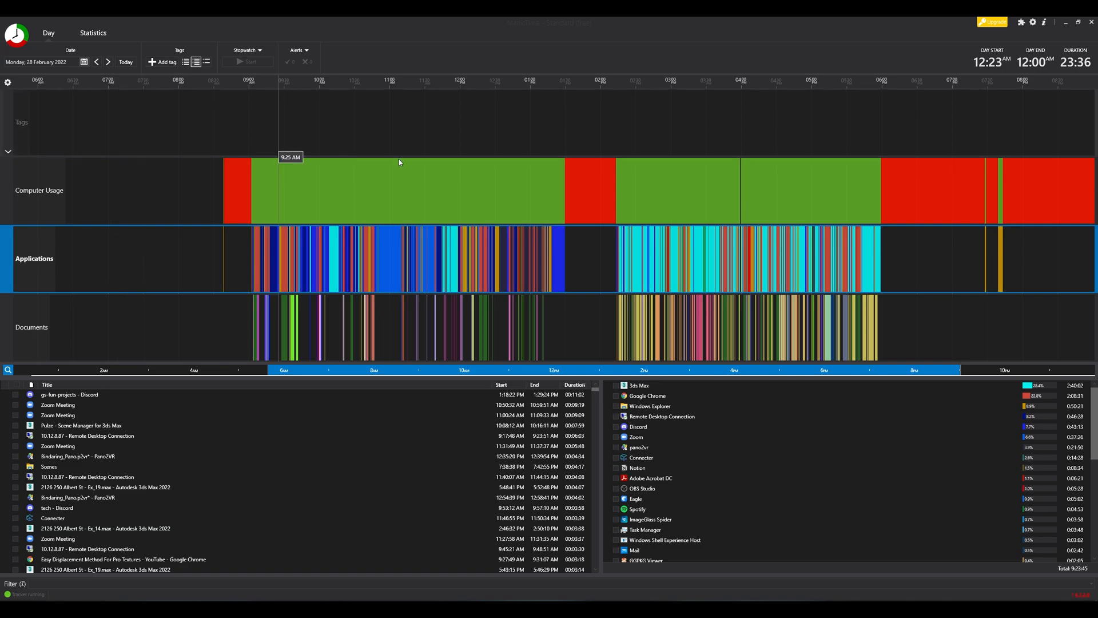
{"action": "mouse_move", "coordinate": [560, 268]}
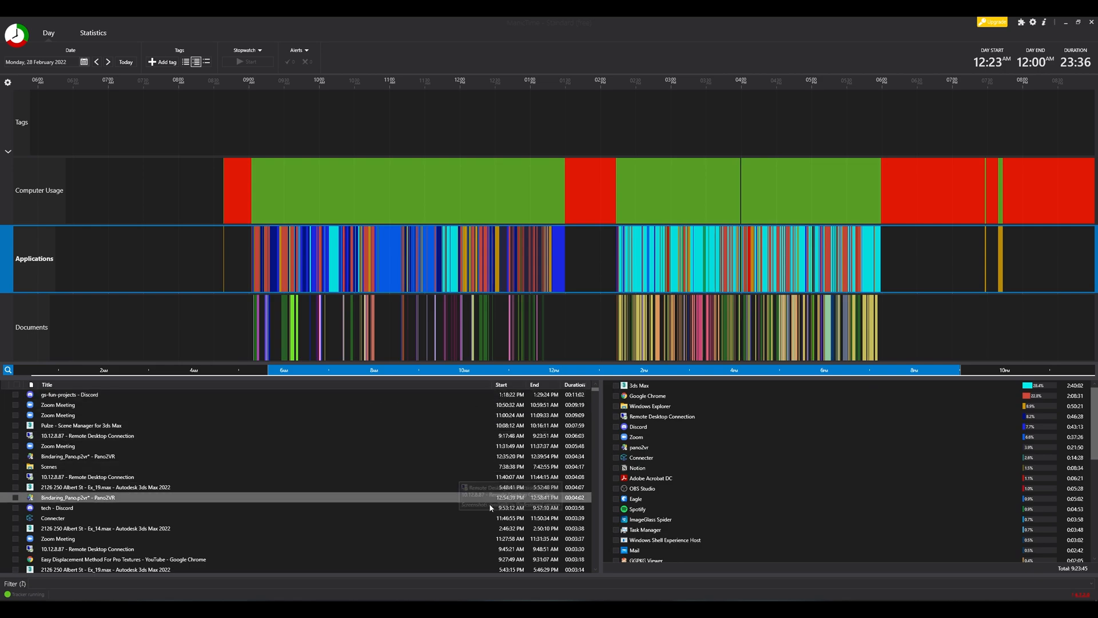
{"action": "mouse_move", "coordinate": [234, 404]}
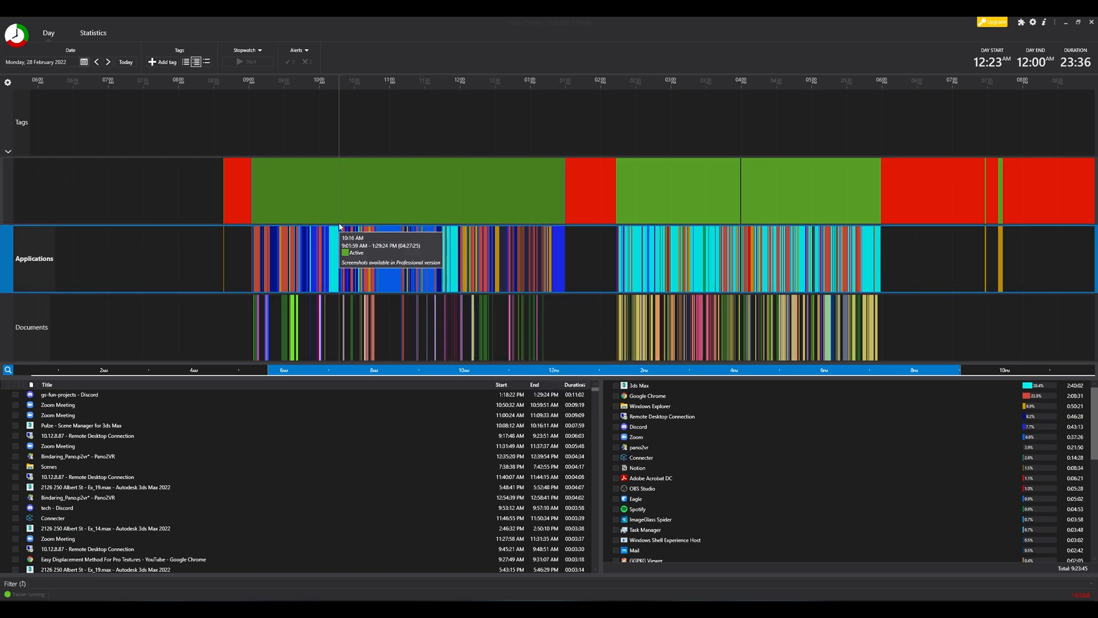
{"action": "mouse_move", "coordinate": [394, 241]}
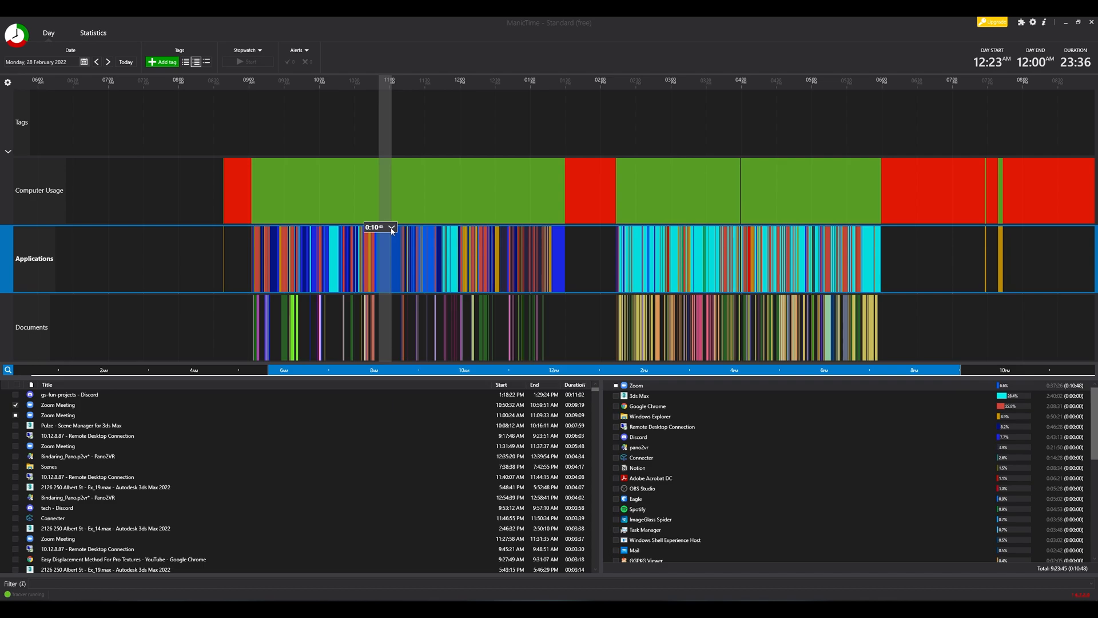
Step: Add a 'Meeting' tag to the selected 10:50–11:01 AM span
{"action": "left_click", "coordinate": [164, 62]}
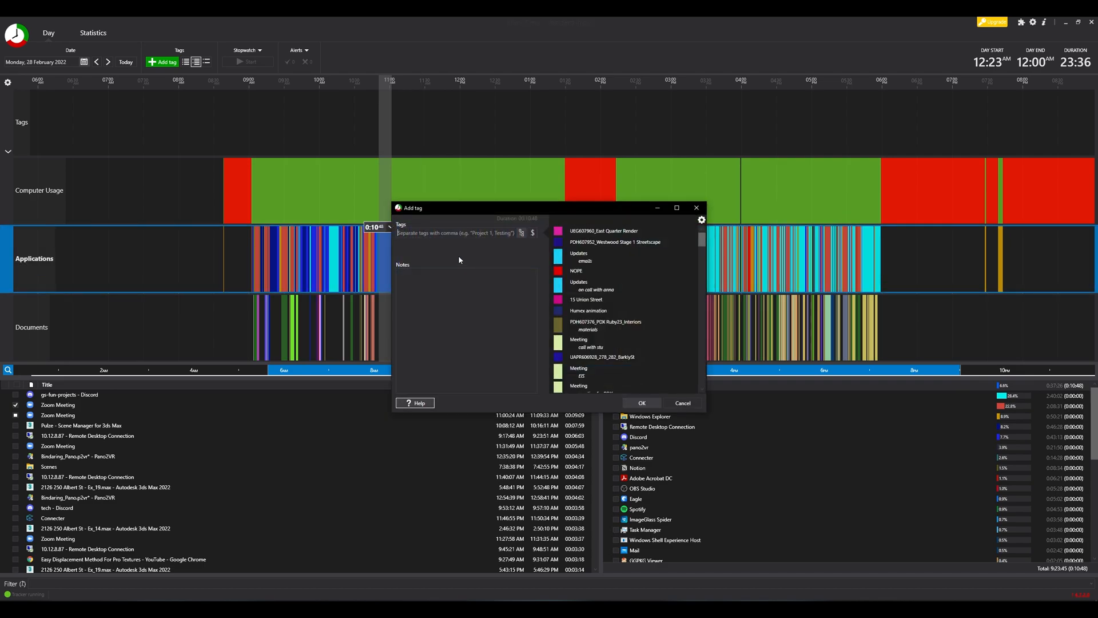
{"action": "type", "text": "Meeintg"}
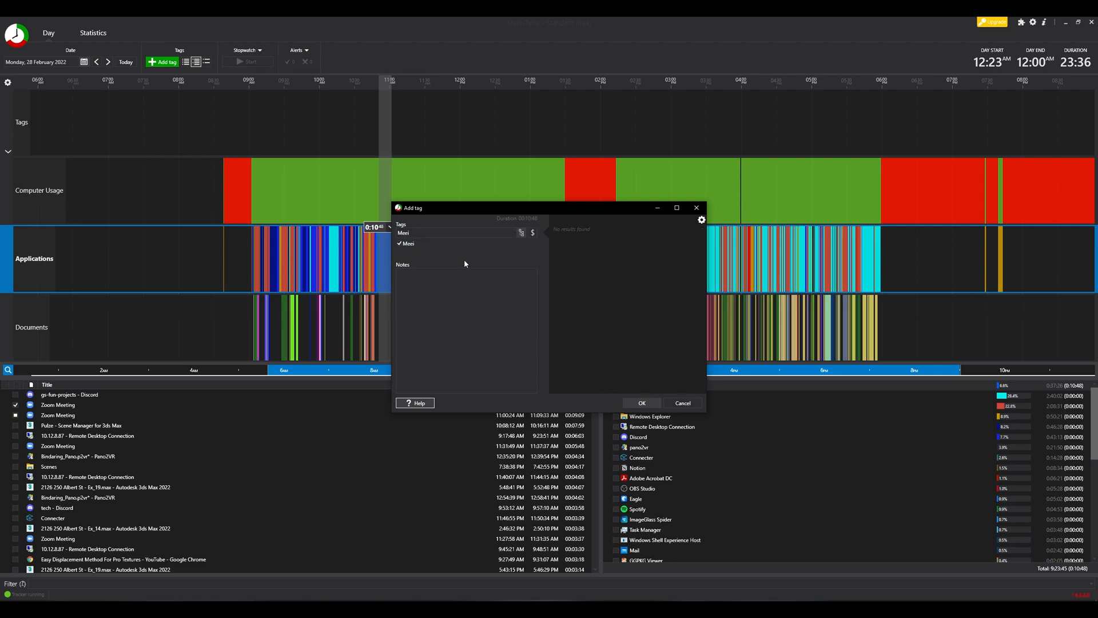
{"action": "type", "text": "Meeting"}
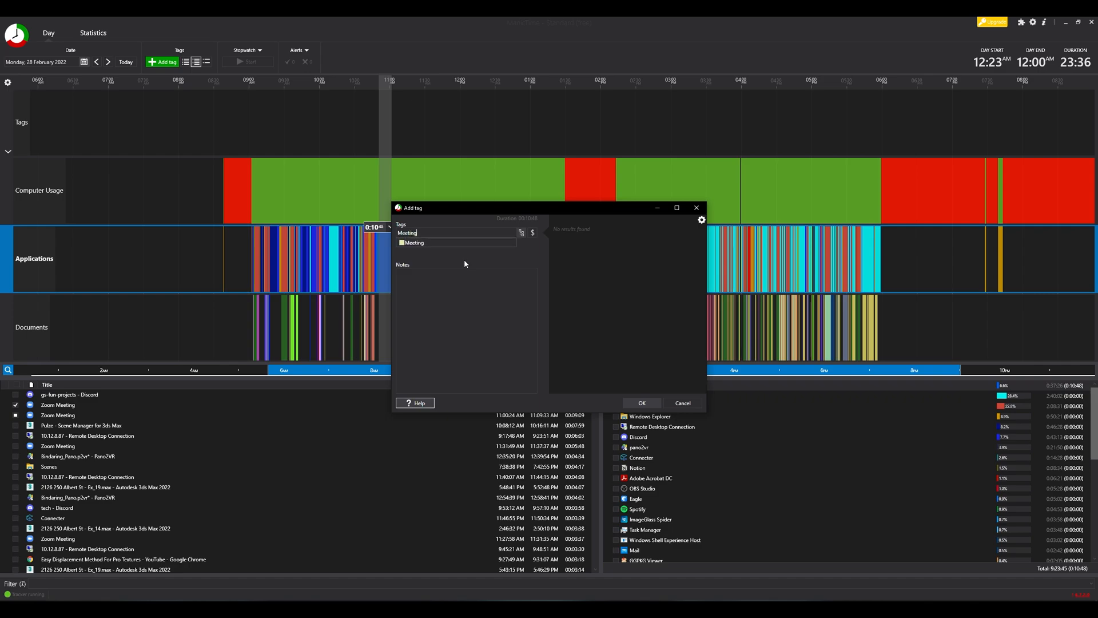
{"action": "left_click", "coordinate": [640, 403]}
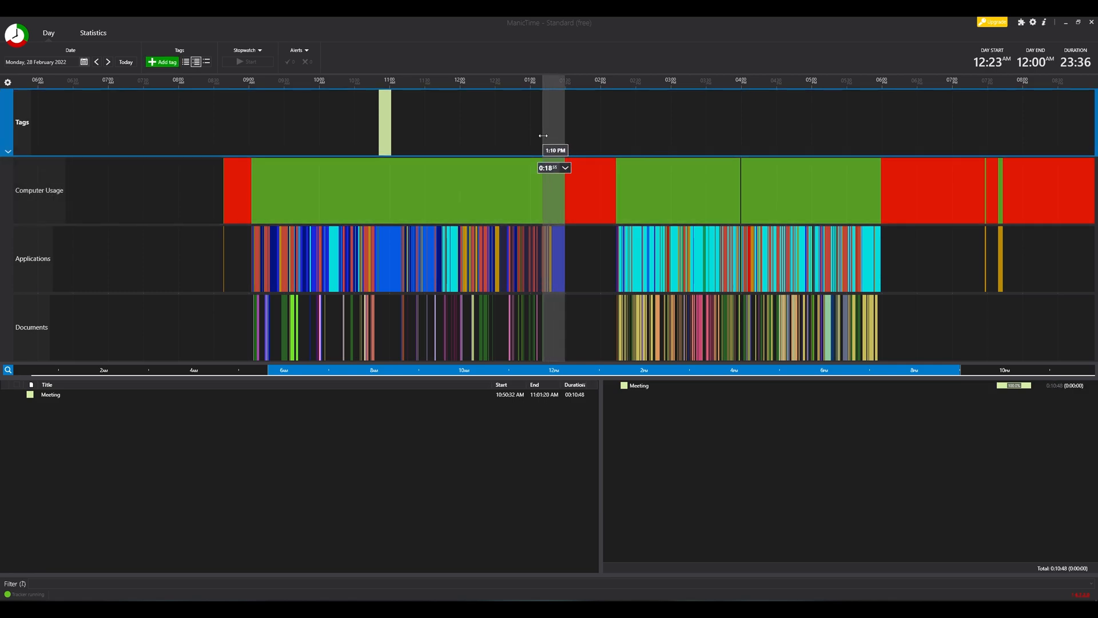
Step: Tag 12:59–1:29 PM as Meeting and 9:01–10:50 AM as House Project
{"action": "right_click", "coordinate": [553, 133]}
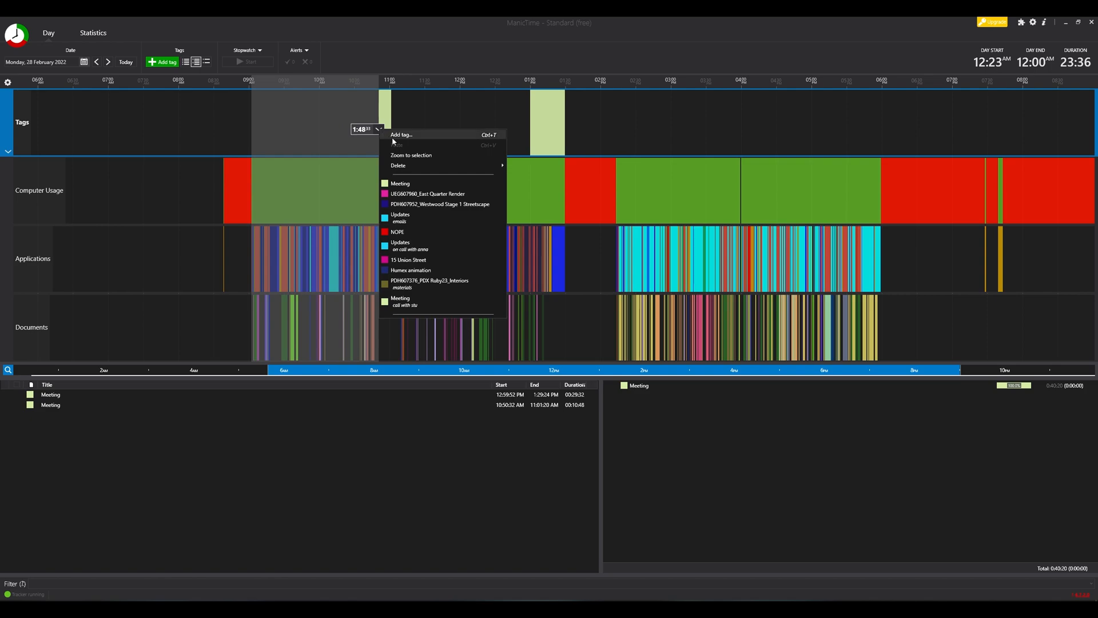
{"action": "left_click", "coordinate": [402, 134]}
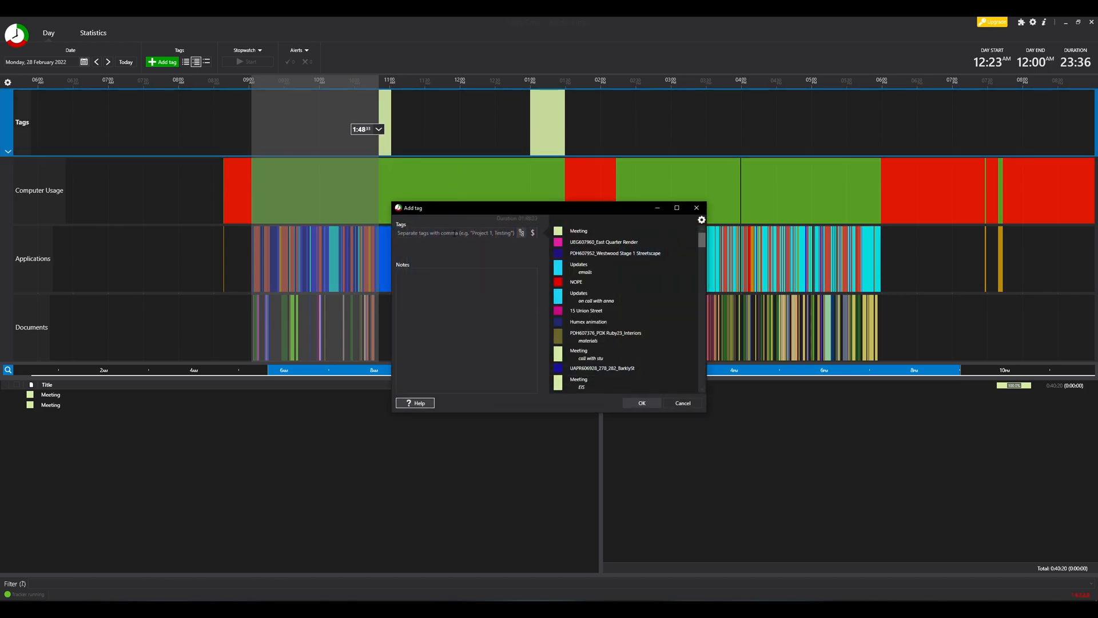
{"action": "type", "text": "House P["}
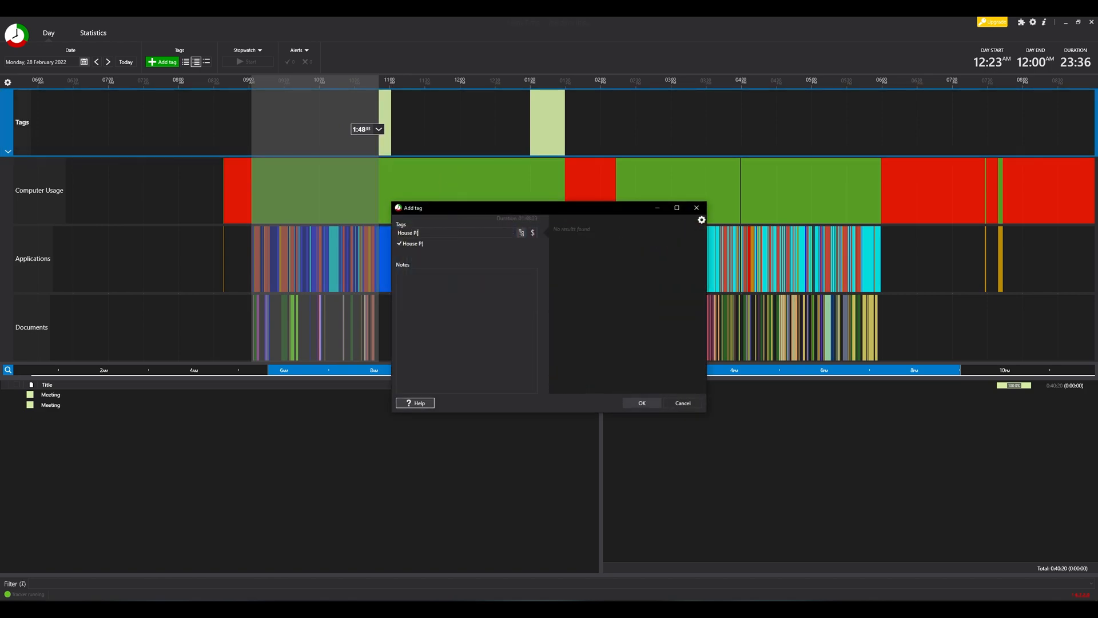
{"action": "type", "text": "roject"}
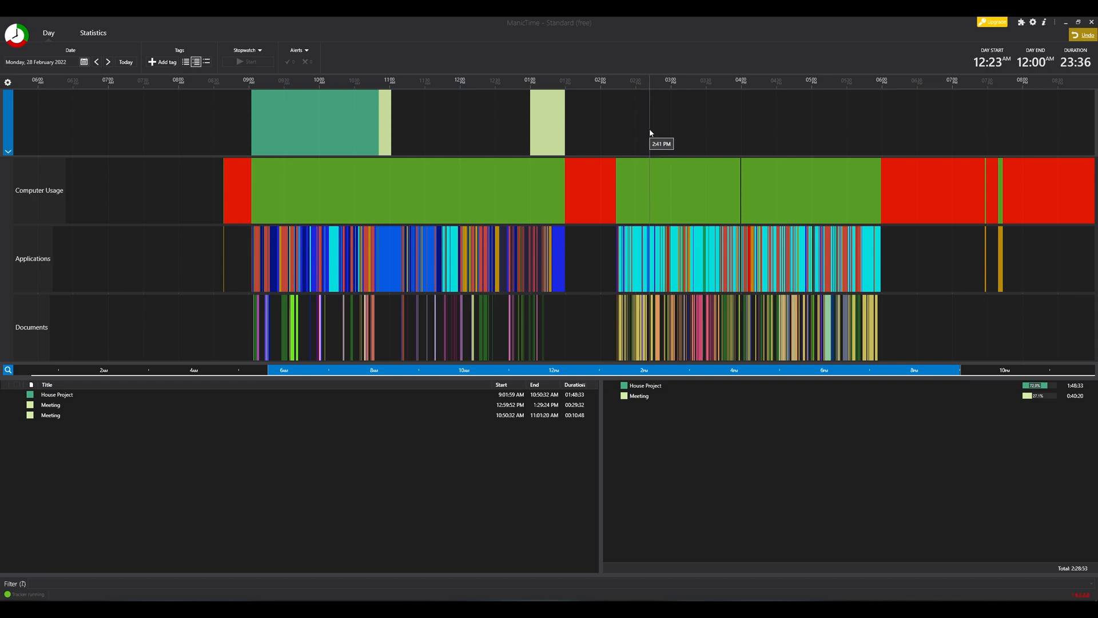
{"action": "mouse_move", "coordinate": [642, 132]}
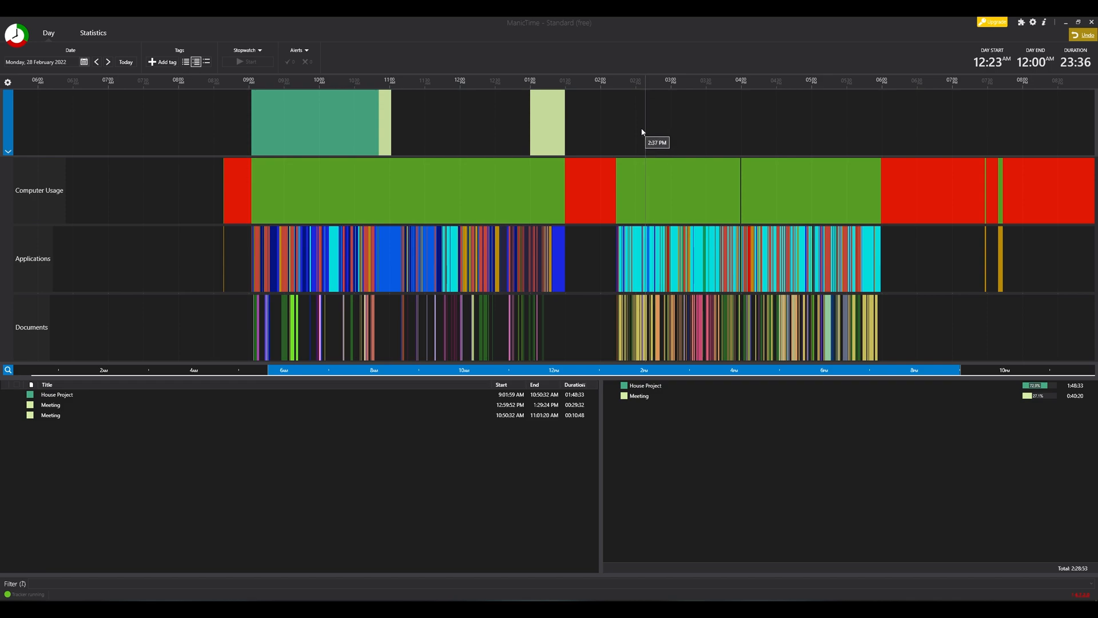
{"action": "mouse_move", "coordinate": [462, 132]}
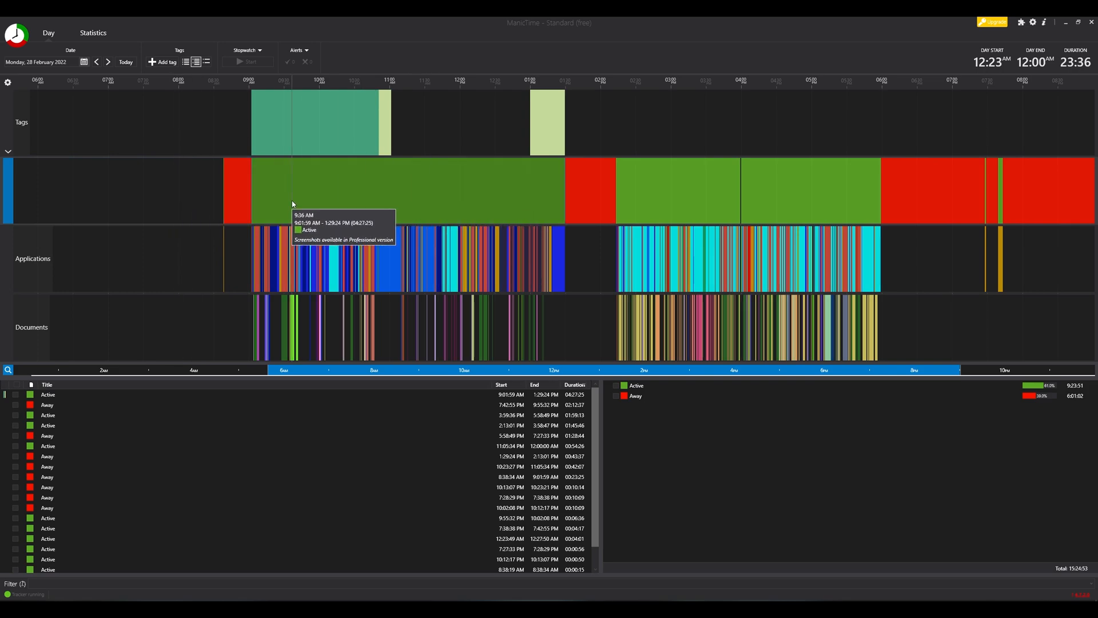
{"action": "mouse_move", "coordinate": [299, 198]}
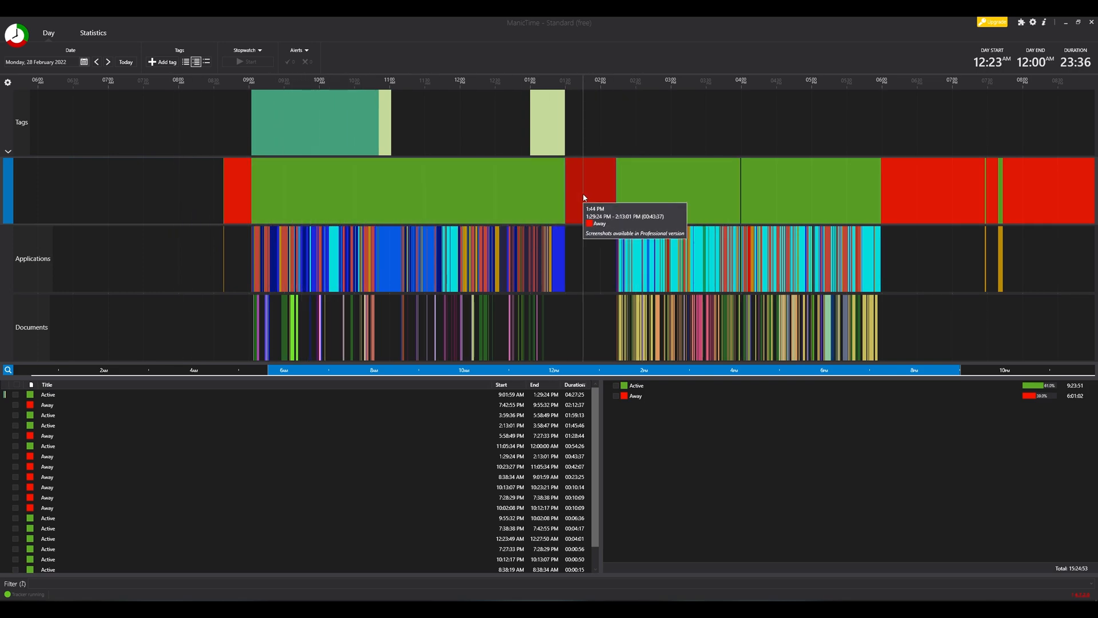
{"action": "mouse_move", "coordinate": [546, 189]}
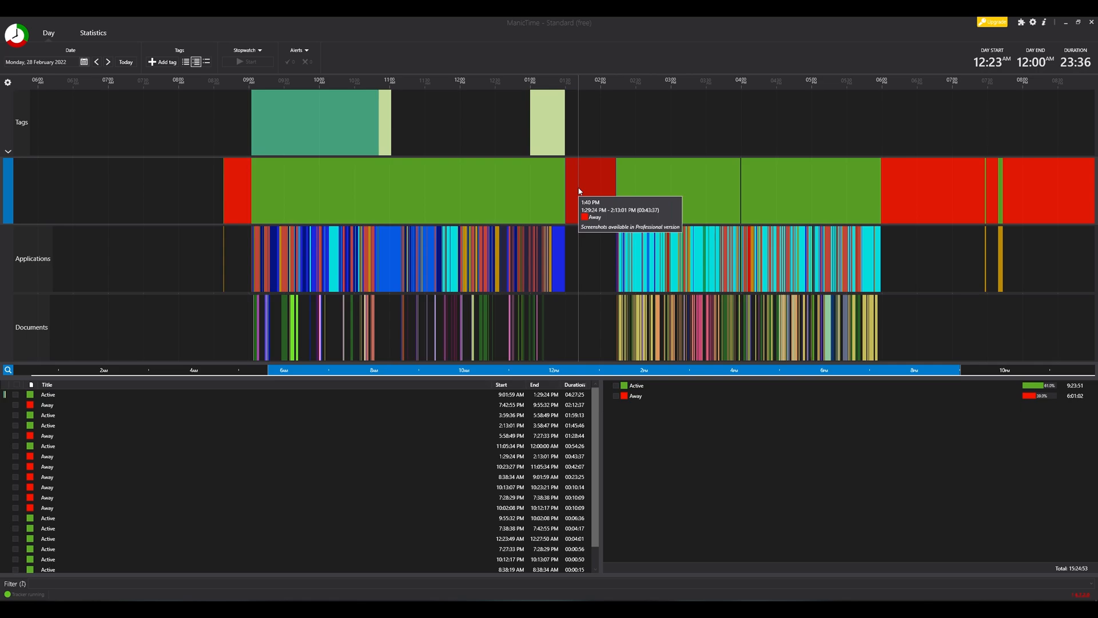
{"action": "mouse_move", "coordinate": [573, 179]}
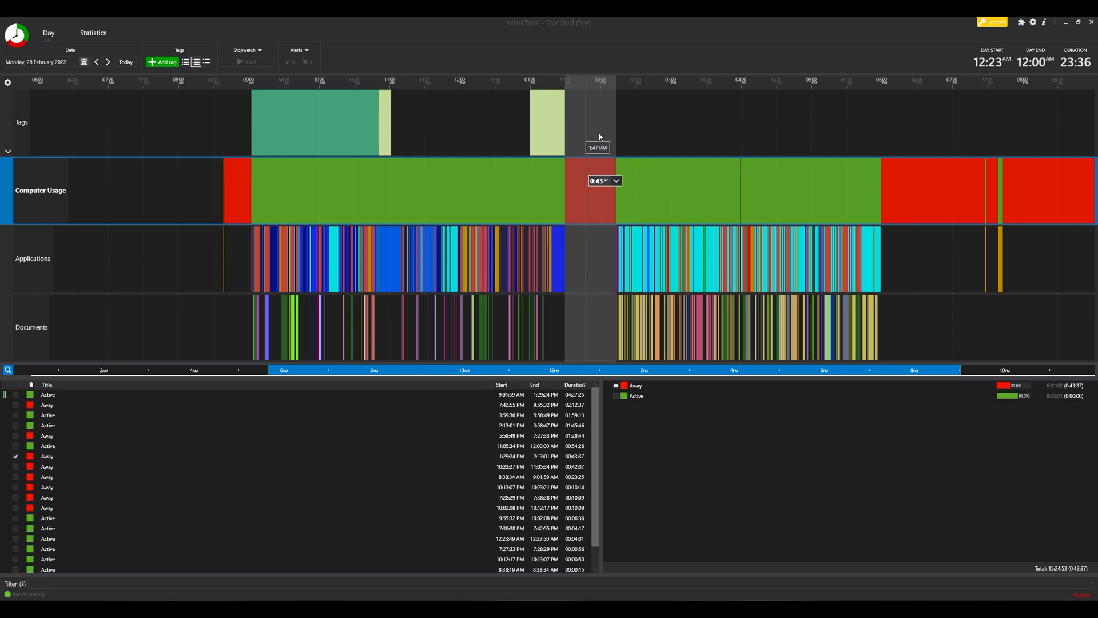
{"action": "mouse_move", "coordinate": [580, 177]}
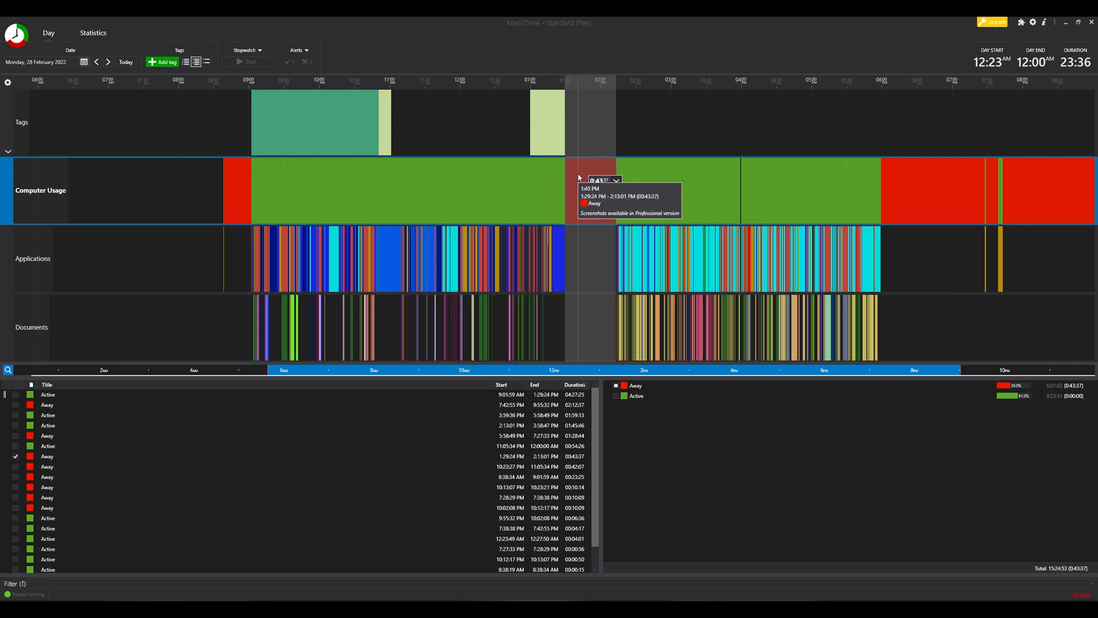
{"action": "mouse_move", "coordinate": [953, 121]}
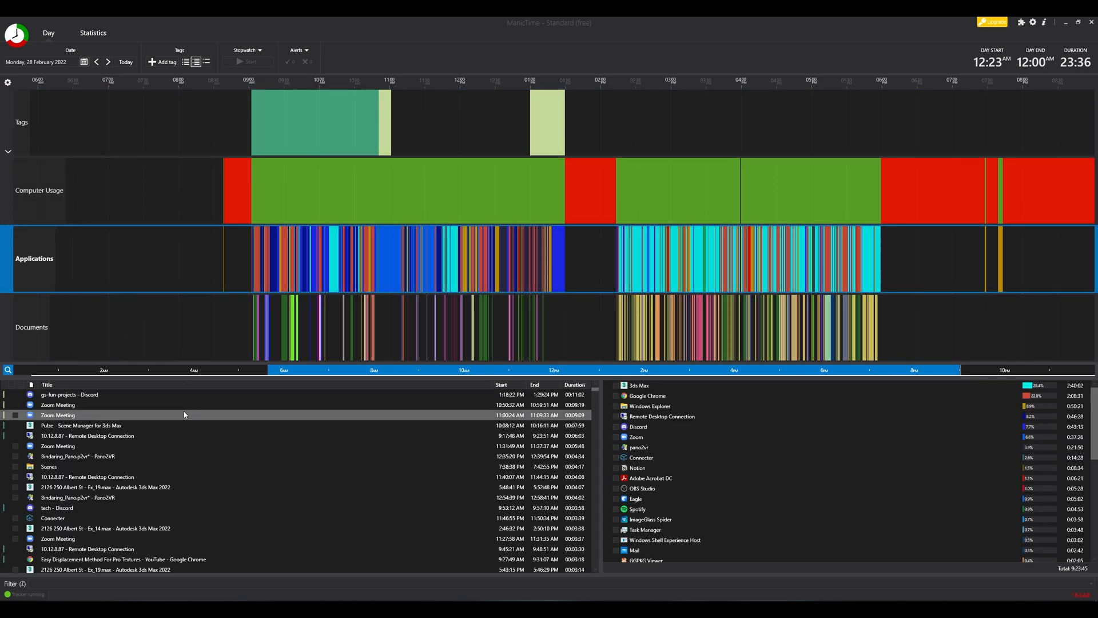
{"action": "left_click", "coordinate": [88, 476]}
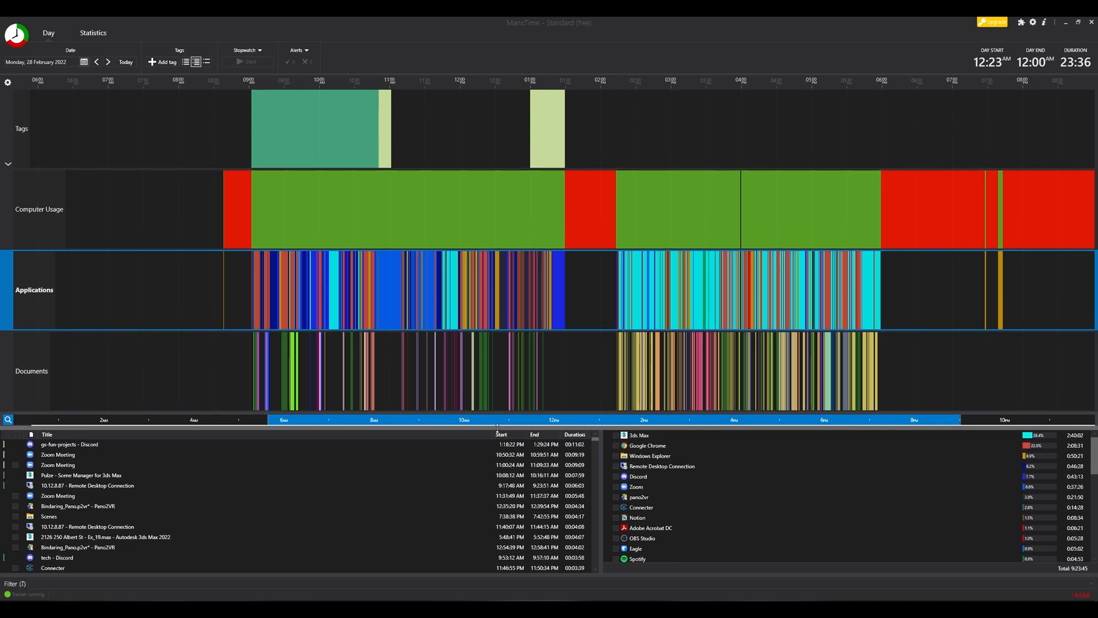
{"action": "mouse_move", "coordinate": [197, 386]}
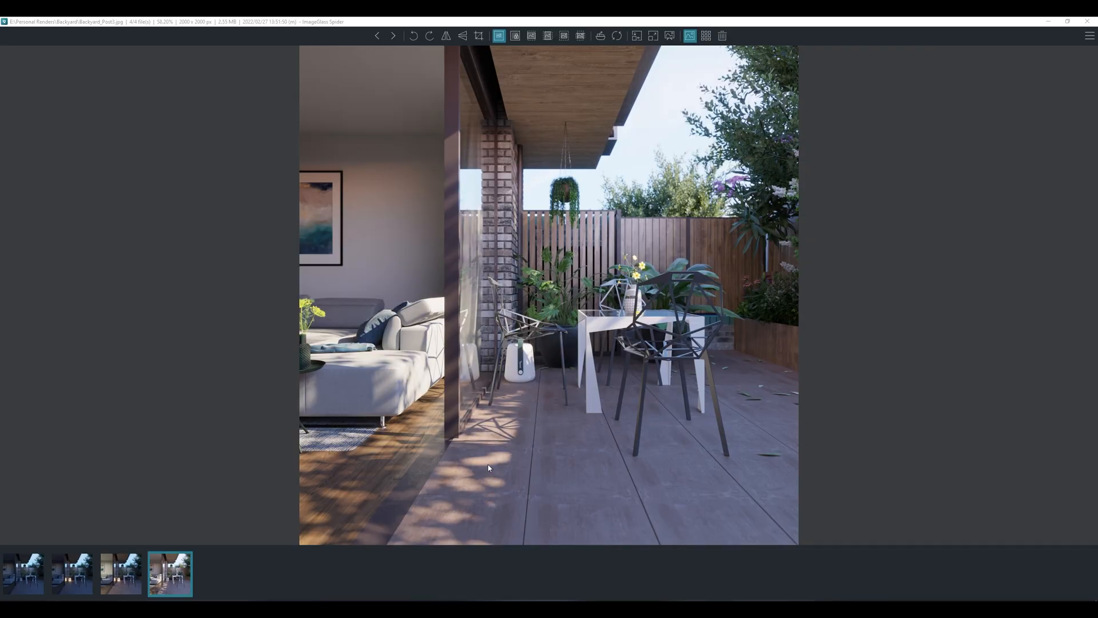
{"action": "mouse_move", "coordinate": [403, 522]}
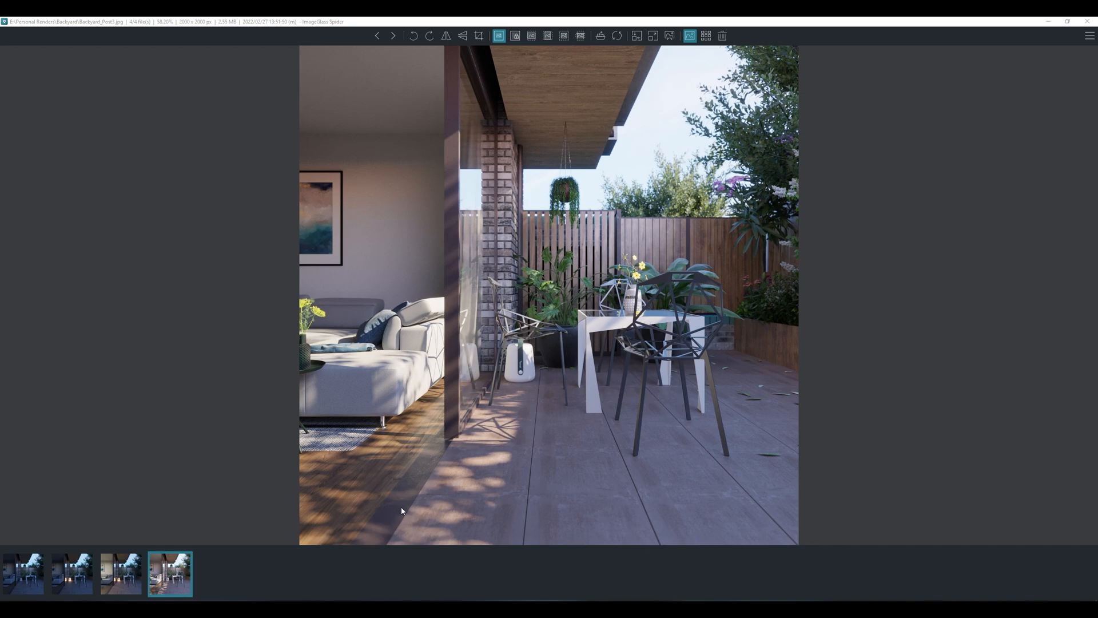
{"action": "mouse_move", "coordinate": [458, 420]}
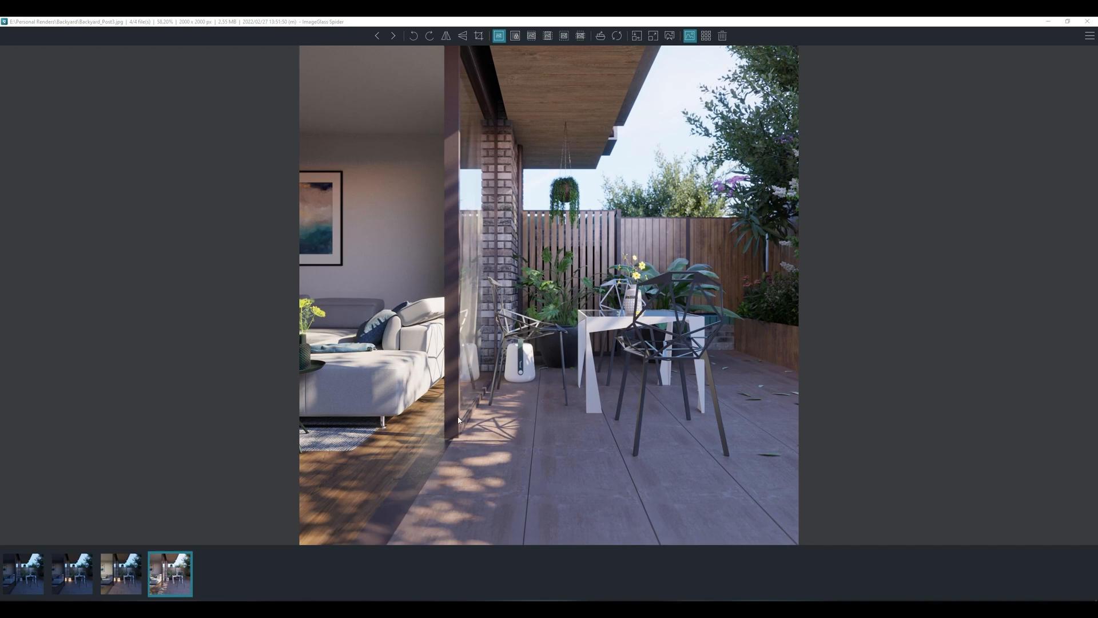
{"action": "mouse_move", "coordinate": [497, 422]}
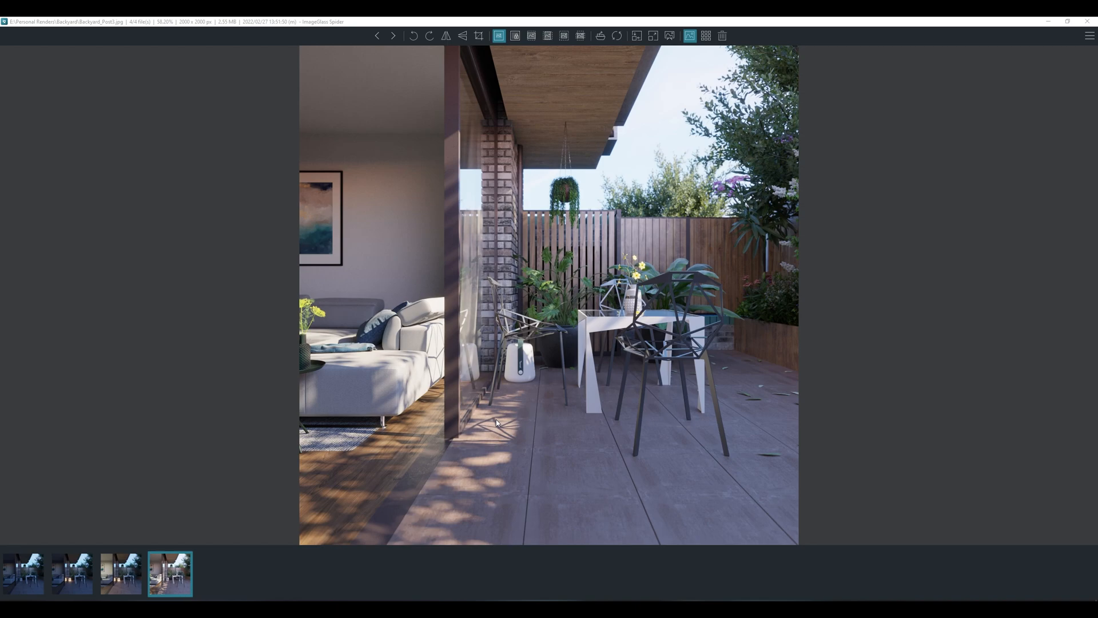
{"action": "mouse_move", "coordinate": [490, 415]}
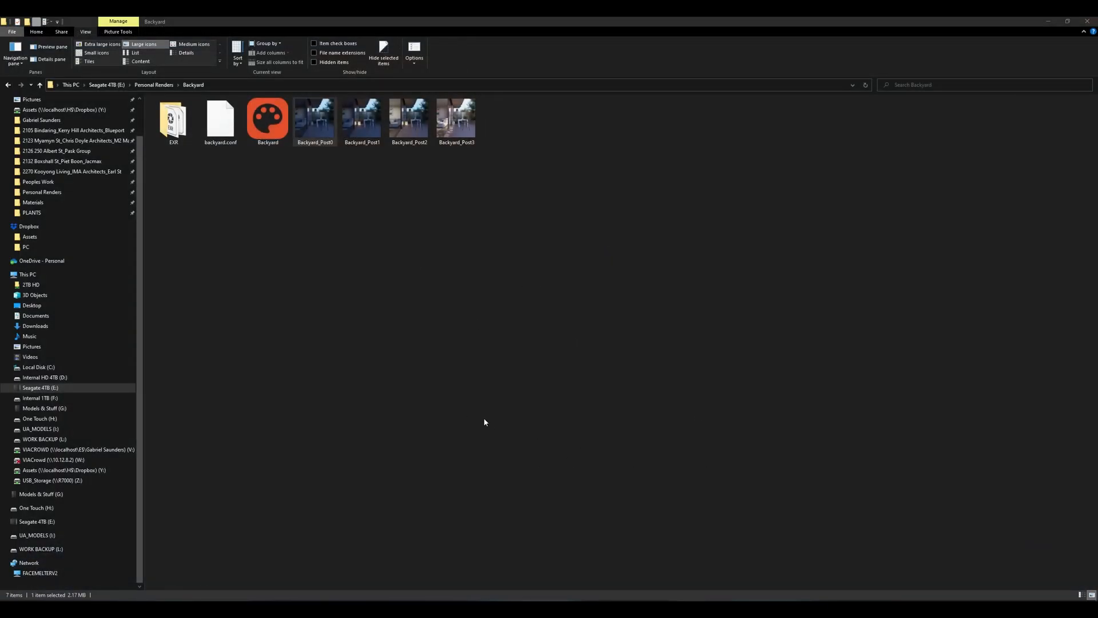
{"action": "mouse_move", "coordinate": [341, 218]}
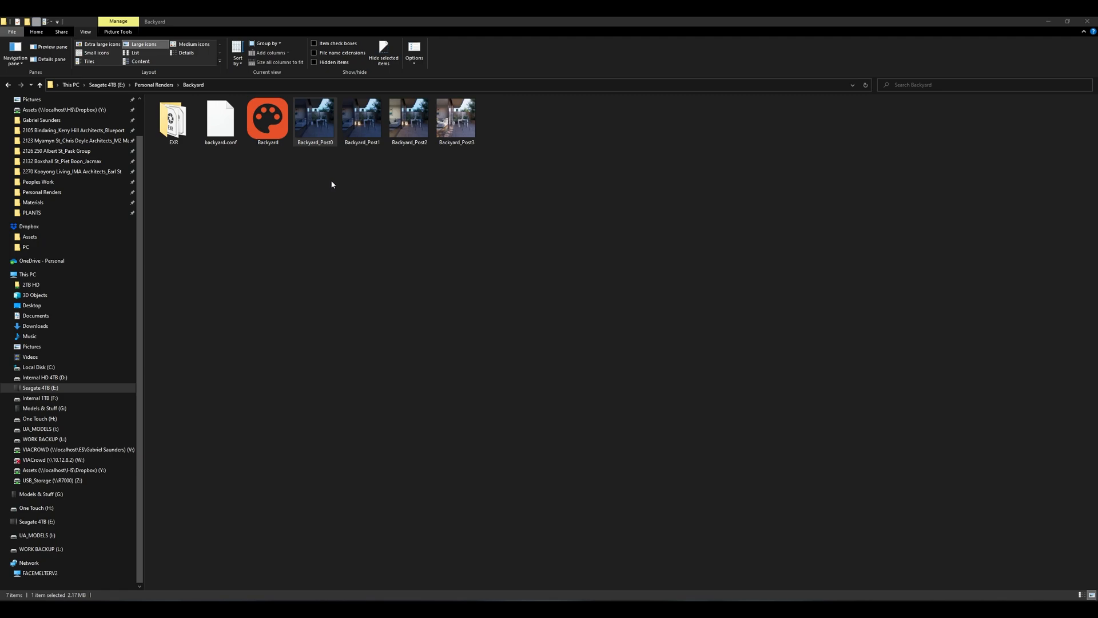
Step: Select Backyard_Post0 and open it in the image viewer
{"action": "left_click", "coordinate": [314, 119]}
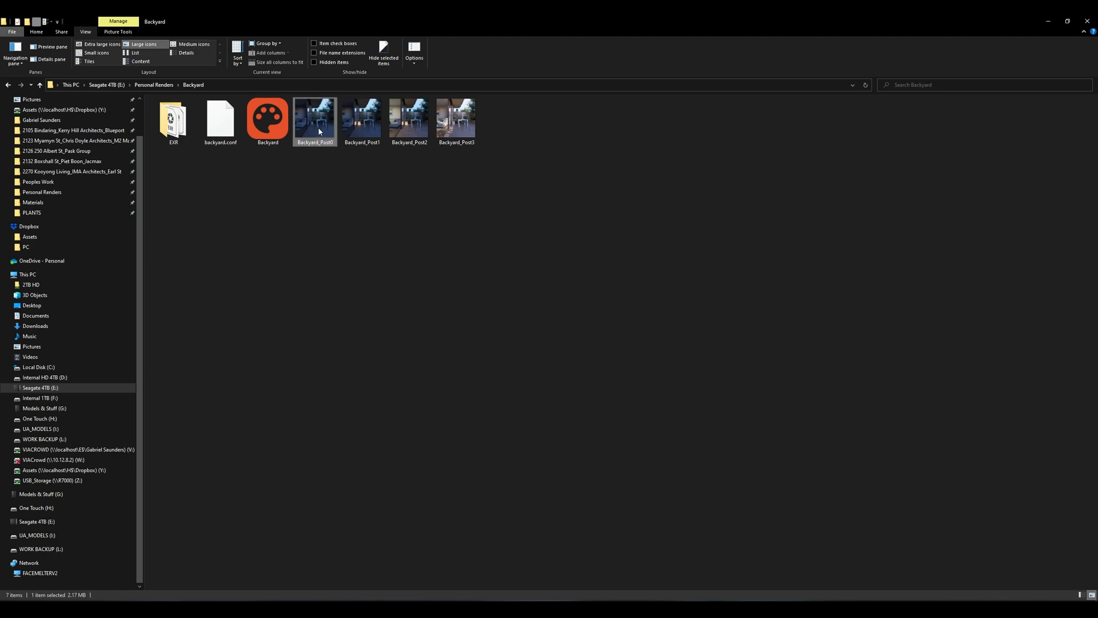
{"action": "double_click", "coordinate": [314, 117]}
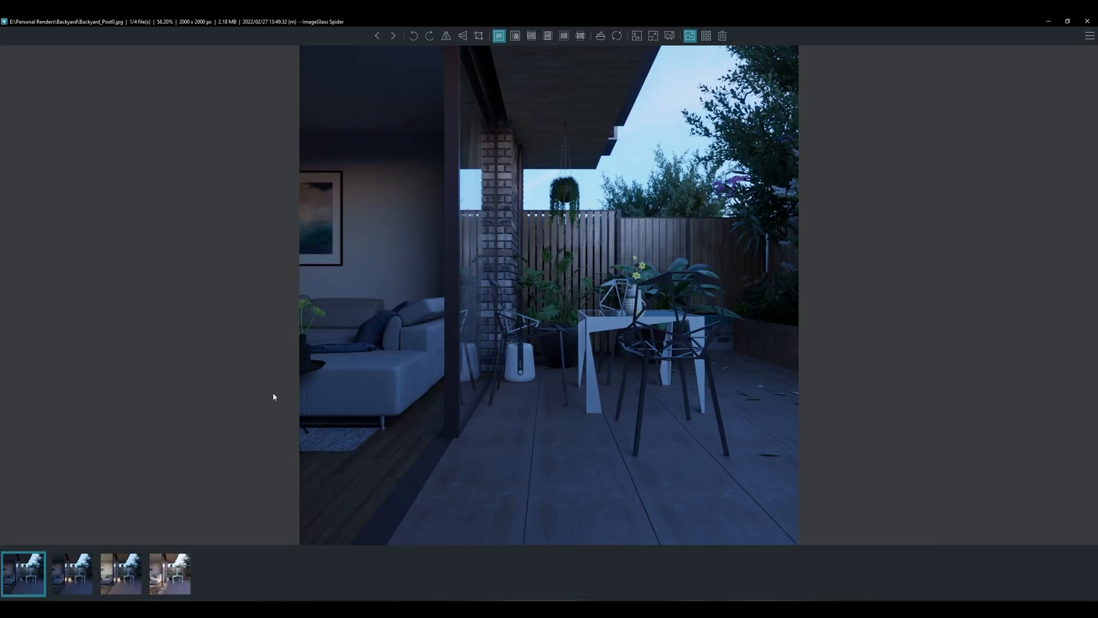
Step: Compare Backyard_Post1 with Backyard_Post0 in the filmstrip, then open Materialize
{"action": "left_click", "coordinate": [71, 573]}
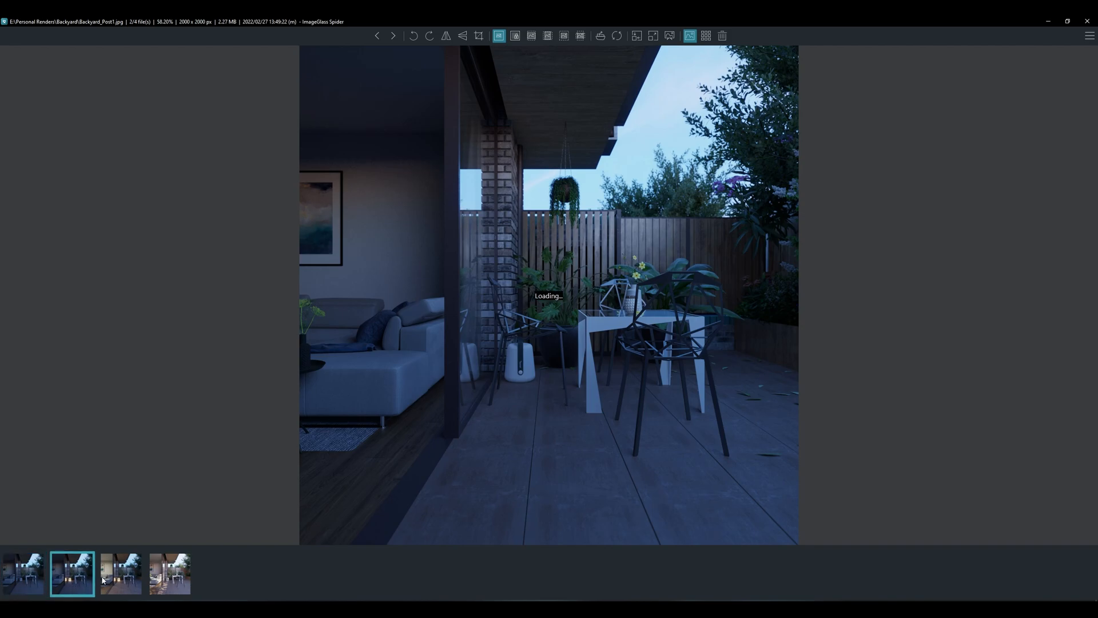
{"action": "left_click", "coordinate": [23, 573]}
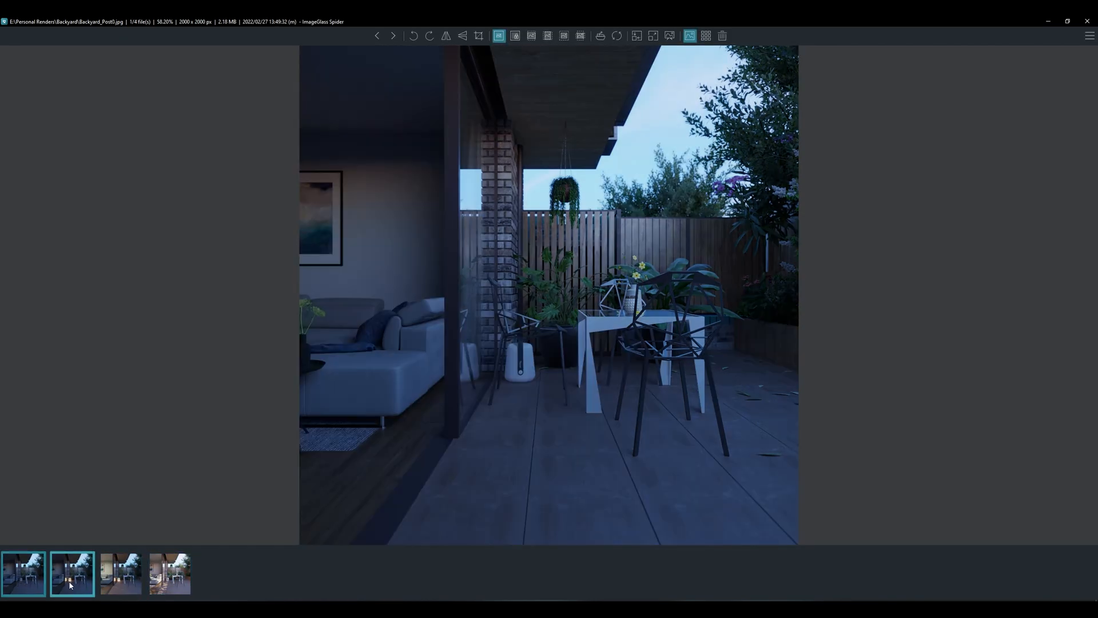
{"action": "left_click", "coordinate": [23, 573]}
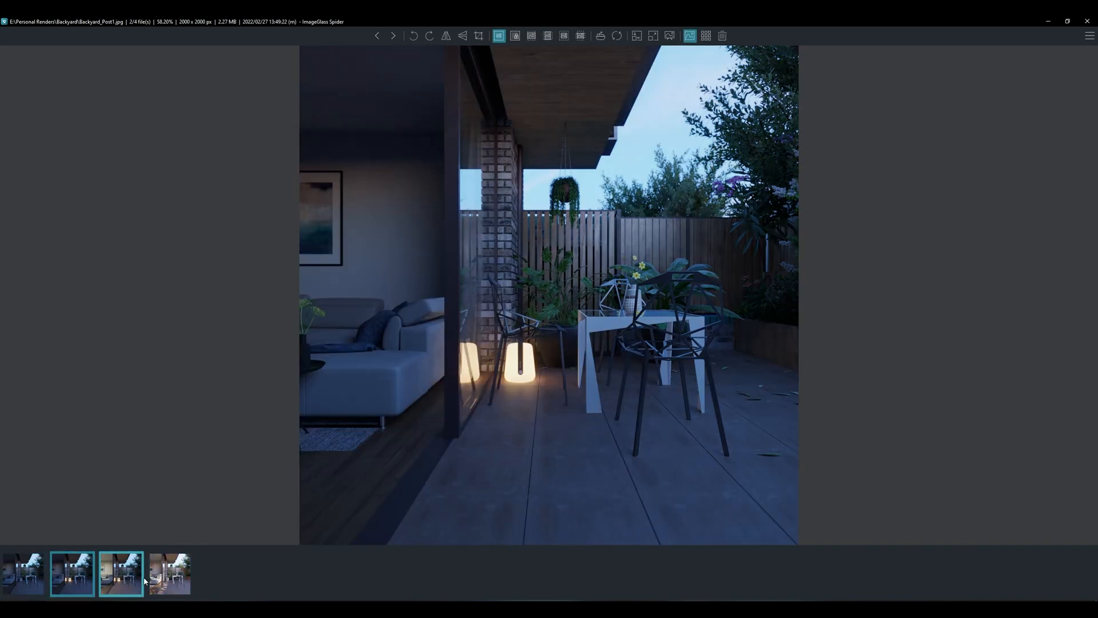
{"action": "left_click", "coordinate": [23, 573]}
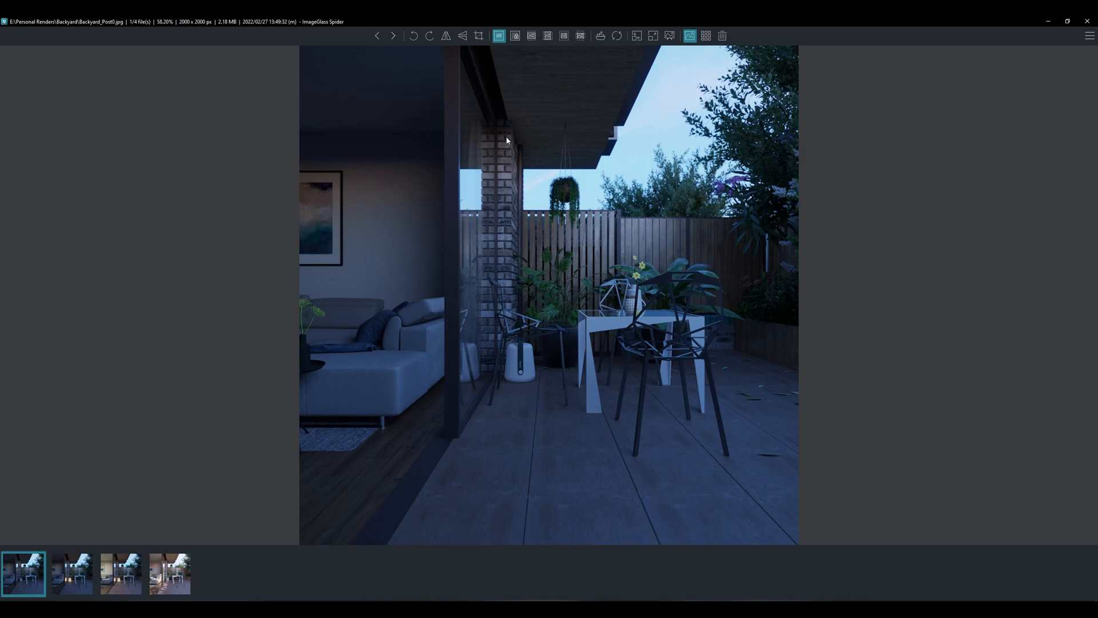
{"action": "mouse_move", "coordinate": [598, 85]}
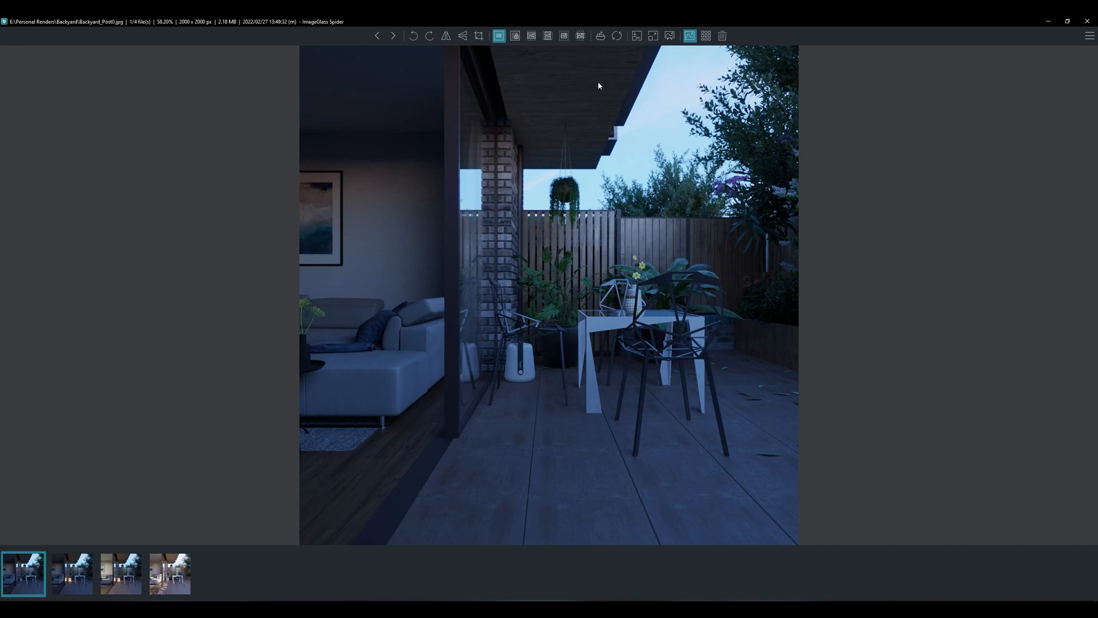
{"action": "mouse_move", "coordinate": [730, 66]}
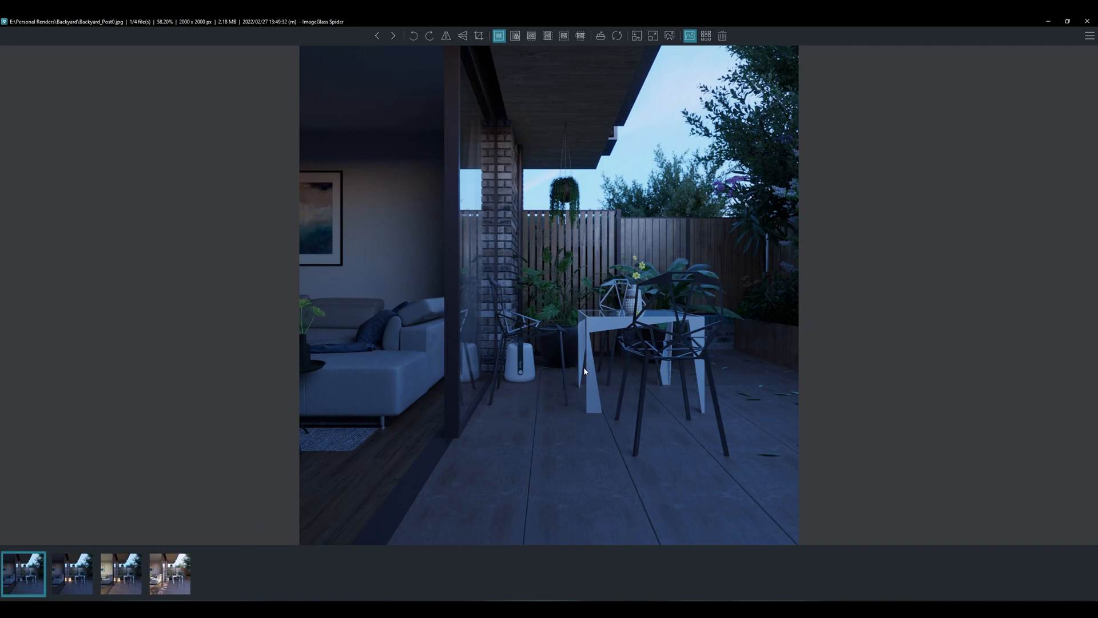
{"action": "left_click", "coordinate": [121, 574]}
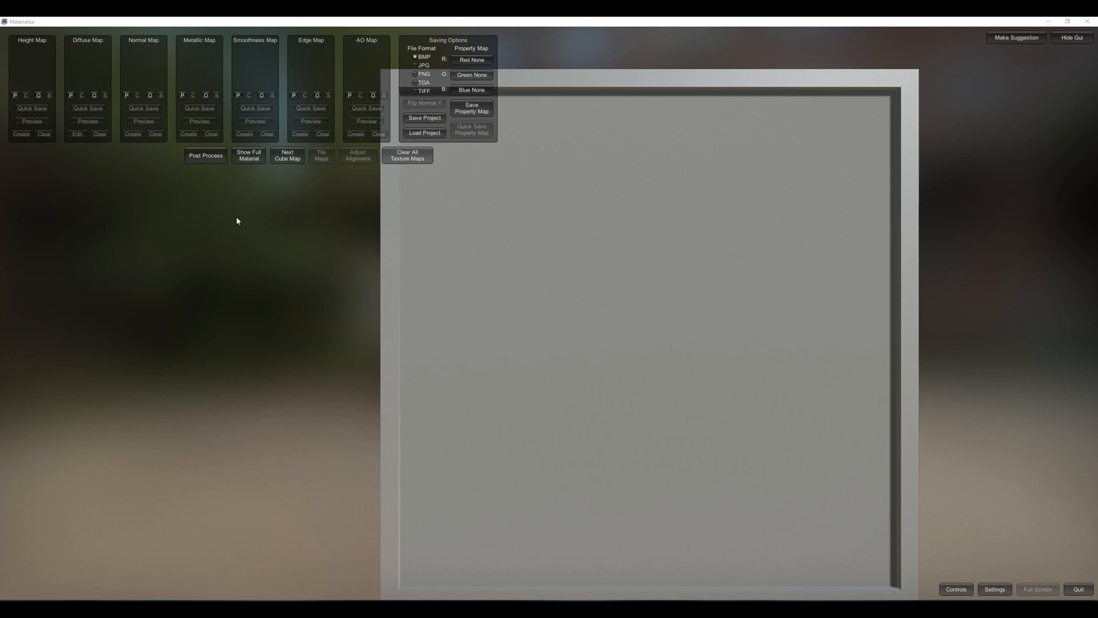
{"action": "mouse_move", "coordinate": [228, 200]}
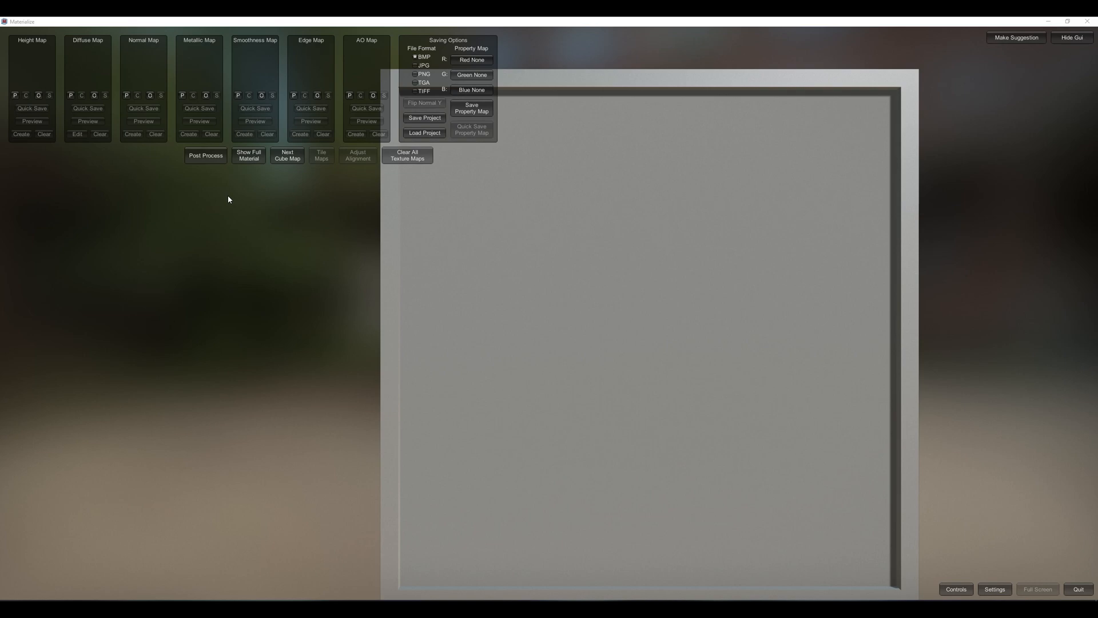
{"action": "mouse_move", "coordinate": [134, 174]}
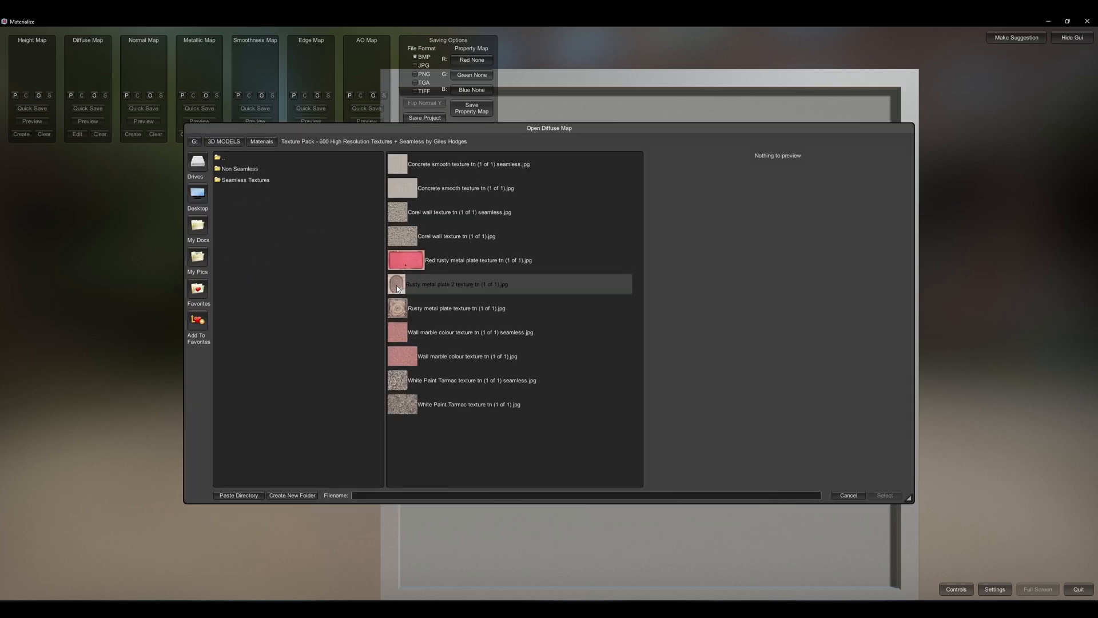
Step: Load 'Rusty metal plate 2 texture tn (1 of 1).jpg' as the diffuse map and orbit the preview
{"action": "left_click", "coordinate": [455, 284]}
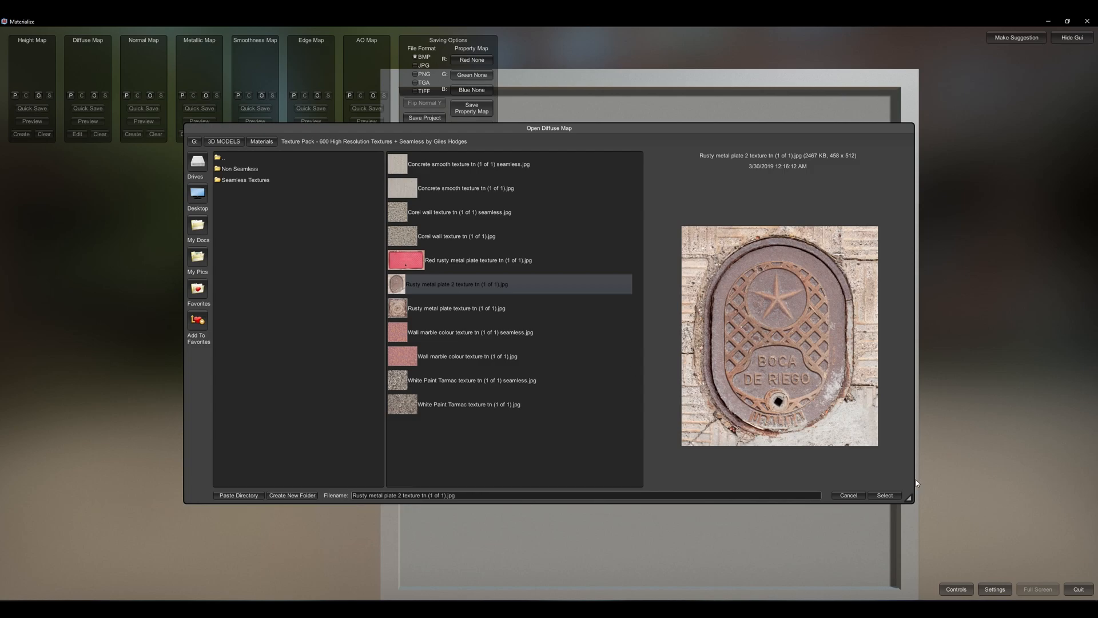
{"action": "left_click", "coordinate": [884, 498]}
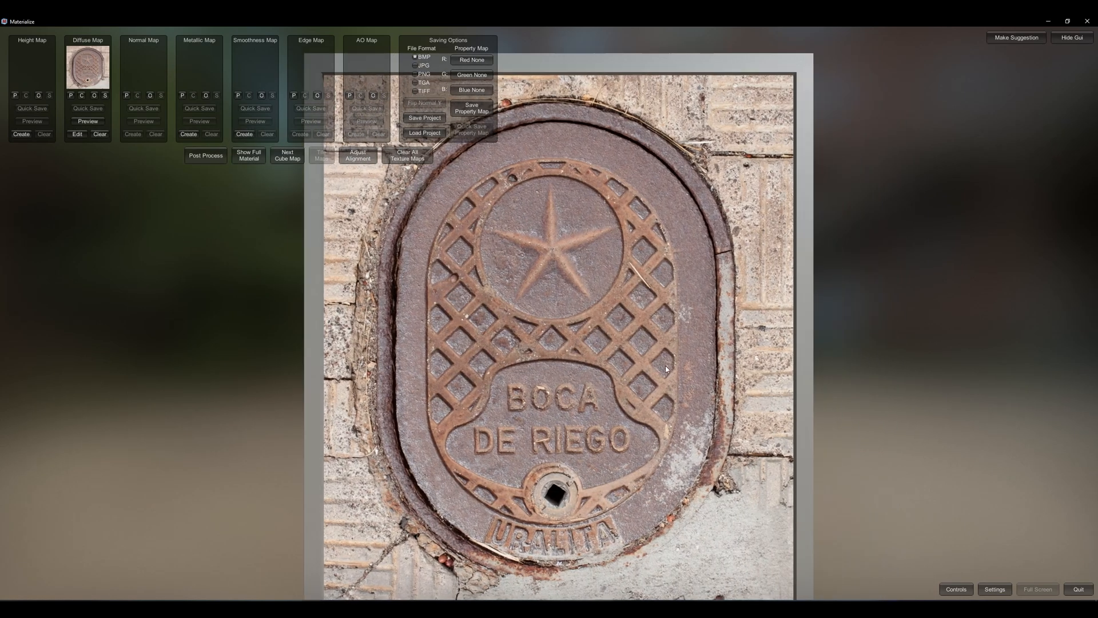
{"action": "left_click_drag", "start_coordinate": [665, 369], "coordinate": [515, 364]}
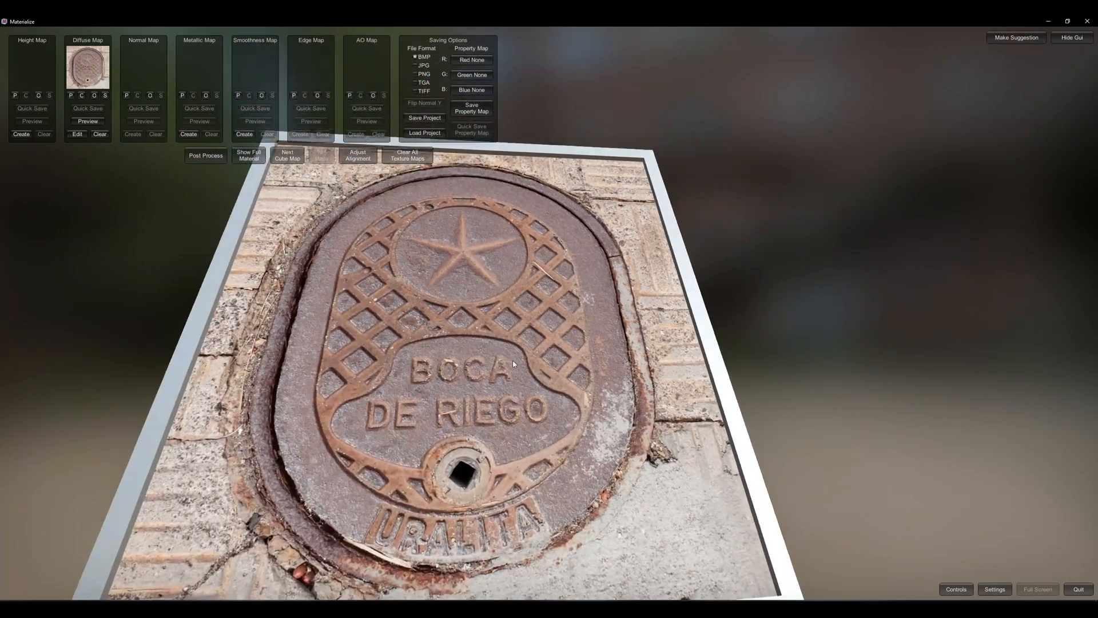
{"action": "left_click_drag", "start_coordinate": [514, 364], "coordinate": [513, 400]}
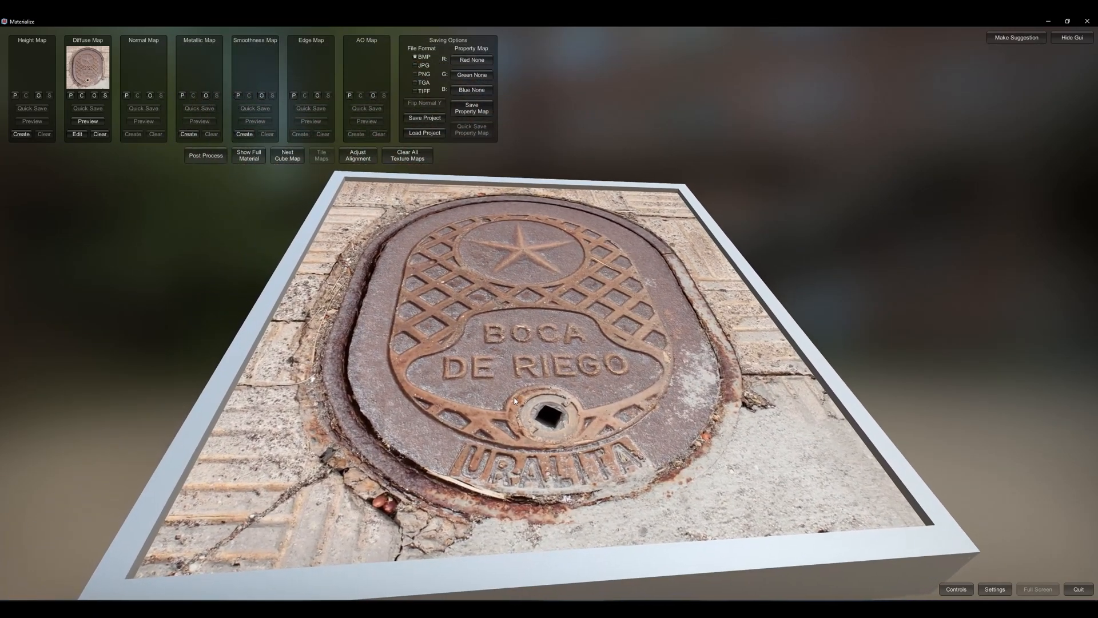
{"action": "left_click_drag", "start_coordinate": [514, 400], "coordinate": [525, 399]}
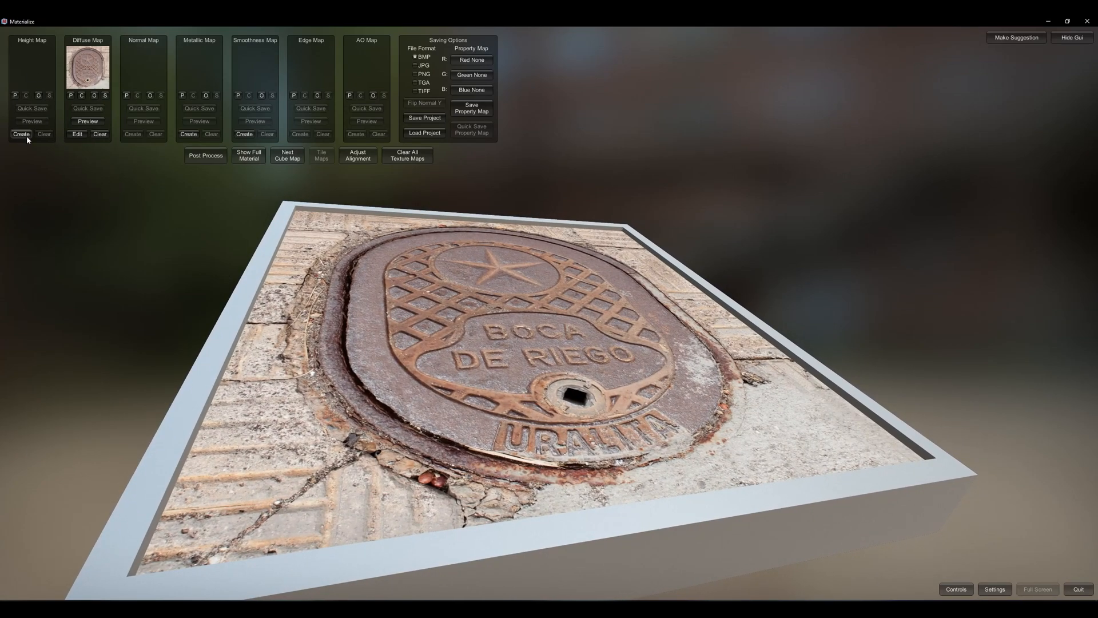
Step: Start a height map from the diffuse photo and adjust the photo/height preview split
{"action": "left_click", "coordinate": [21, 135]}
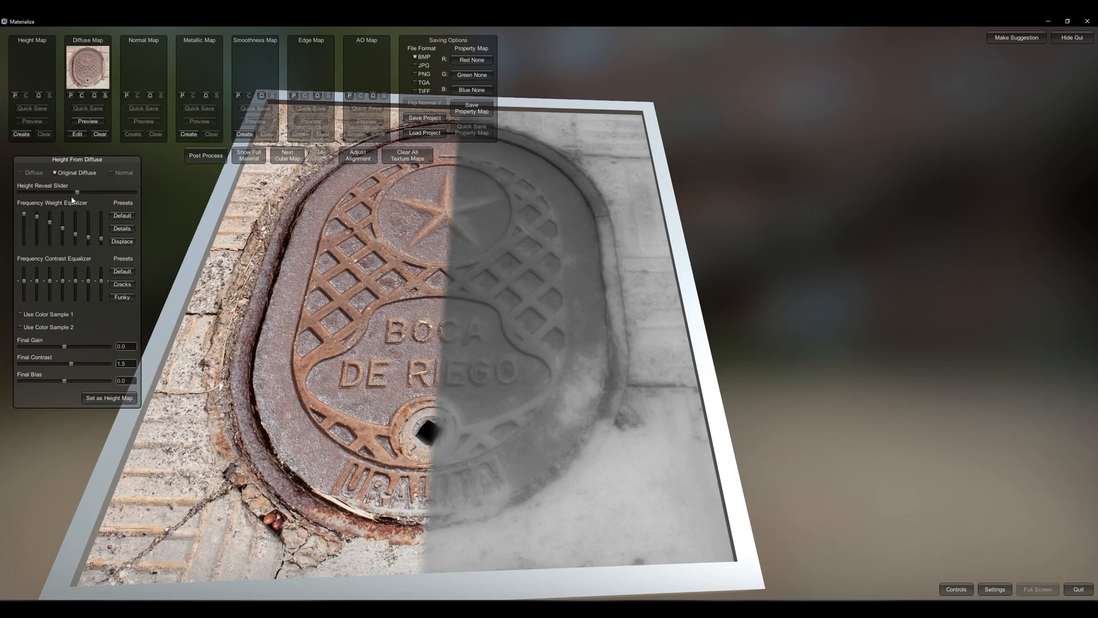
{"action": "mouse_move", "coordinate": [515, 221]}
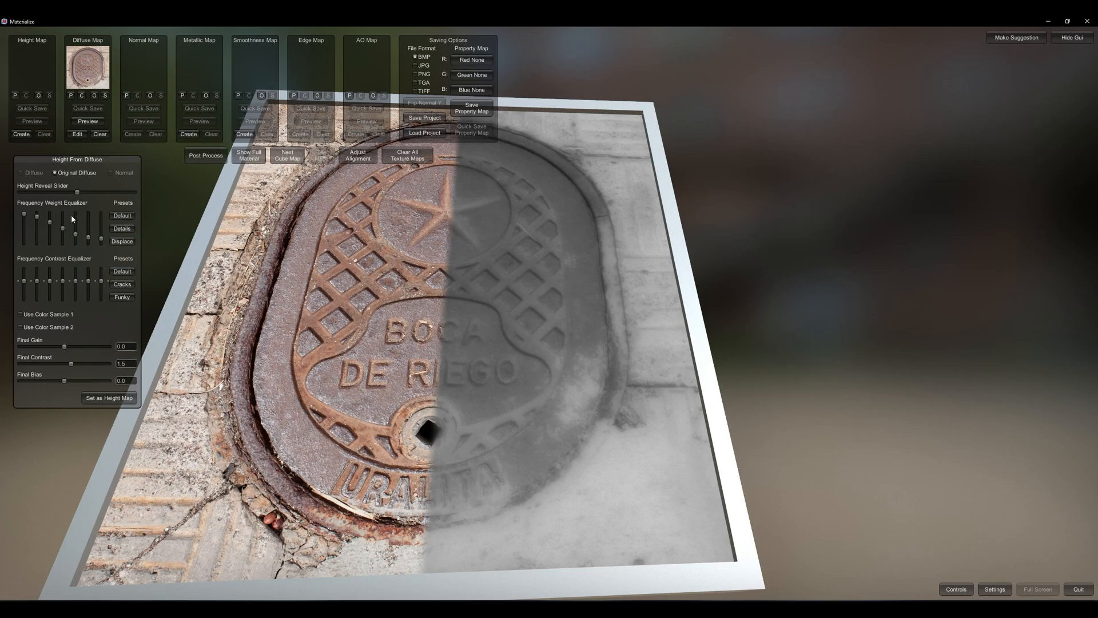
{"action": "left_click_drag", "start_coordinate": [76, 192], "coordinate": [80, 192]}
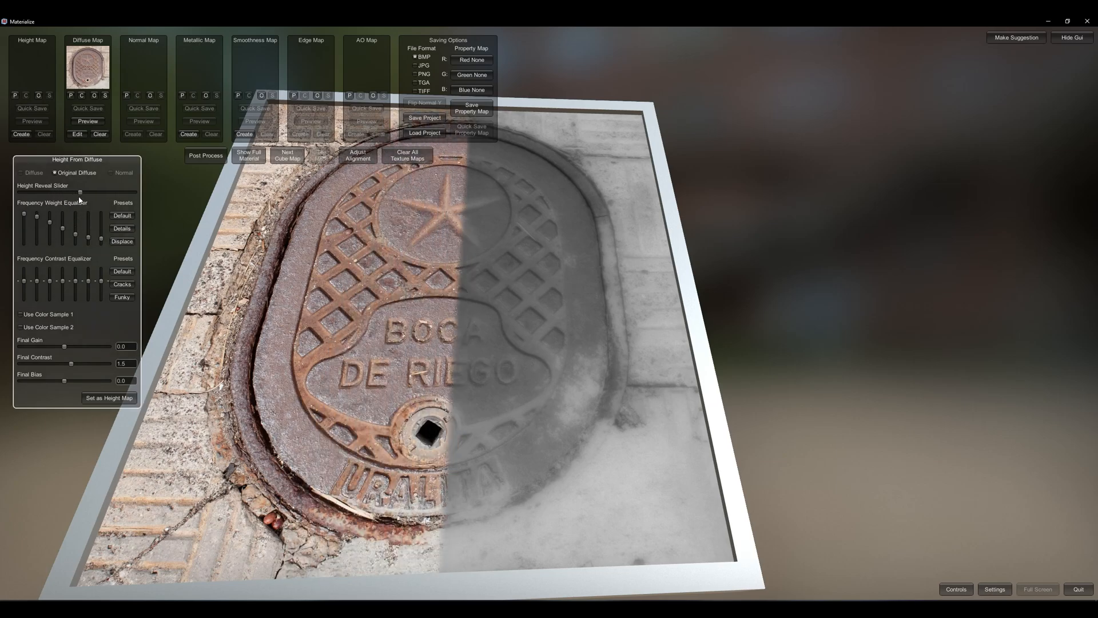
{"action": "left_click_drag", "start_coordinate": [81, 192], "coordinate": [88, 192]}
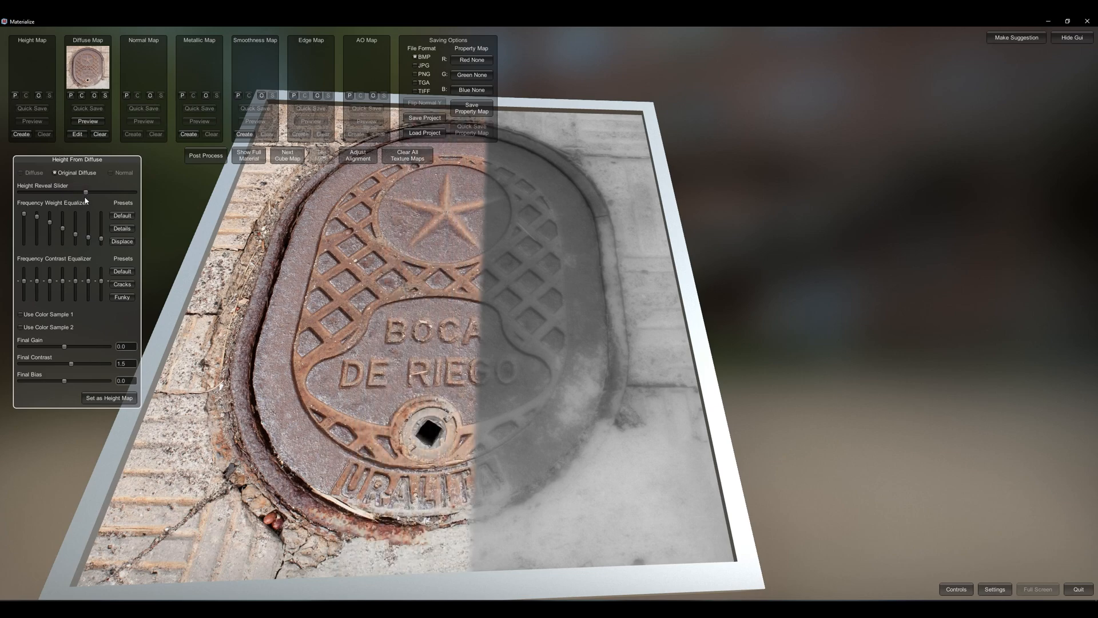
{"action": "left_click_drag", "start_coordinate": [86, 192], "coordinate": [78, 192]}
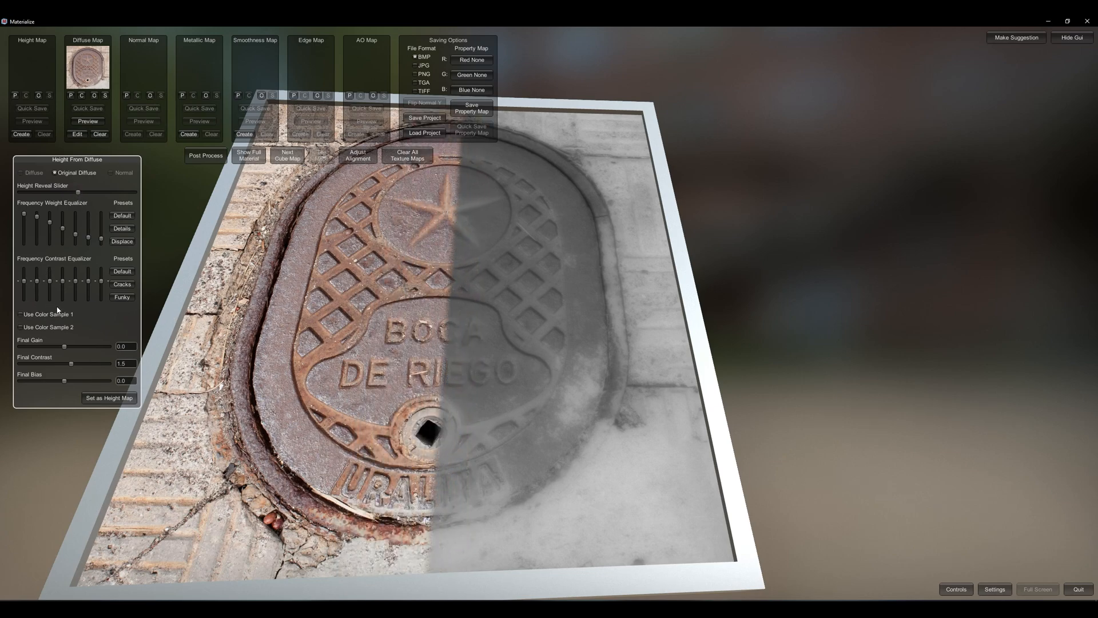
Step: Set final gain -0.259, contrast 1.9807 and bias -0.028, then apply as the height map
{"action": "left_click_drag", "start_coordinate": [65, 365], "coordinate": [76, 364]}
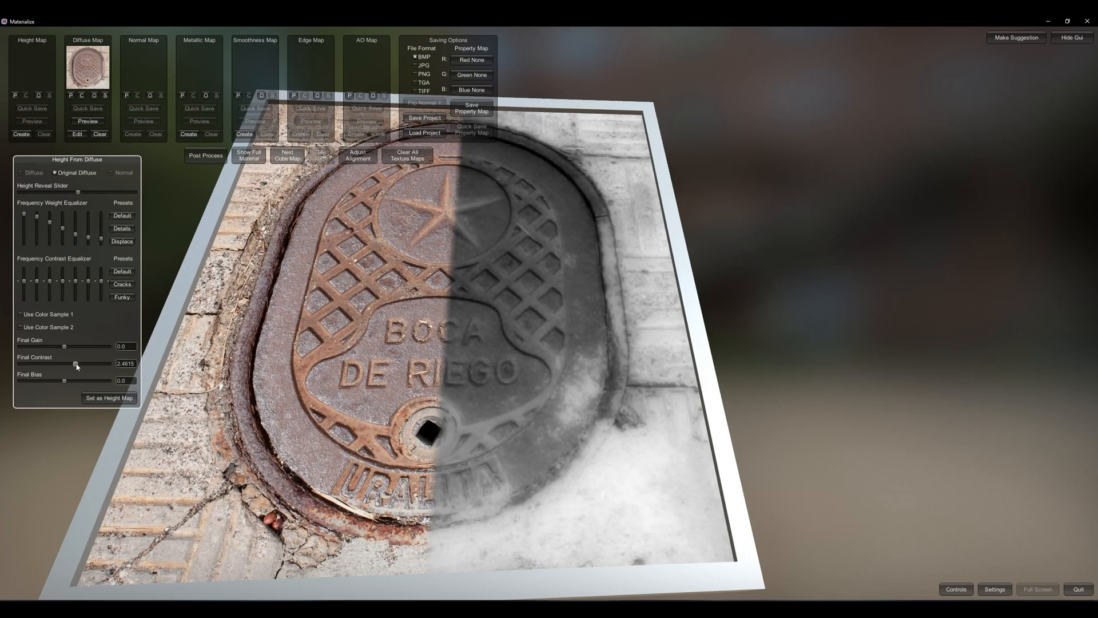
{"action": "left_click_drag", "start_coordinate": [77, 364], "coordinate": [75, 364]}
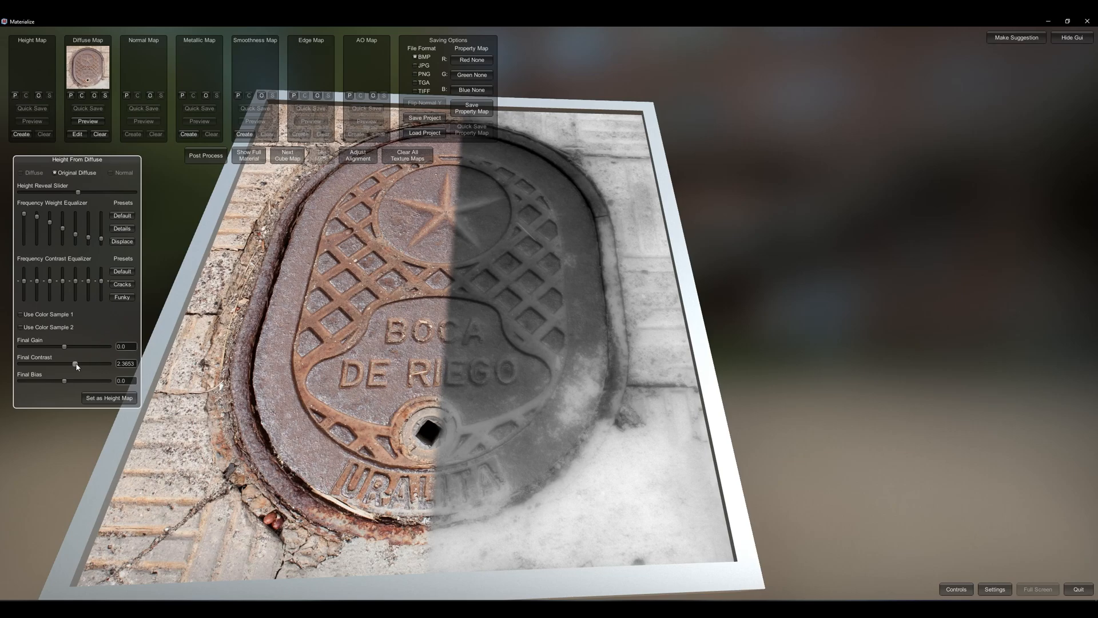
{"action": "mouse_move", "coordinate": [548, 165]}
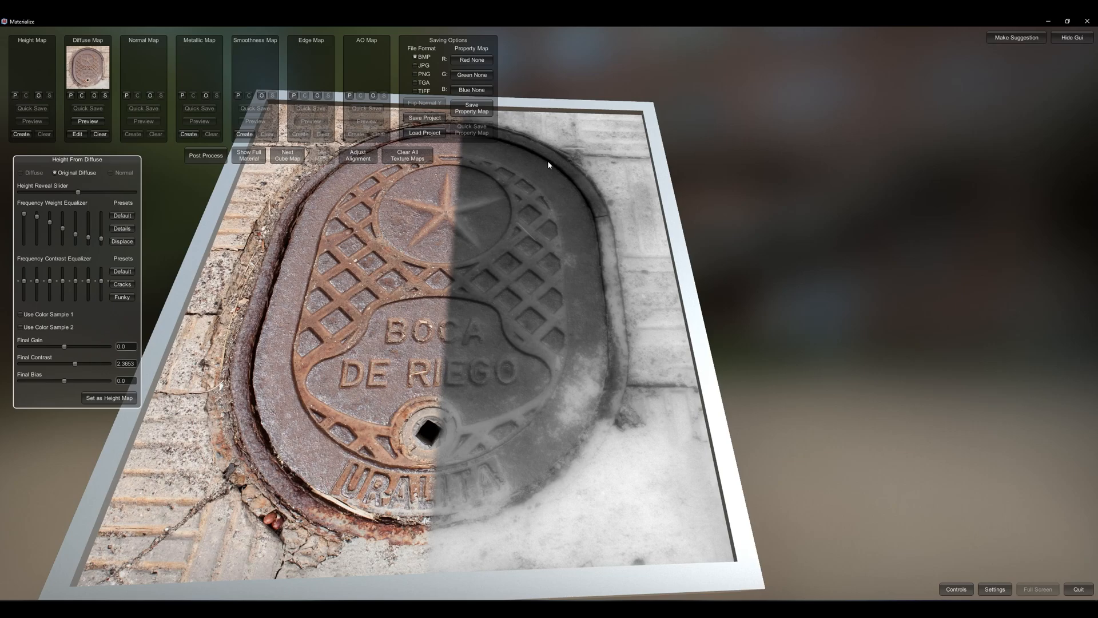
{"action": "mouse_move", "coordinate": [578, 197]}
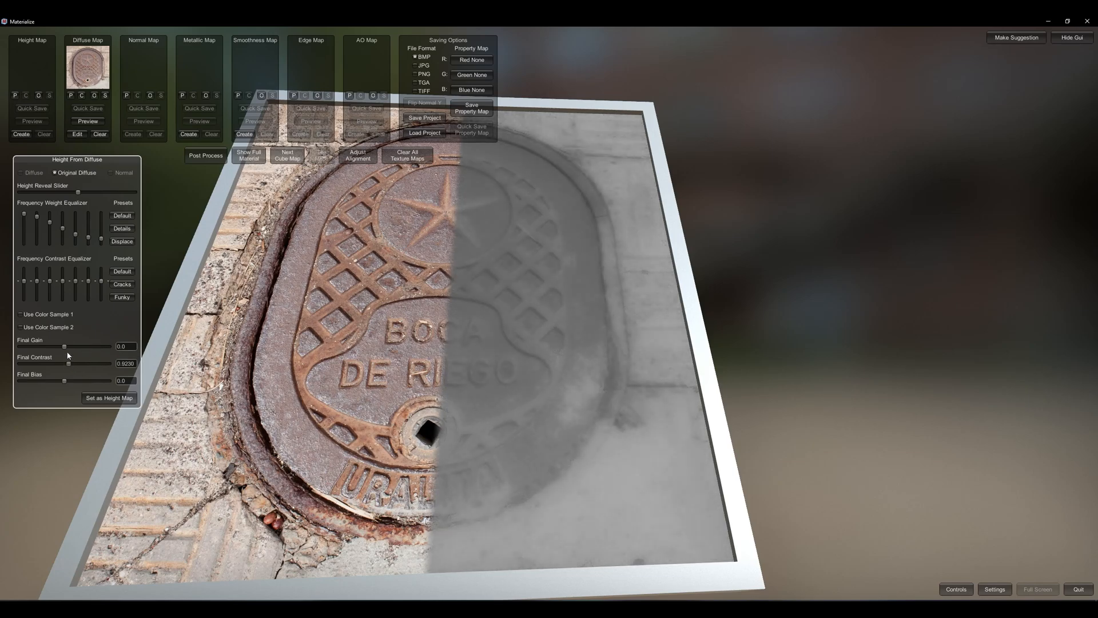
{"action": "left_click_drag", "start_coordinate": [65, 347], "coordinate": [73, 346]}
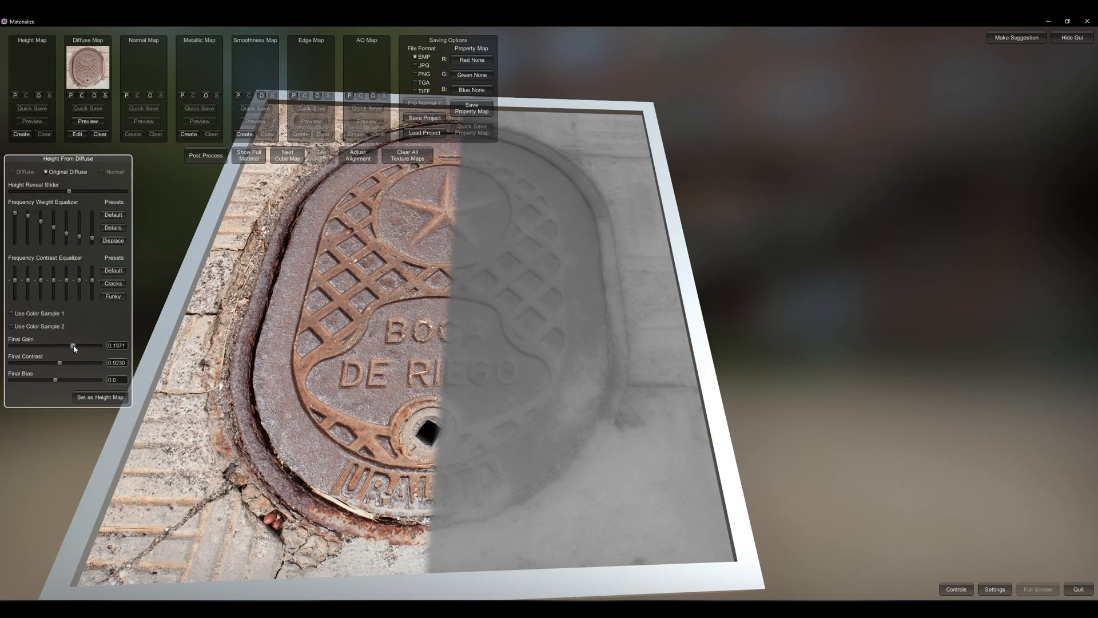
{"action": "left_click_drag", "start_coordinate": [73, 346], "coordinate": [31, 346]}
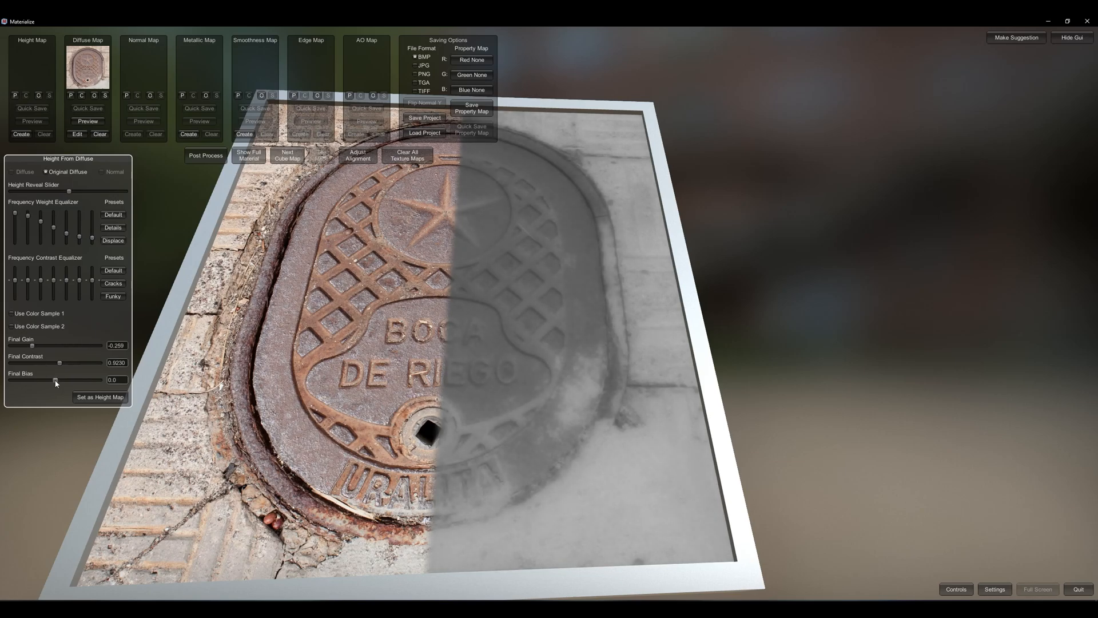
{"action": "left_click_drag", "start_coordinate": [56, 380], "coordinate": [54, 380]}
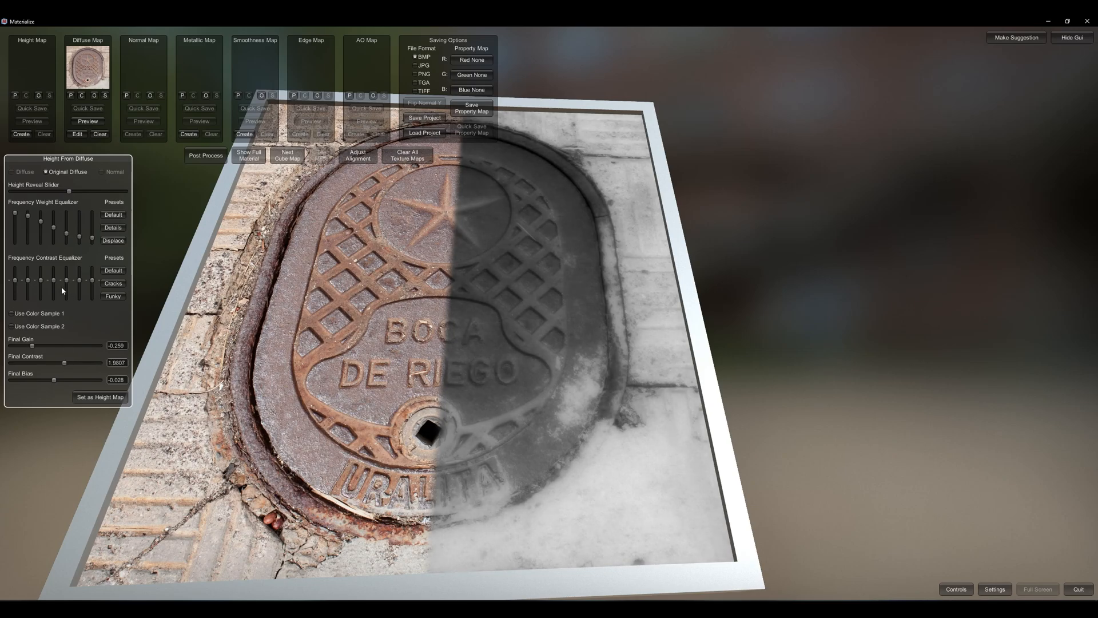
{"action": "left_click", "coordinate": [22, 134]}
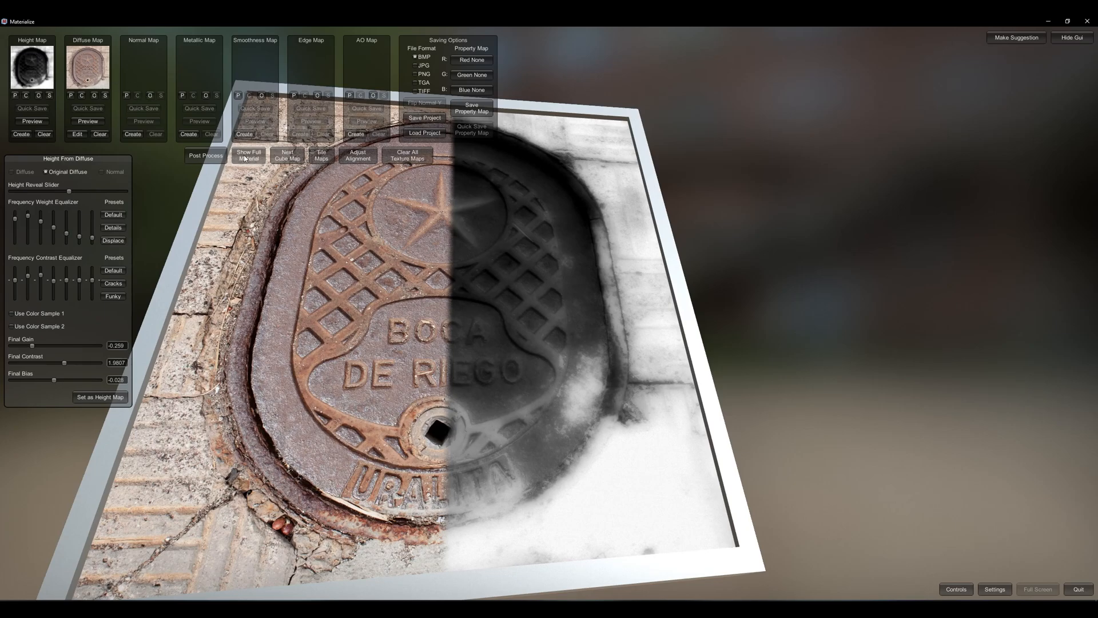
Step: Preview the full material and remove its glossy metallic sheen
{"action": "left_click", "coordinate": [249, 155]}
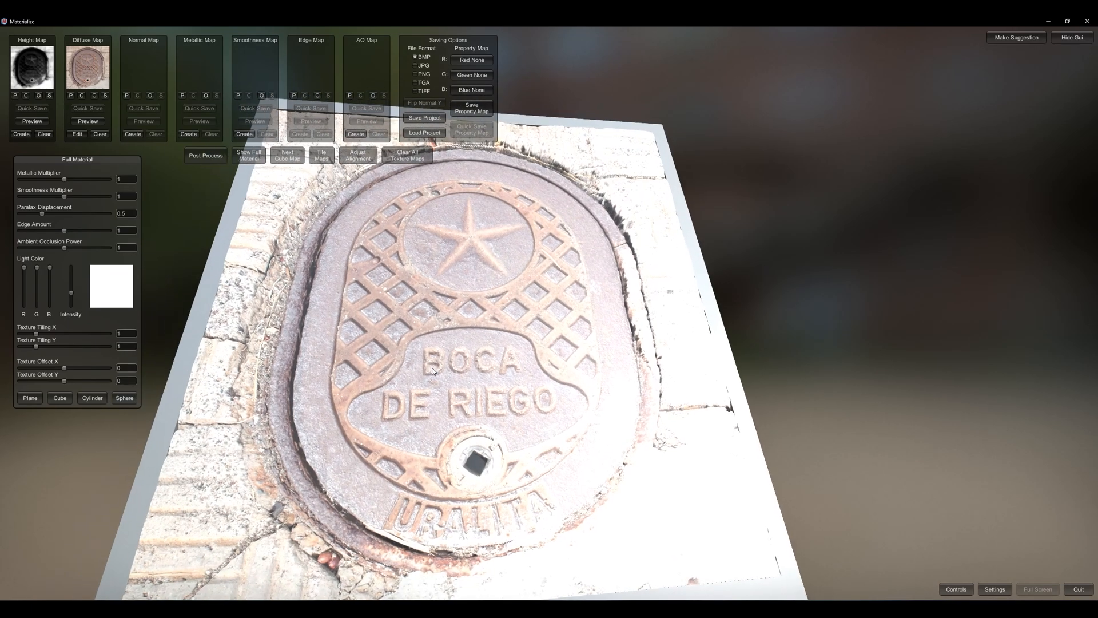
{"action": "left_click", "coordinate": [124, 398]}
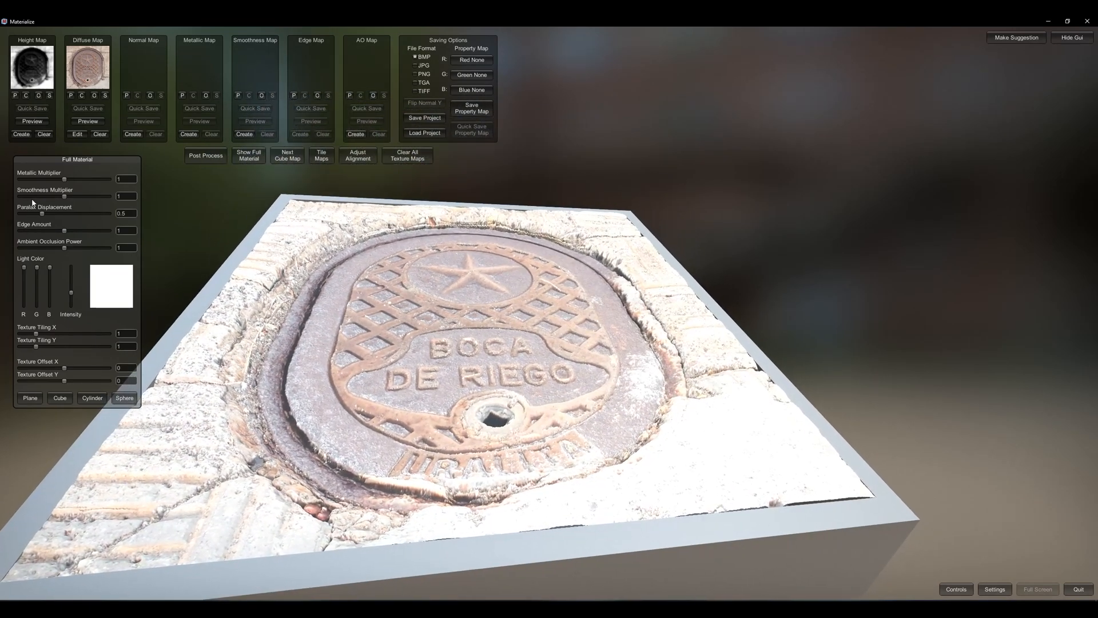
{"action": "left_click_drag", "start_coordinate": [63, 179], "coordinate": [19, 179]}
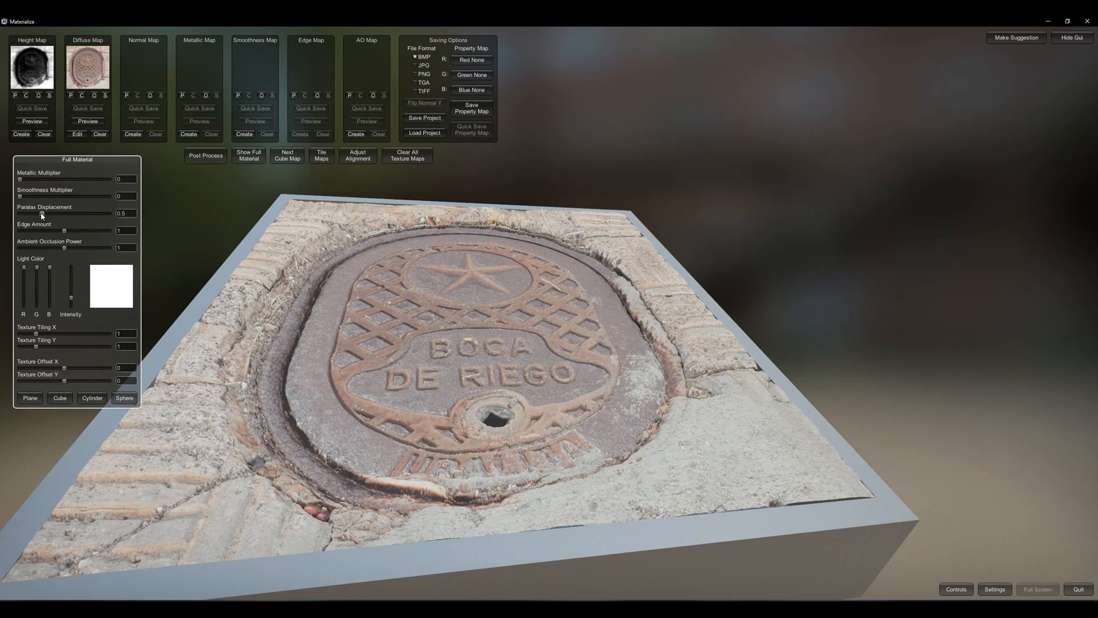
Step: Raise parallax displacement to about 0.83, then settle it near 0.53
{"action": "left_click_drag", "start_coordinate": [42, 214], "coordinate": [31, 214]}
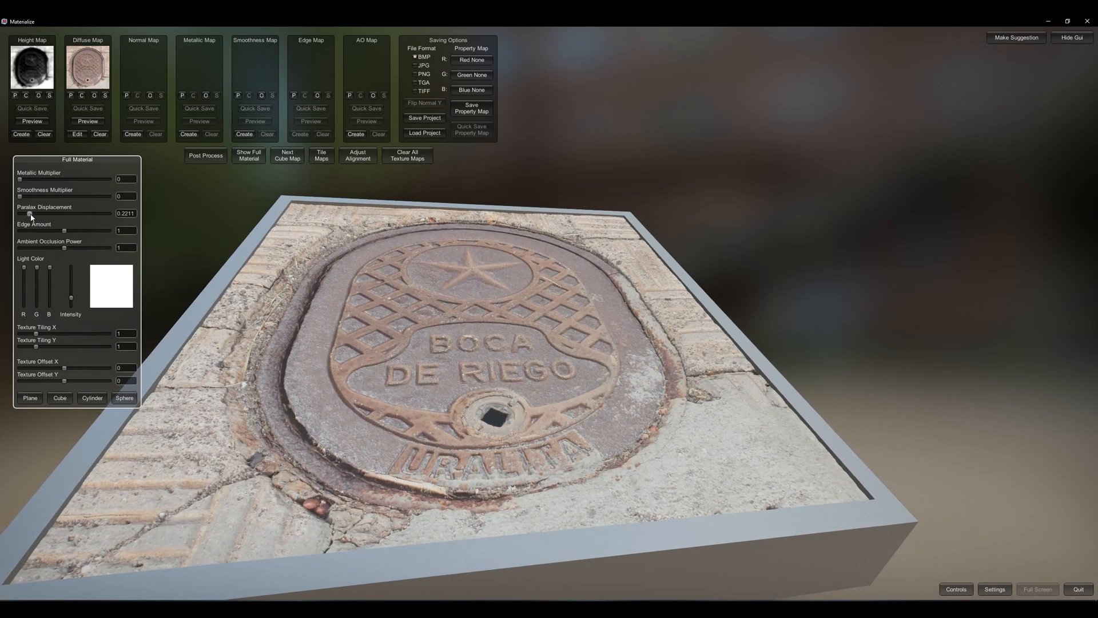
{"action": "left_click_drag", "start_coordinate": [31, 213], "coordinate": [46, 214]}
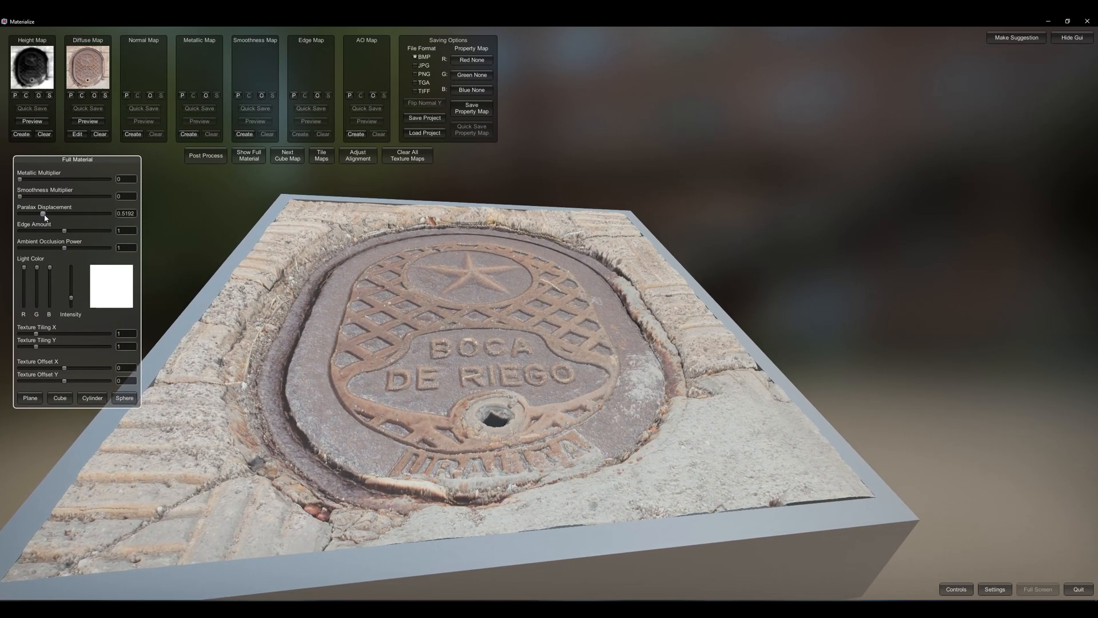
{"action": "left_click_drag", "start_coordinate": [41, 220], "coordinate": [48, 219]}
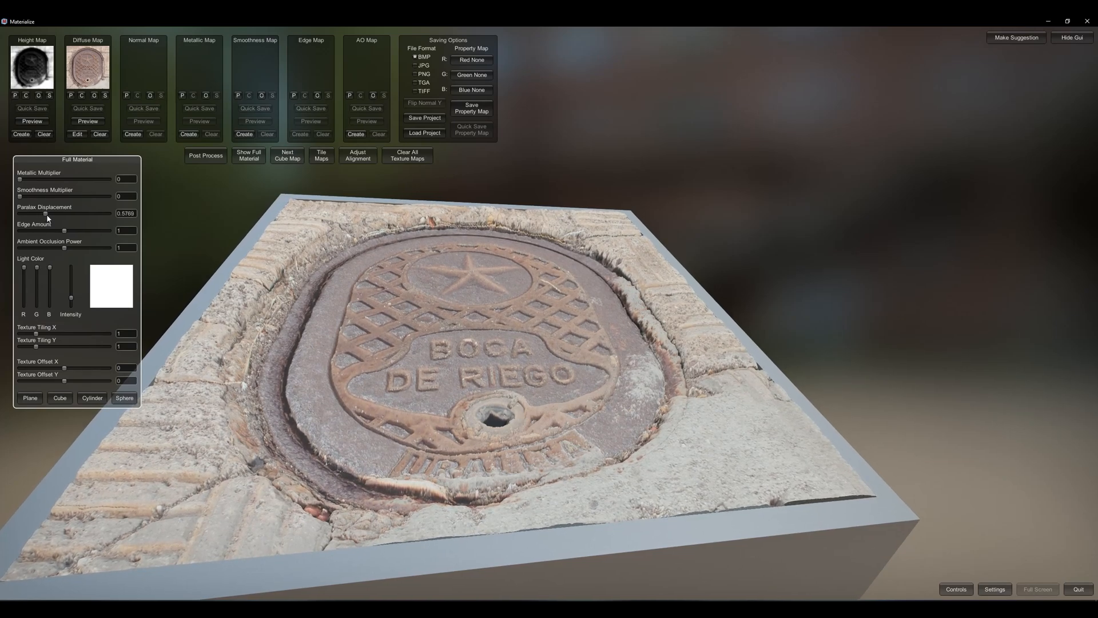
{"action": "left_click_drag", "start_coordinate": [48, 217], "coordinate": [55, 218]}
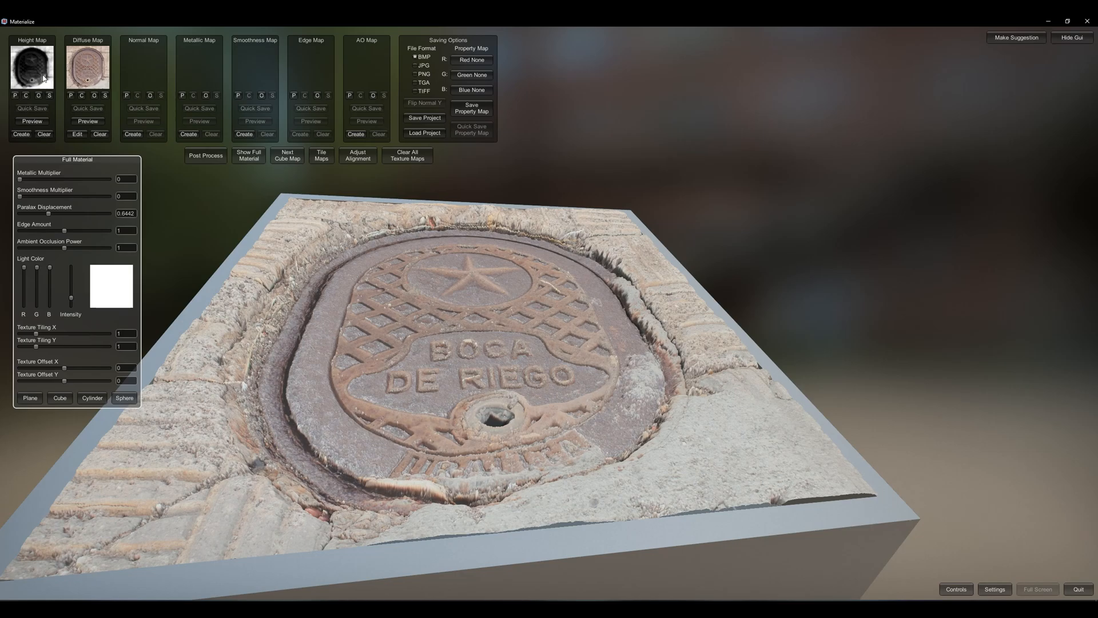
{"action": "left_click_drag", "start_coordinate": [45, 214], "coordinate": [58, 215]}
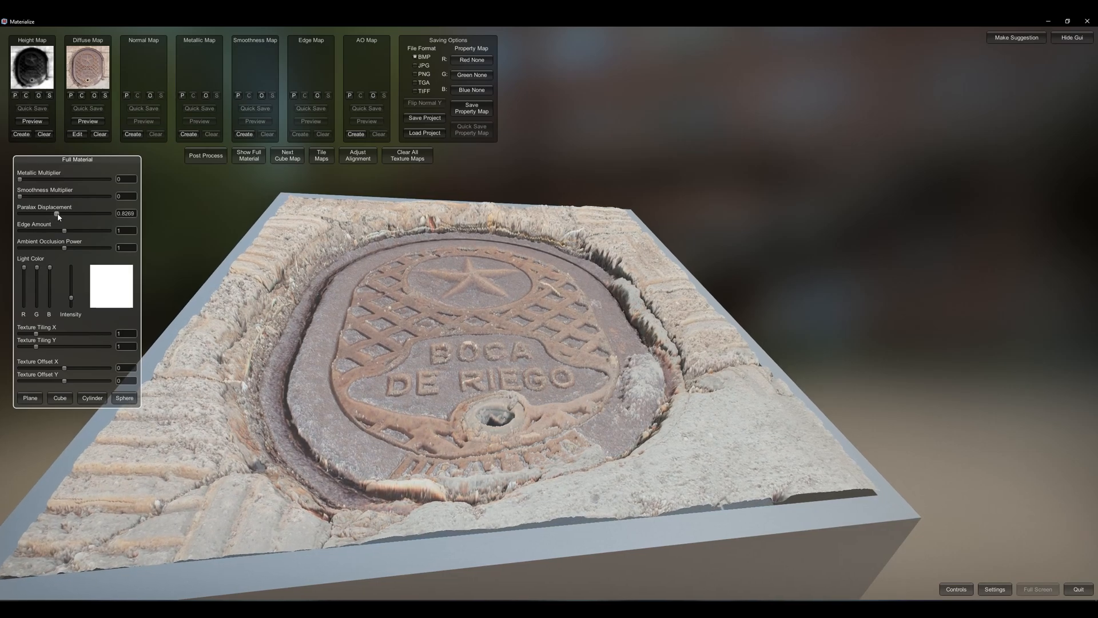
{"action": "mouse_move", "coordinate": [14, 64]}
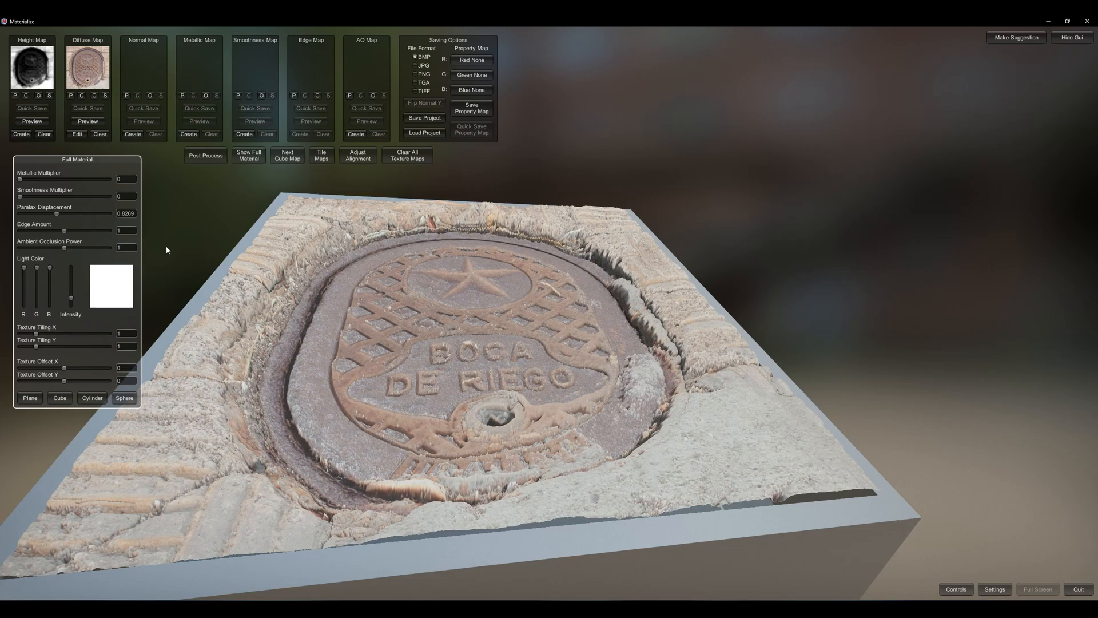
{"action": "mouse_move", "coordinate": [399, 255]}
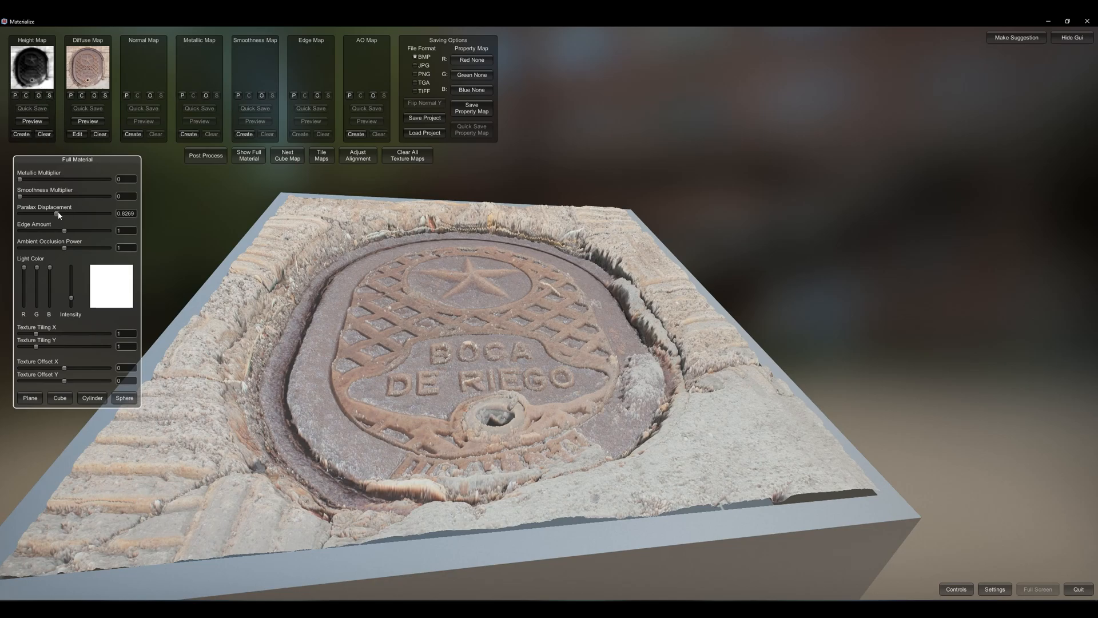
{"action": "left_click_drag", "start_coordinate": [59, 214], "coordinate": [45, 214]}
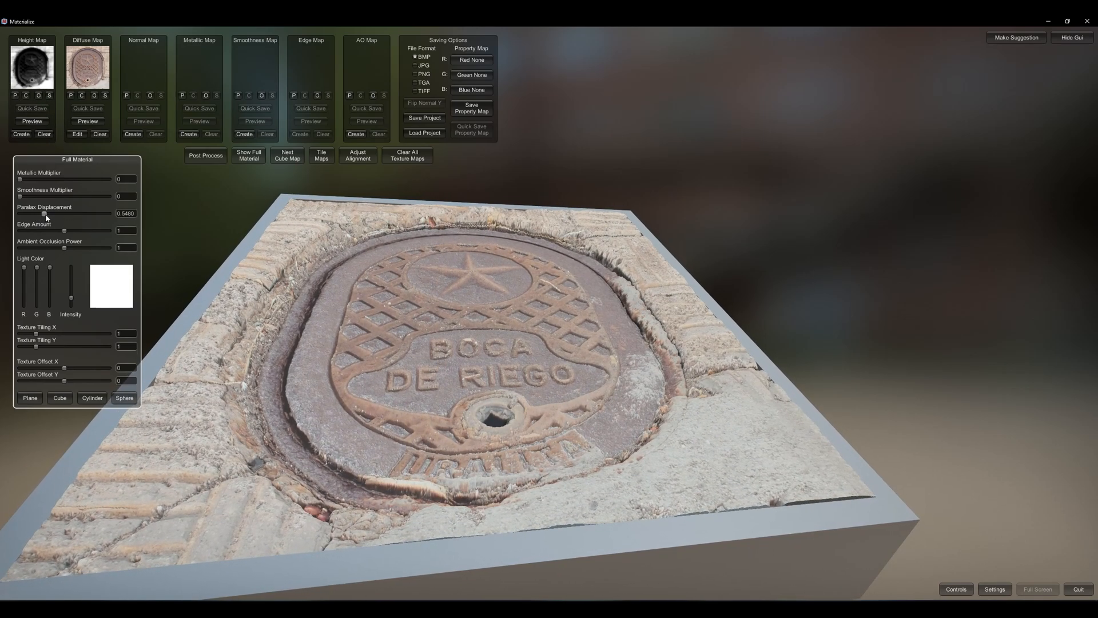
{"action": "left_click_drag", "start_coordinate": [46, 213], "coordinate": [44, 214]}
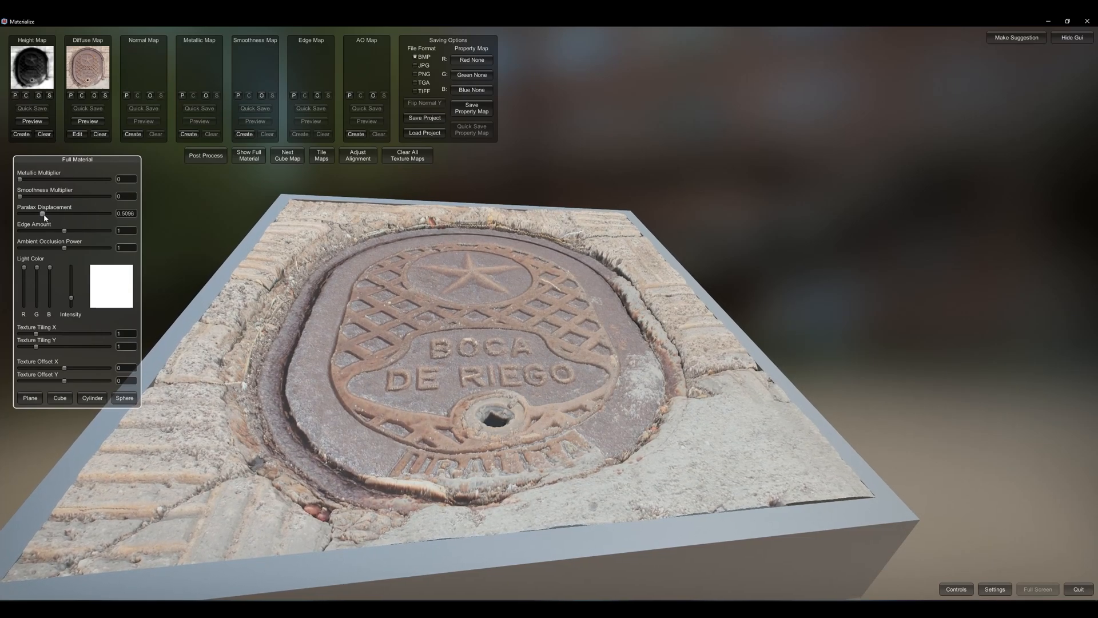
{"action": "left_click_drag", "start_coordinate": [42, 213], "coordinate": [47, 213]}
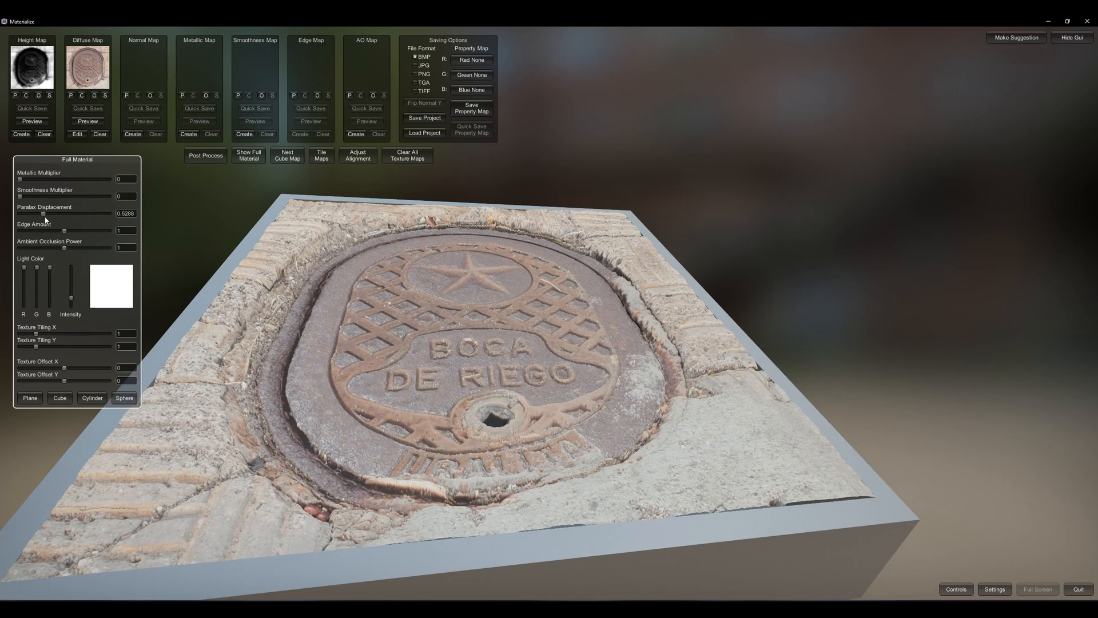
{"action": "mouse_move", "coordinate": [151, 88]}
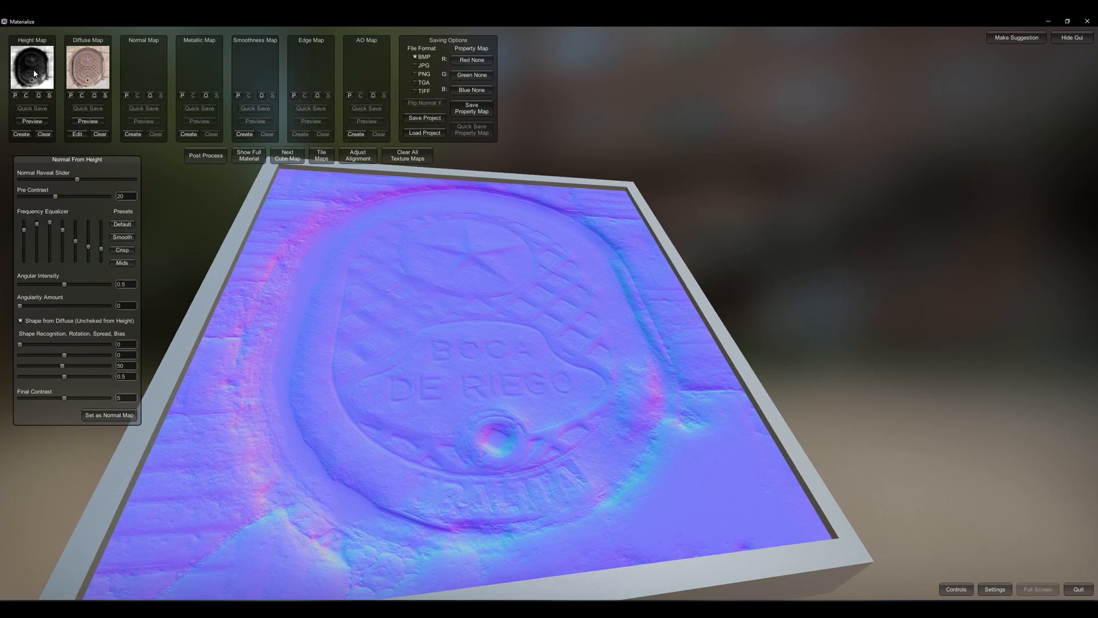
Step: Create the normal and metallic maps, and set JPG as the saving file format
{"action": "left_click", "coordinate": [249, 155]}
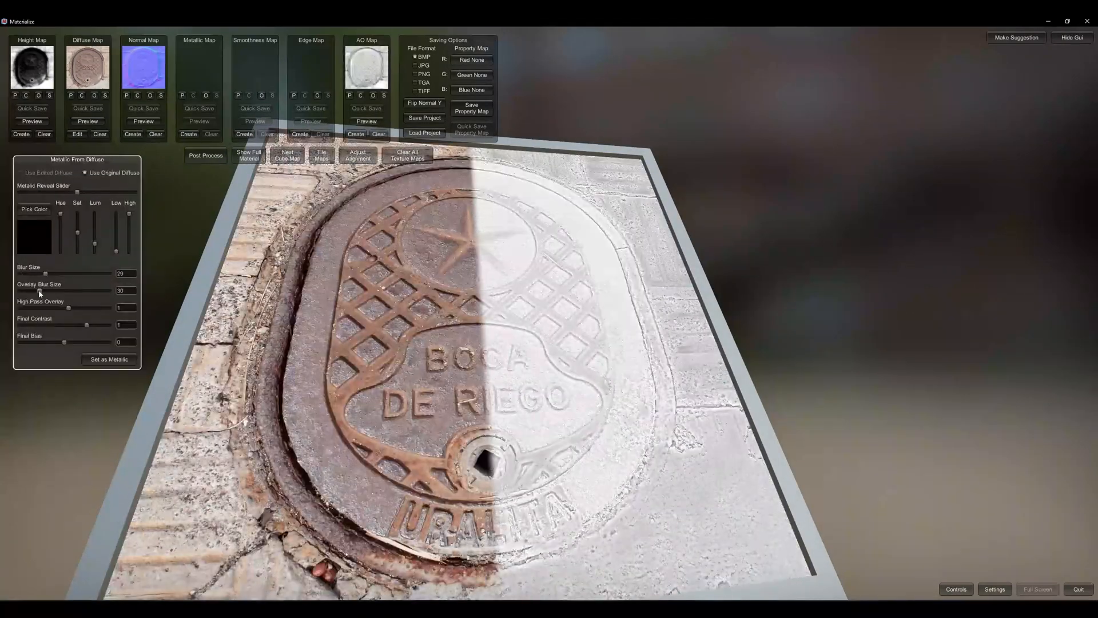
{"action": "left_click", "coordinate": [247, 155]}
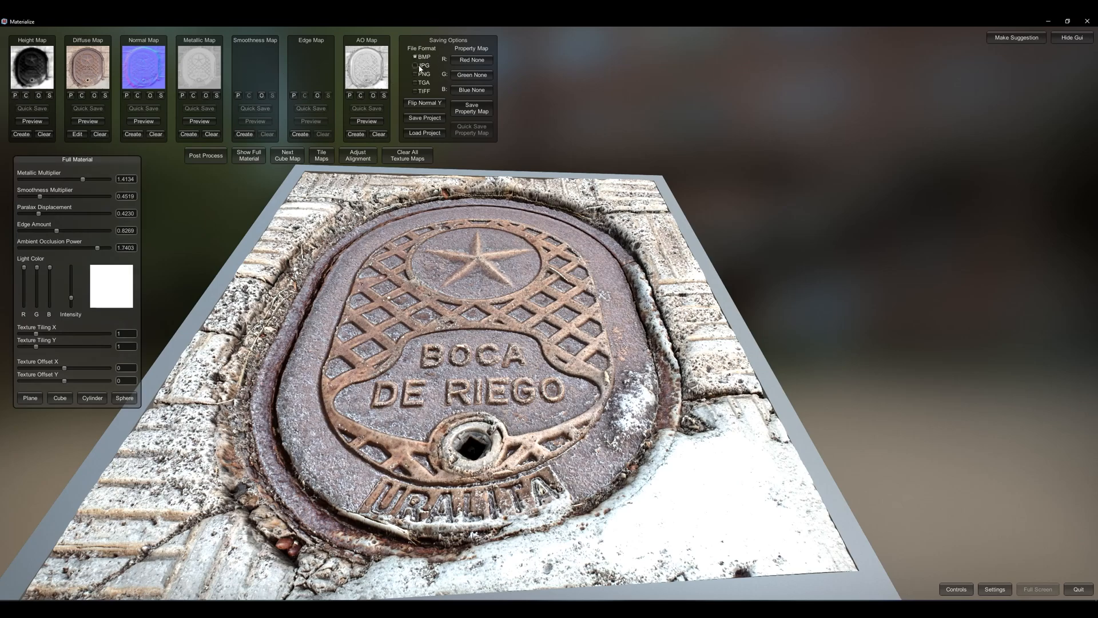
{"action": "left_click", "coordinate": [416, 65]}
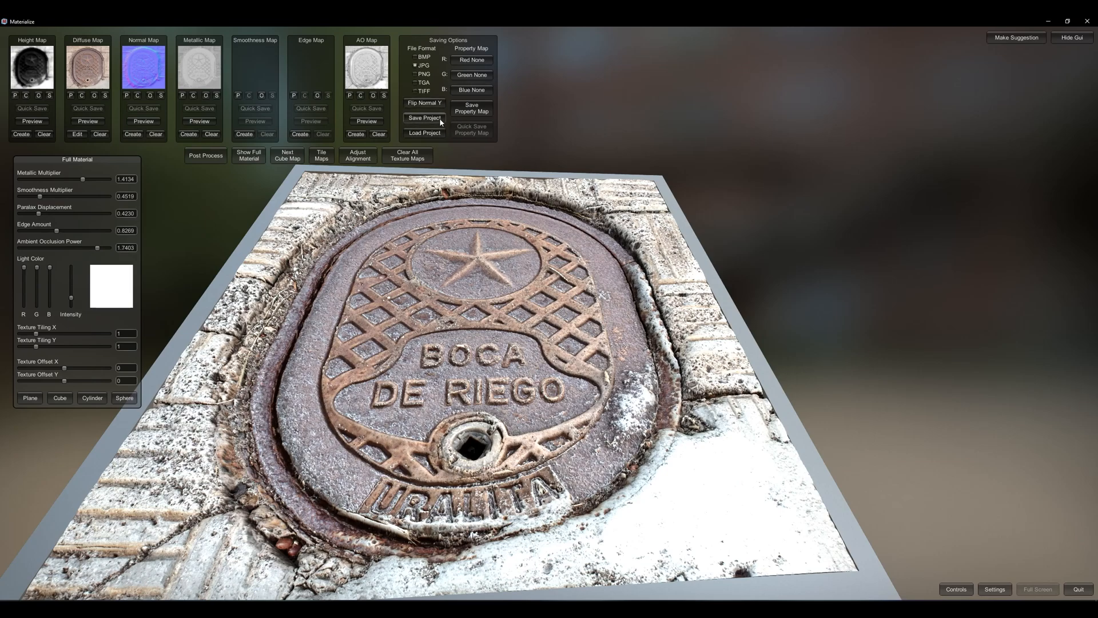
Step: Save the project to the Desktop with the filename 'manhole'
{"action": "left_click", "coordinate": [424, 118]}
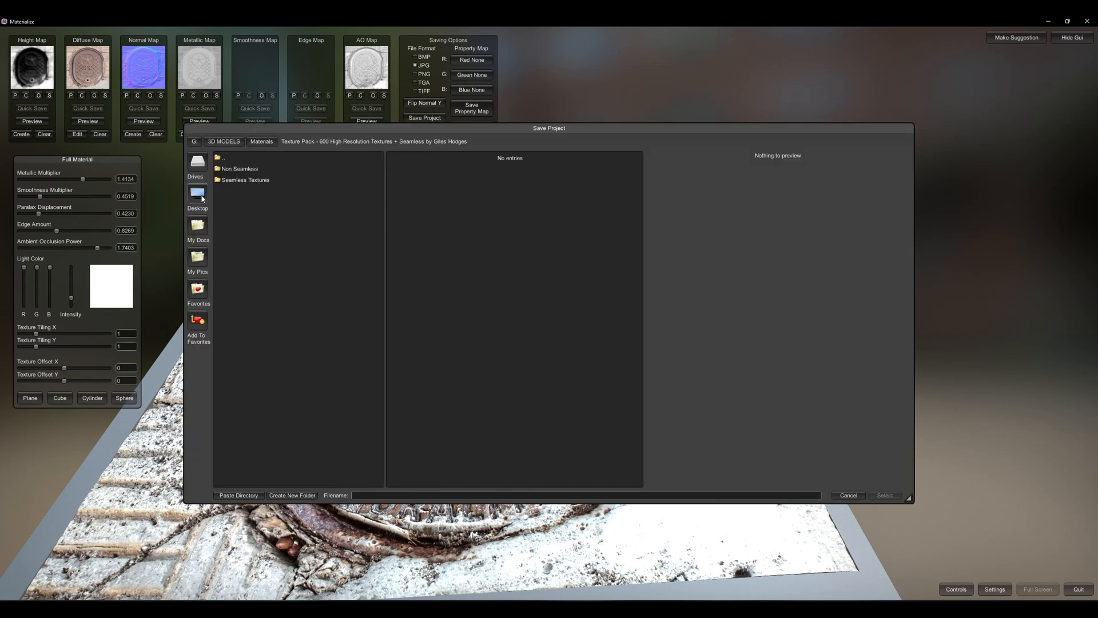
{"action": "left_click", "coordinate": [197, 199]}
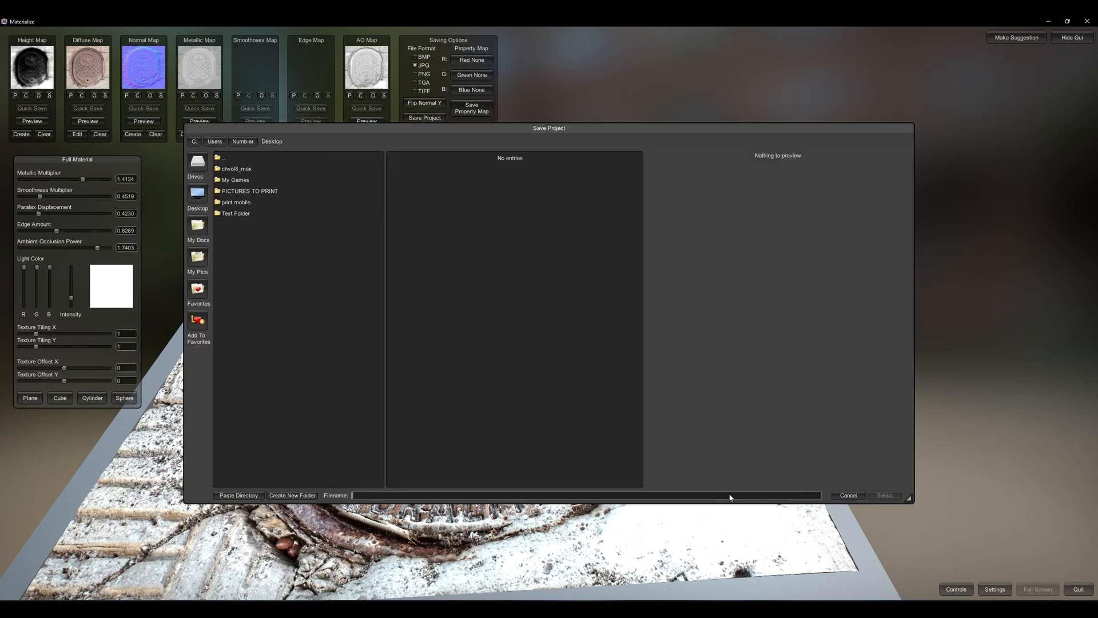
{"action": "type", "text": "manho"}
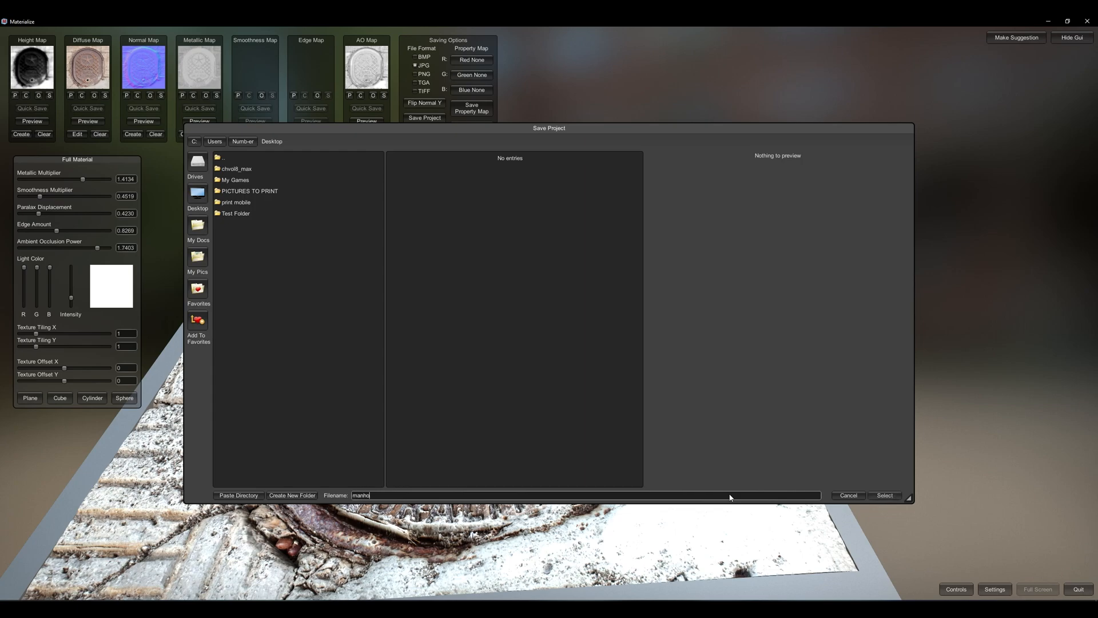
{"action": "type", "text": "le"}
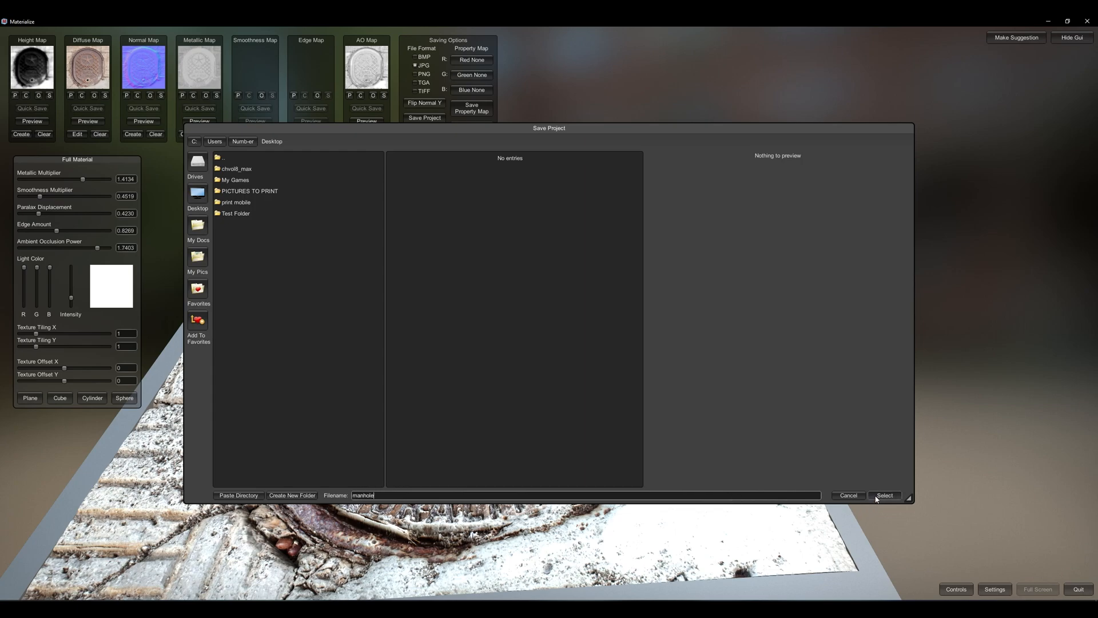
{"action": "left_click", "coordinate": [884, 497]}
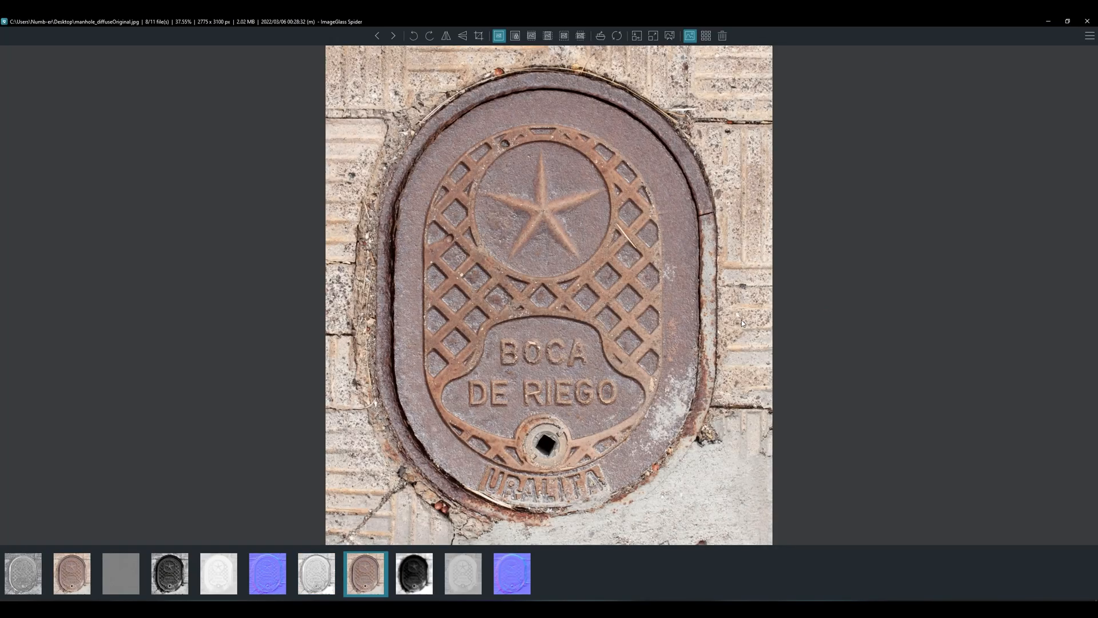
Step: View the exported metallic, normal, metallic again, then ambient occlusion maps
{"action": "left_click", "coordinate": [463, 572]}
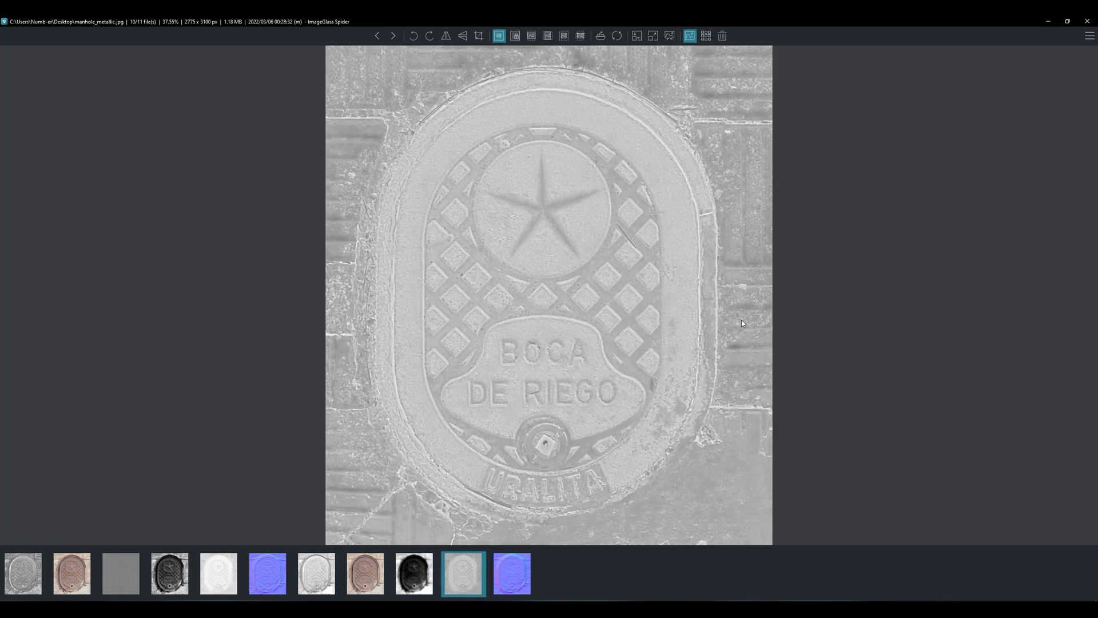
{"action": "left_click", "coordinate": [512, 572]}
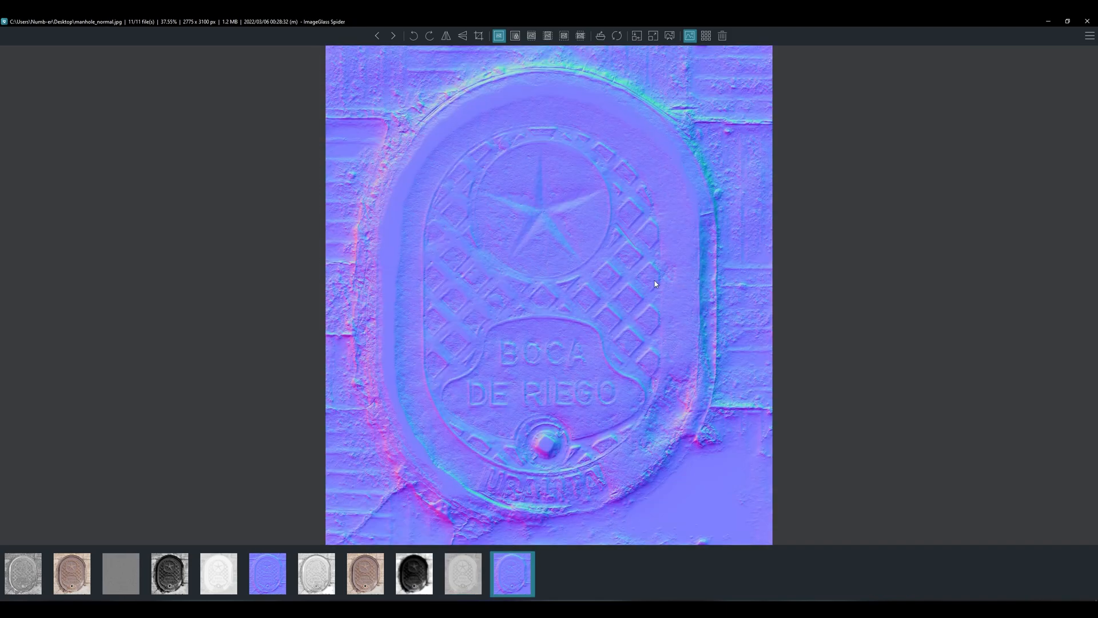
{"action": "left_click", "coordinate": [463, 573]}
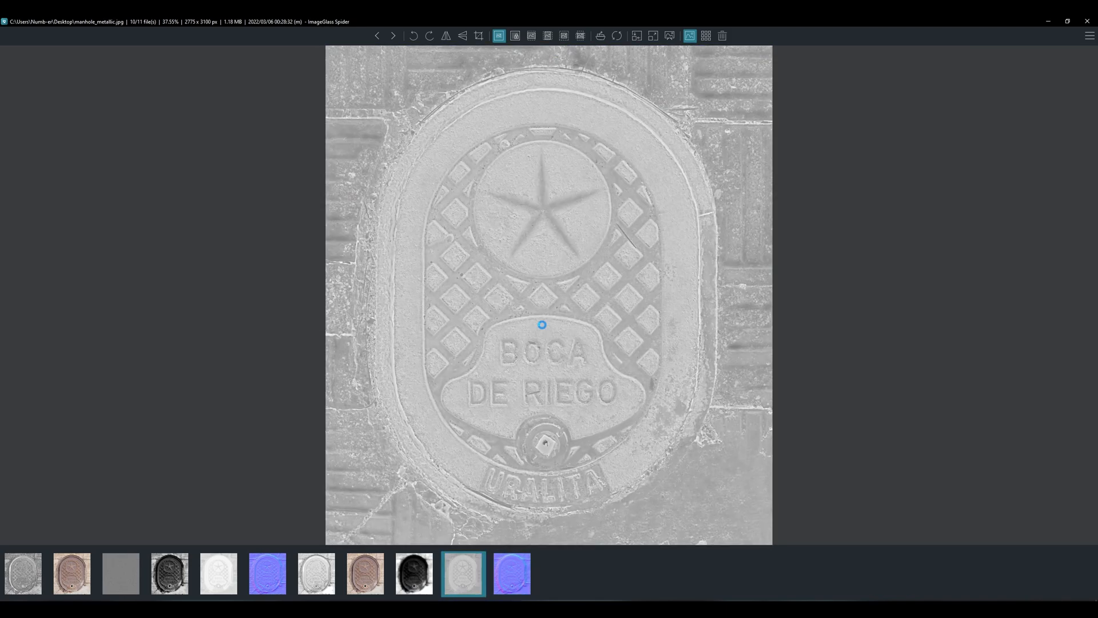
{"action": "left_click", "coordinate": [316, 573]}
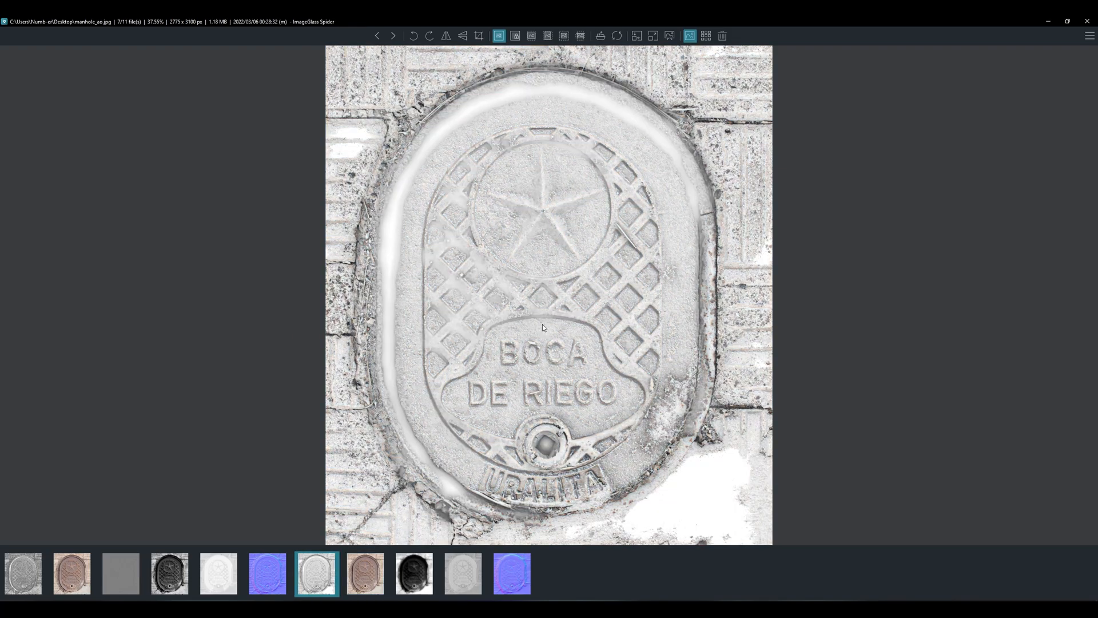
{"action": "mouse_move", "coordinate": [486, 480]}
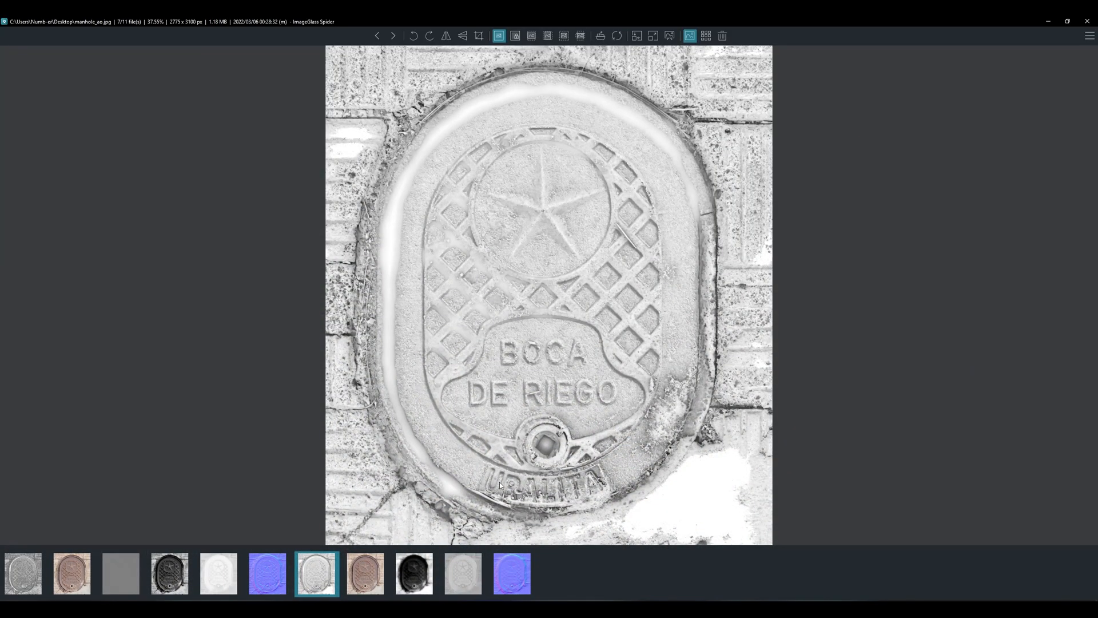
{"action": "mouse_move", "coordinate": [579, 341]}
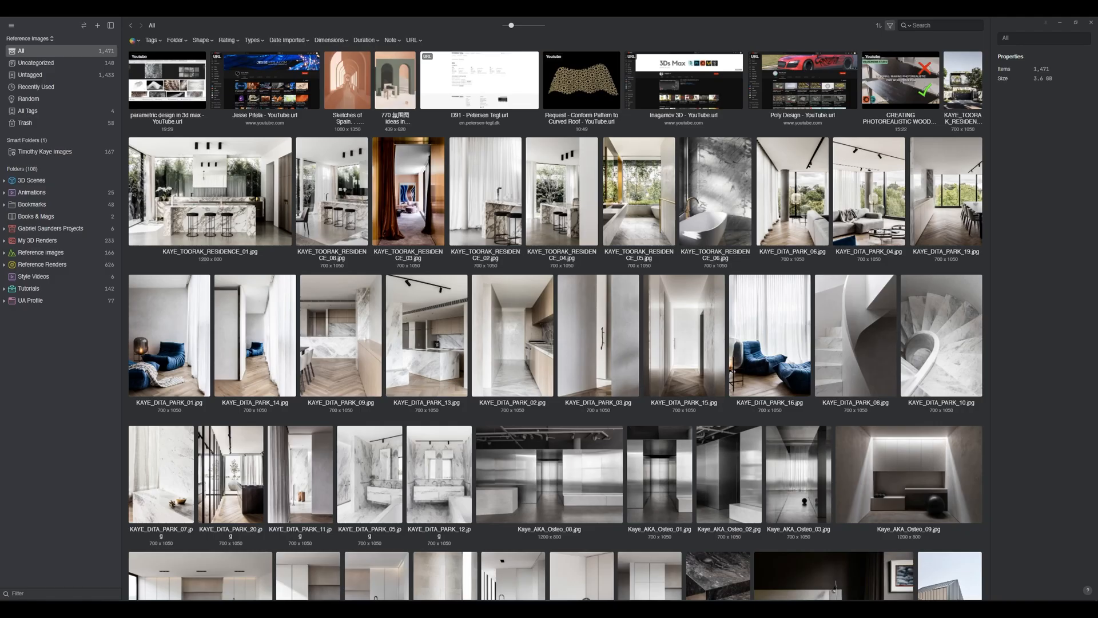
{"action": "mouse_move", "coordinate": [21, 455]}
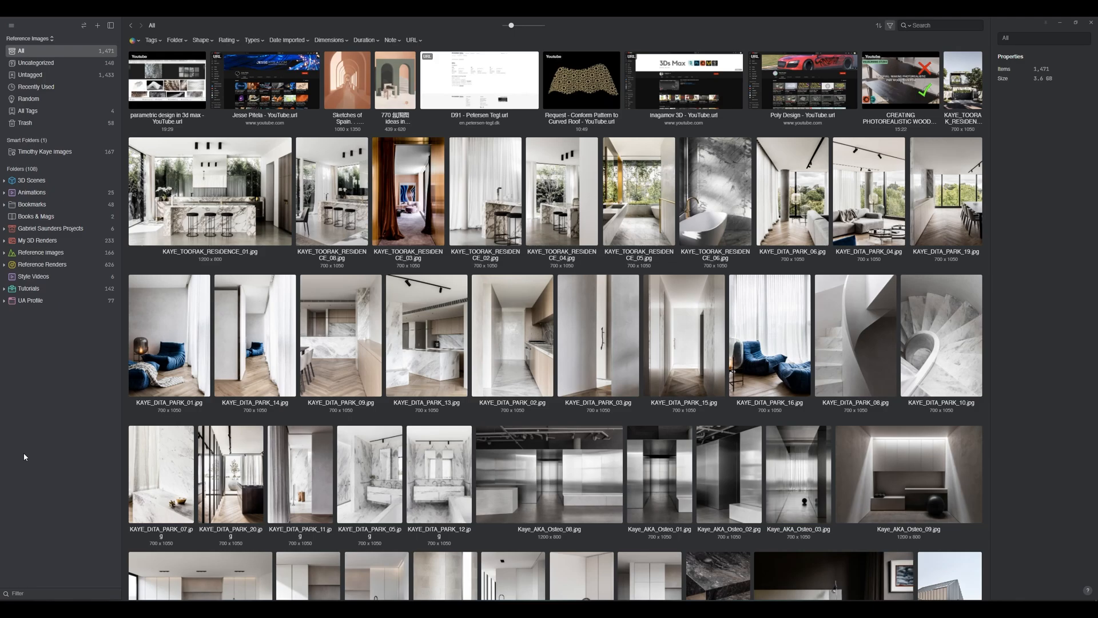
{"action": "mouse_move", "coordinate": [32, 444]}
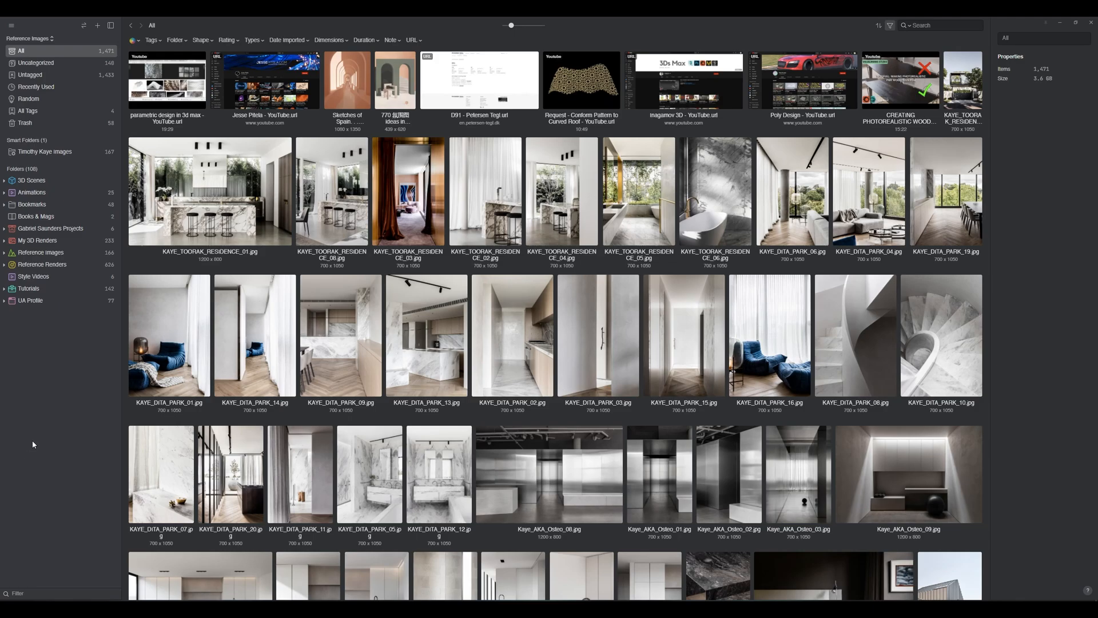
{"action": "mouse_move", "coordinate": [43, 438]}
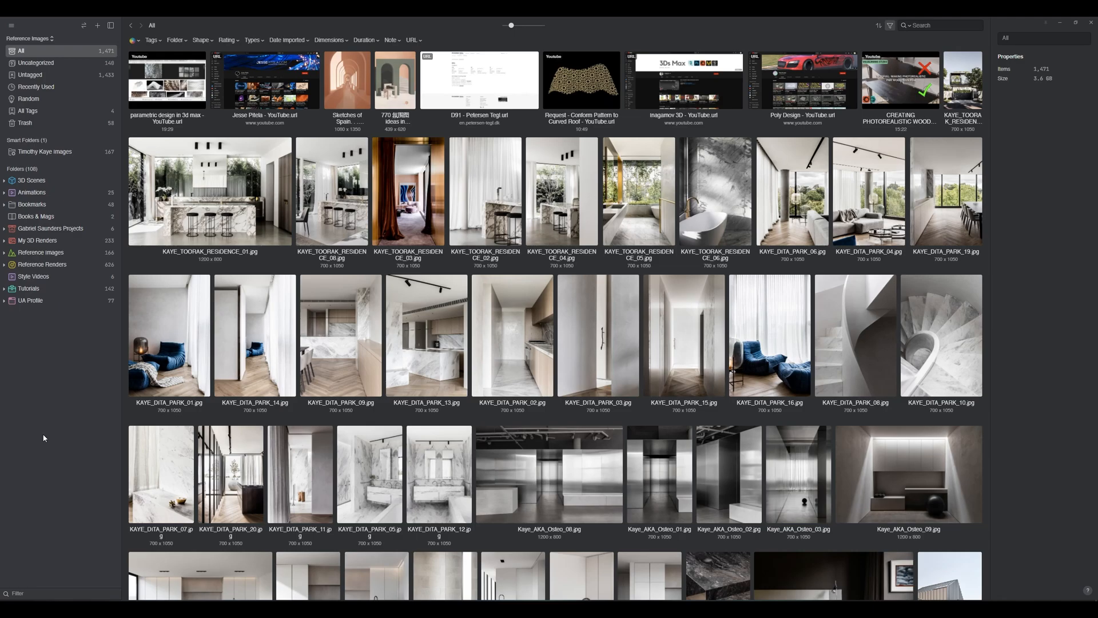
{"action": "mouse_move", "coordinate": [47, 434]}
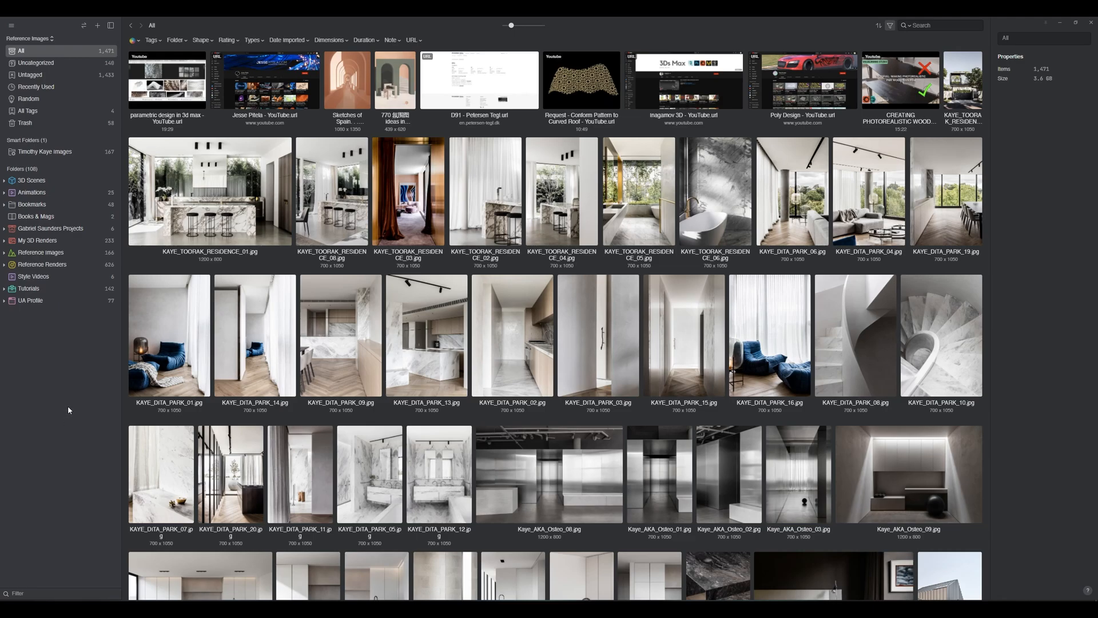
{"action": "mouse_move", "coordinate": [70, 405]}
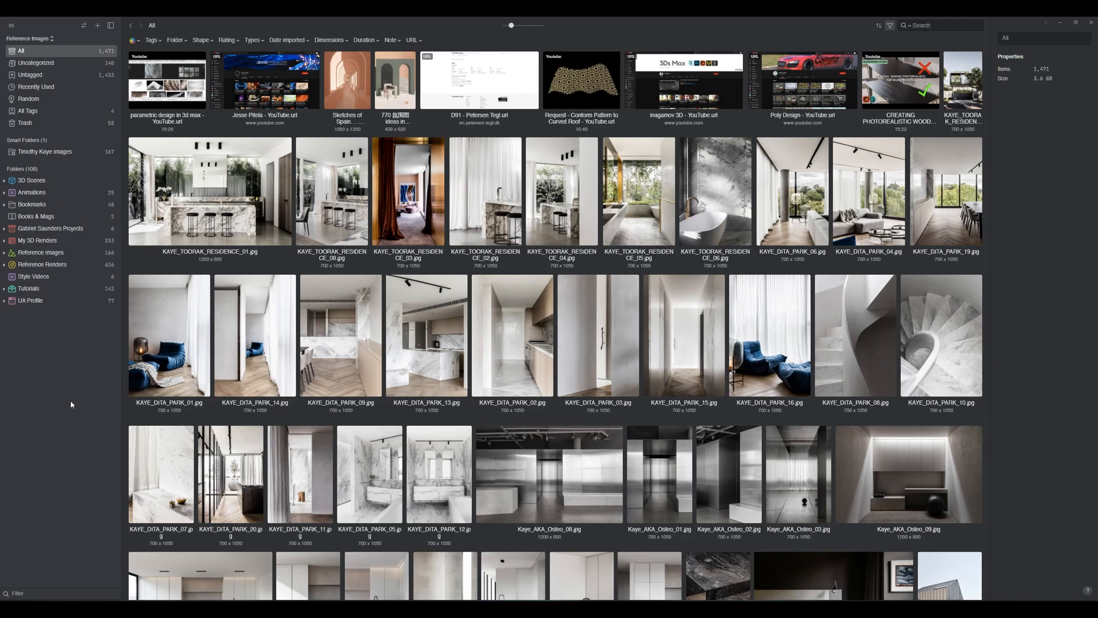
{"action": "mouse_move", "coordinate": [72, 390]}
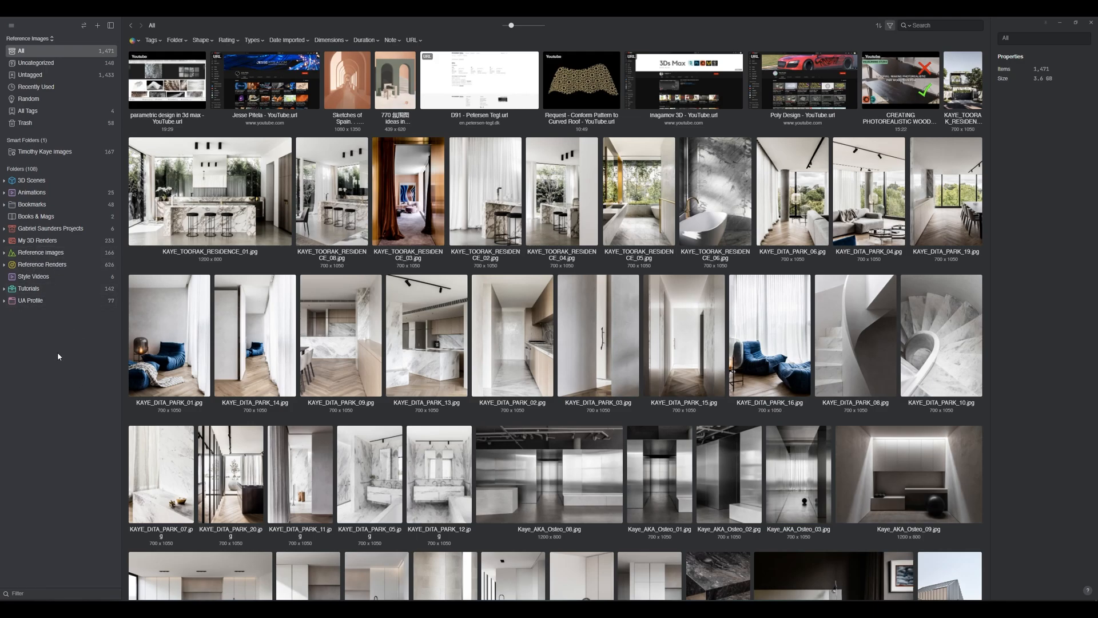
Step: Scroll down through the 1,471-item All library's interior render thumbnails
{"action": "scroll", "scroll_direction": "down", "scroll_amount": 3}
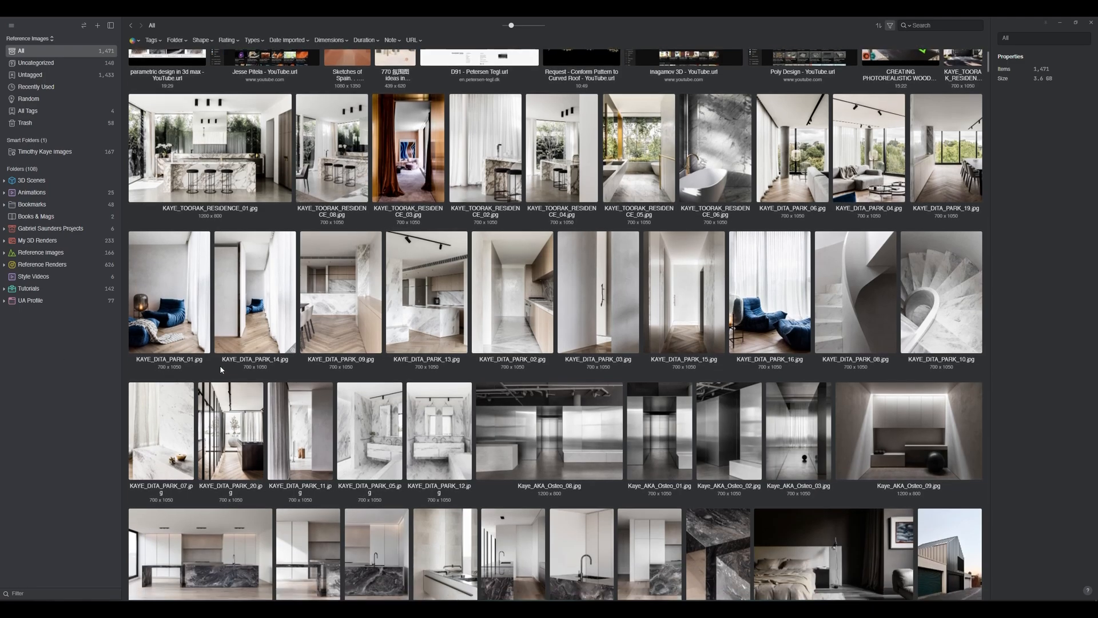
{"action": "scroll", "scroll_direction": "down", "scroll_amount": 3}
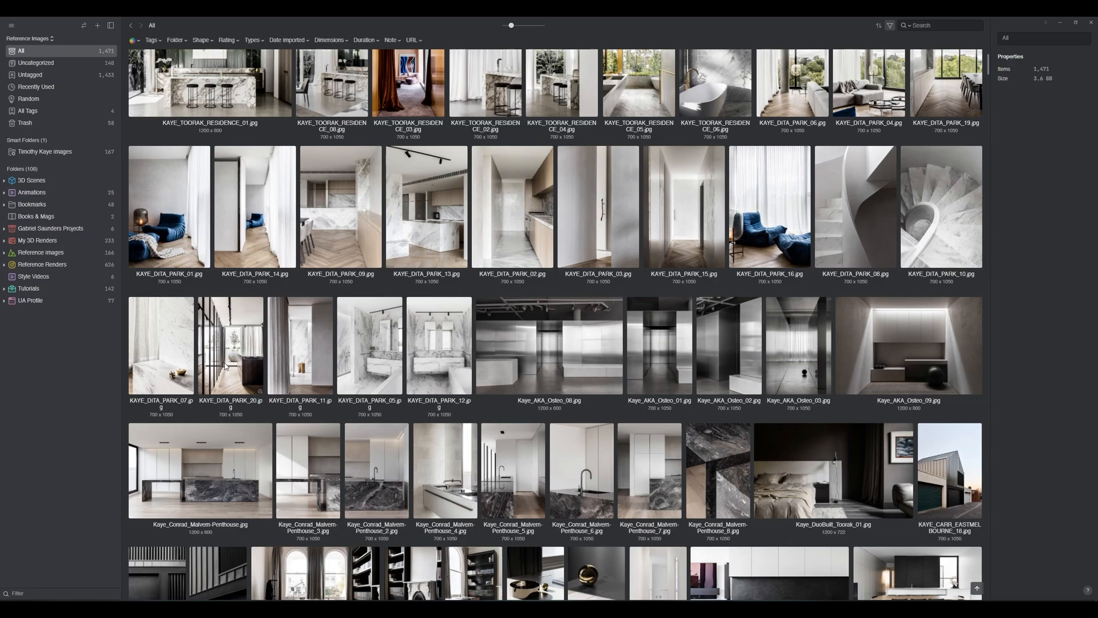
{"action": "scroll", "scroll_direction": "down", "scroll_amount": 3}
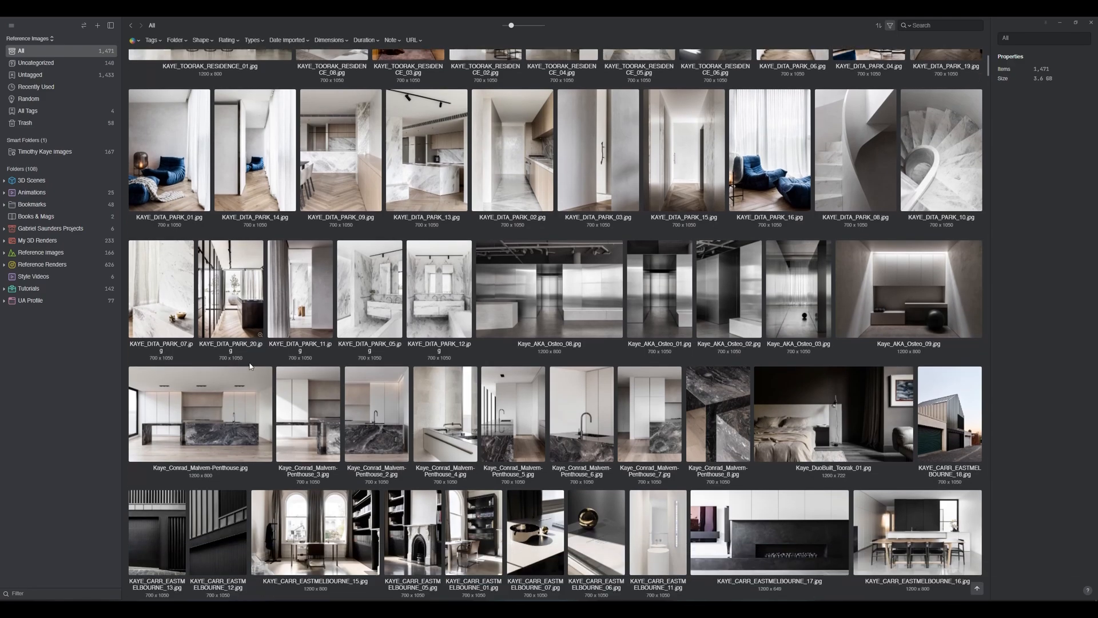
{"action": "scroll", "scroll_direction": "down", "scroll_amount": 3}
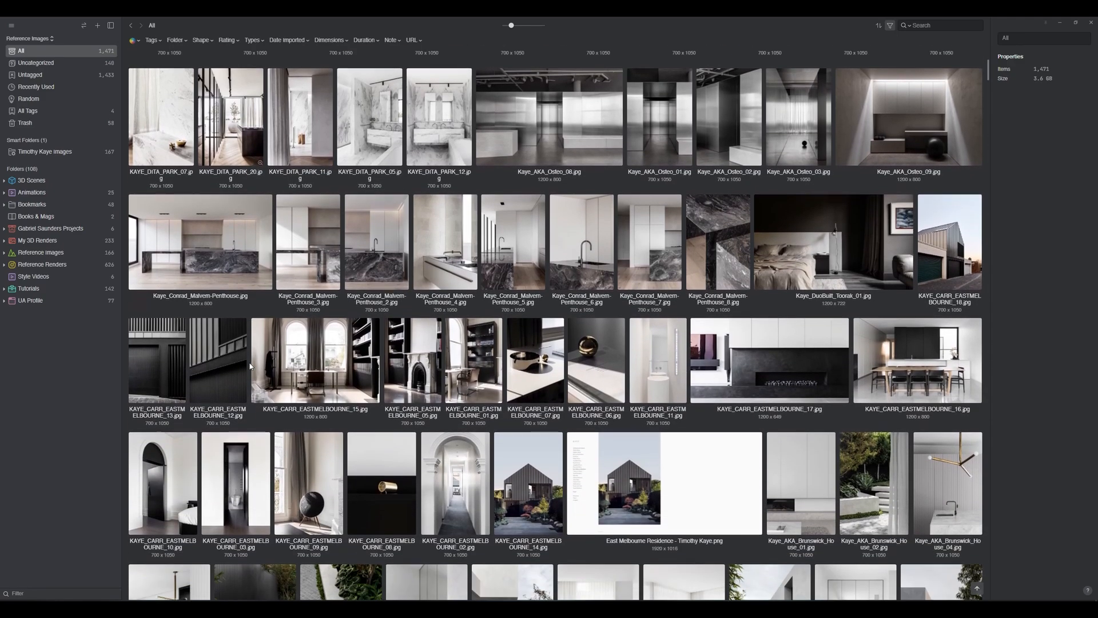
{"action": "scroll", "scroll_direction": "down", "scroll_amount": 3}
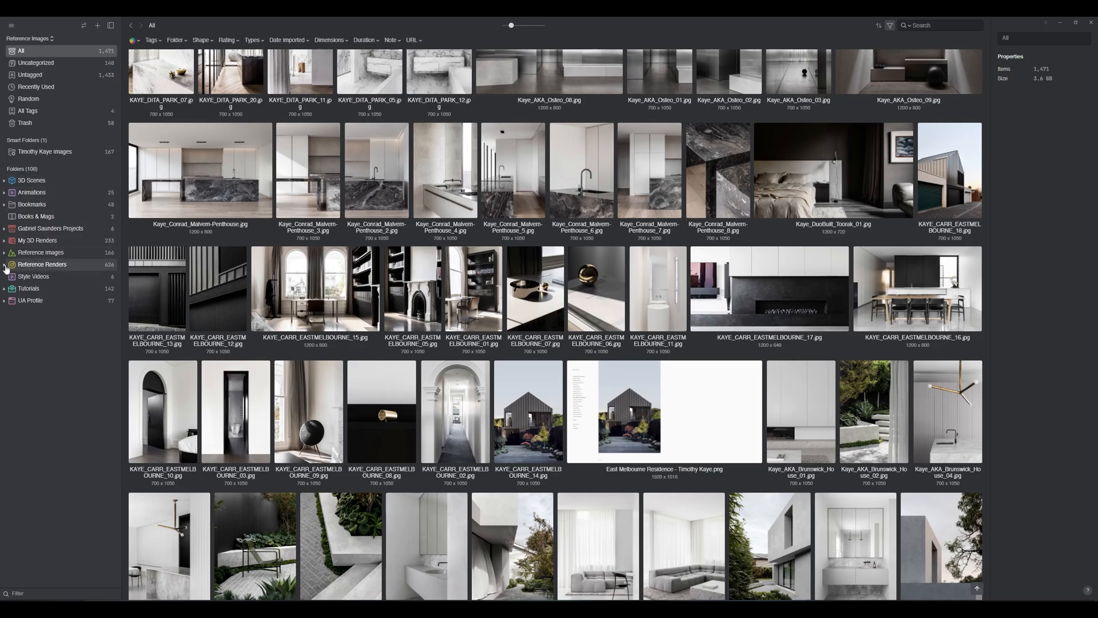
Step: Toggle Reference Renders, then browse the Backyards, Balcony, Bathroom and Bedroom reference folders
{"action": "left_click", "coordinate": [4, 264]}
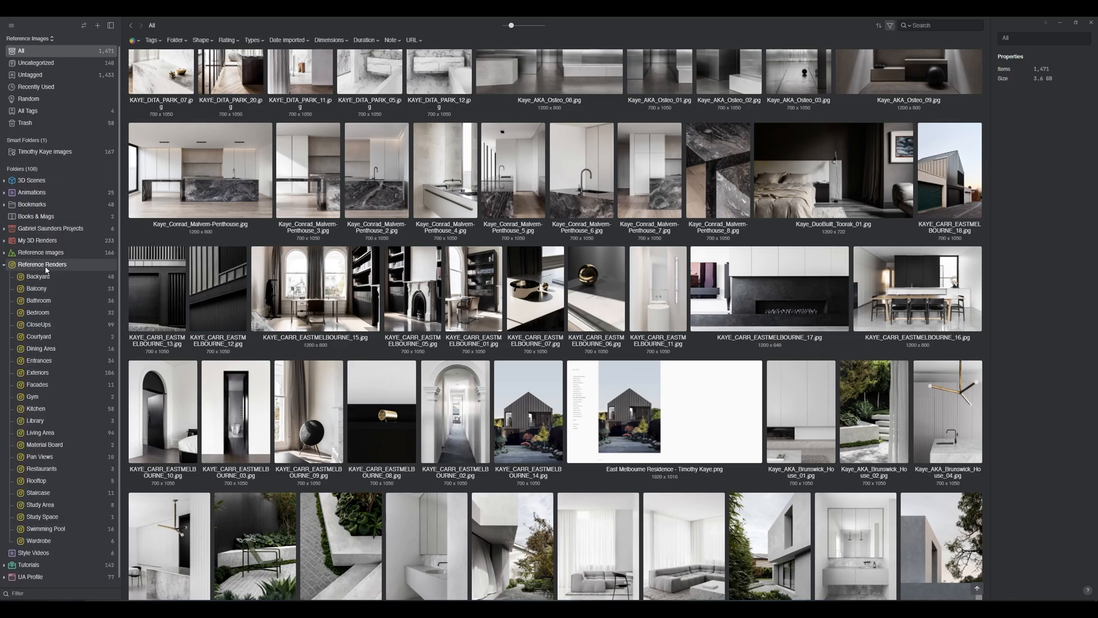
{"action": "mouse_move", "coordinate": [41, 264]}
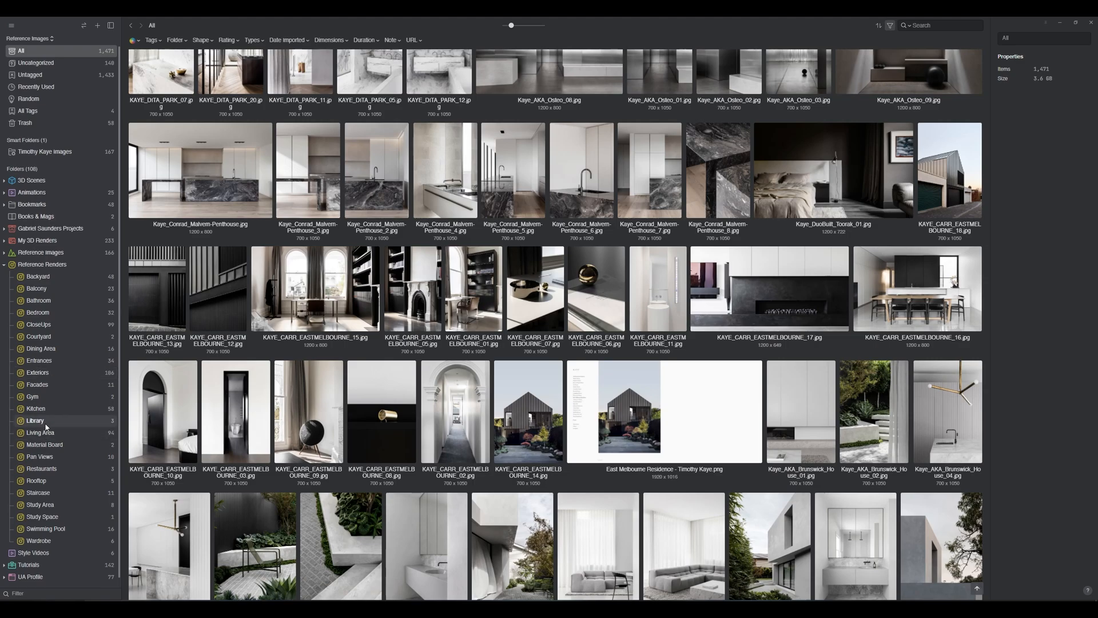
{"action": "left_click", "coordinate": [4, 264]}
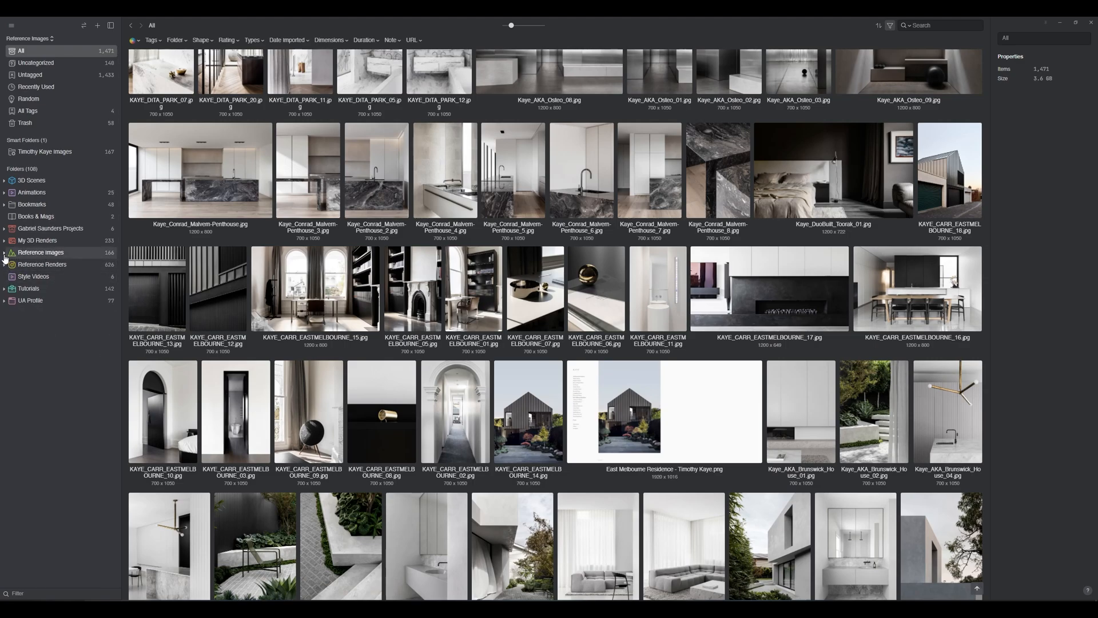
{"action": "left_click", "coordinate": [39, 265]}
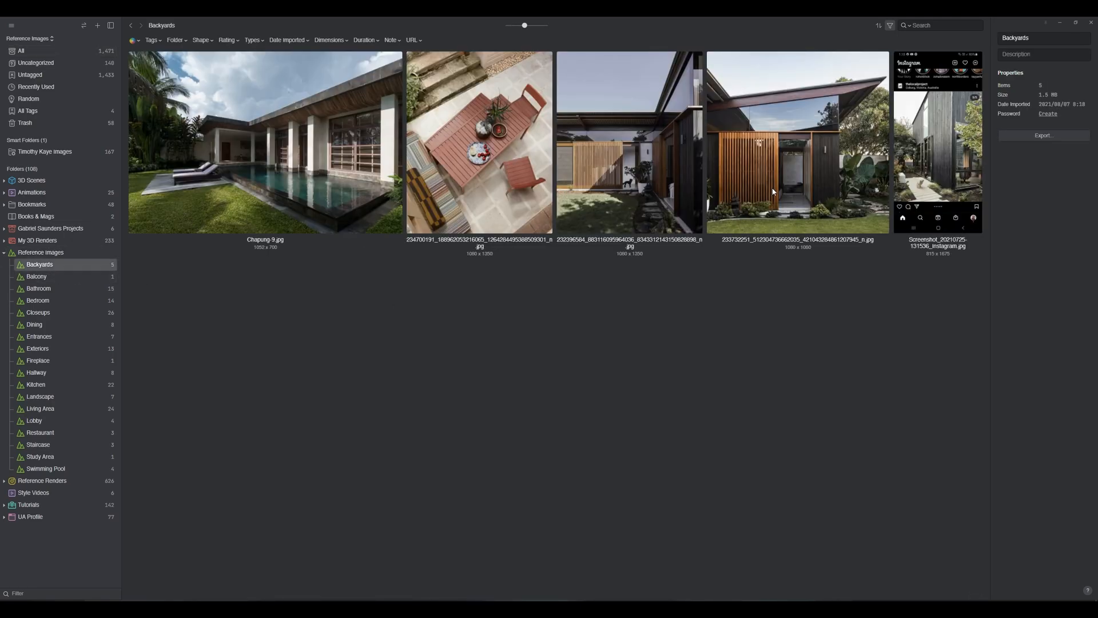
{"action": "left_click", "coordinate": [37, 276]}
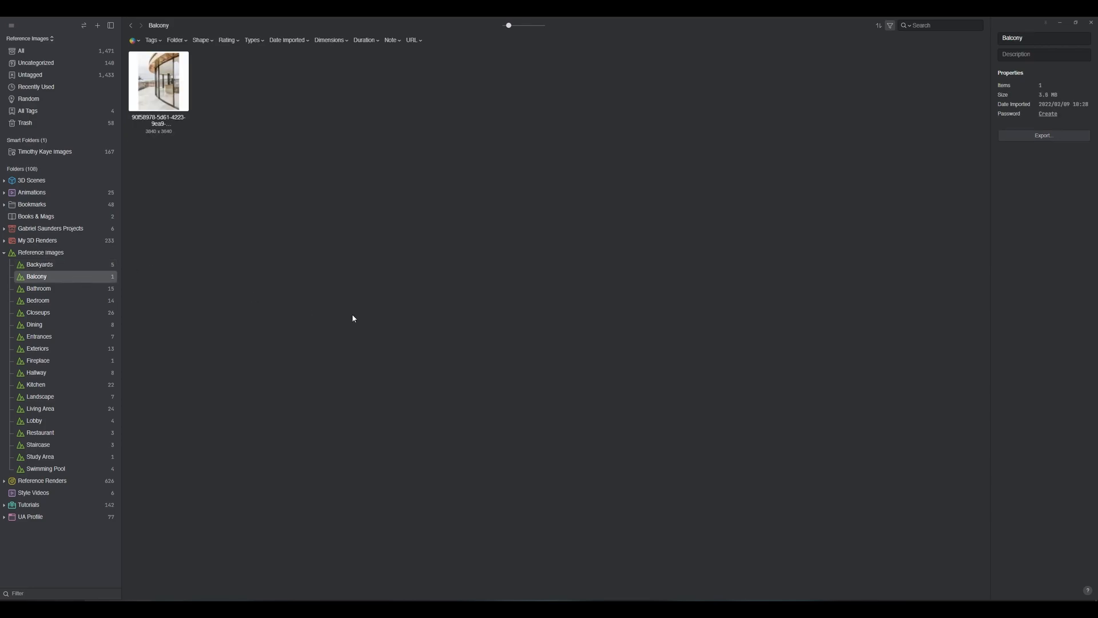
{"action": "left_click", "coordinate": [38, 287]}
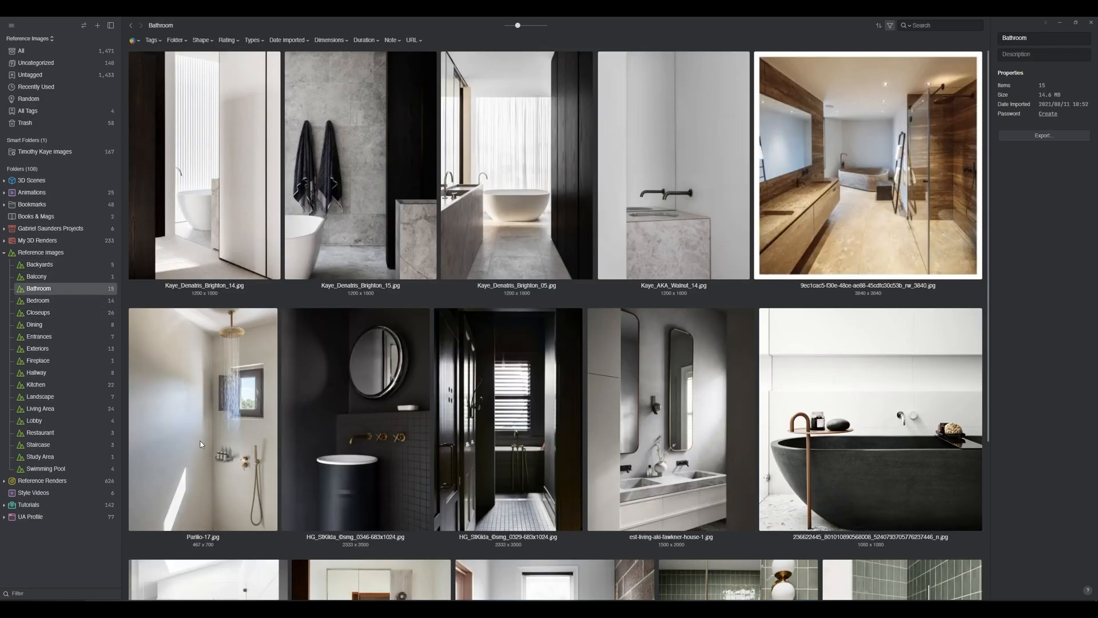
{"action": "left_click", "coordinate": [38, 300]}
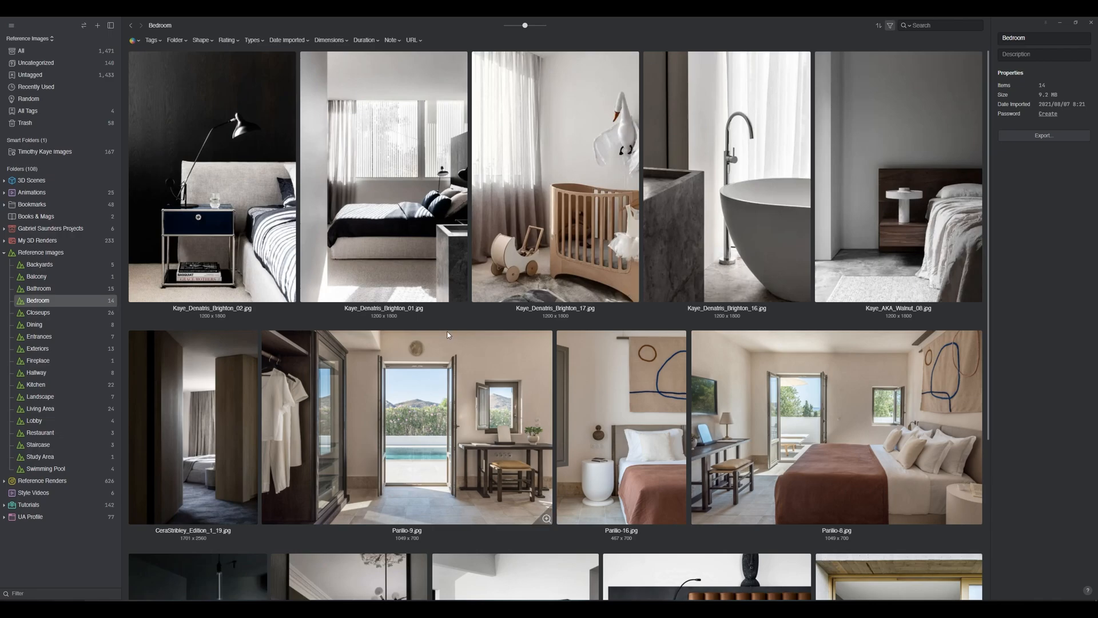
{"action": "mouse_move", "coordinate": [240, 195]}
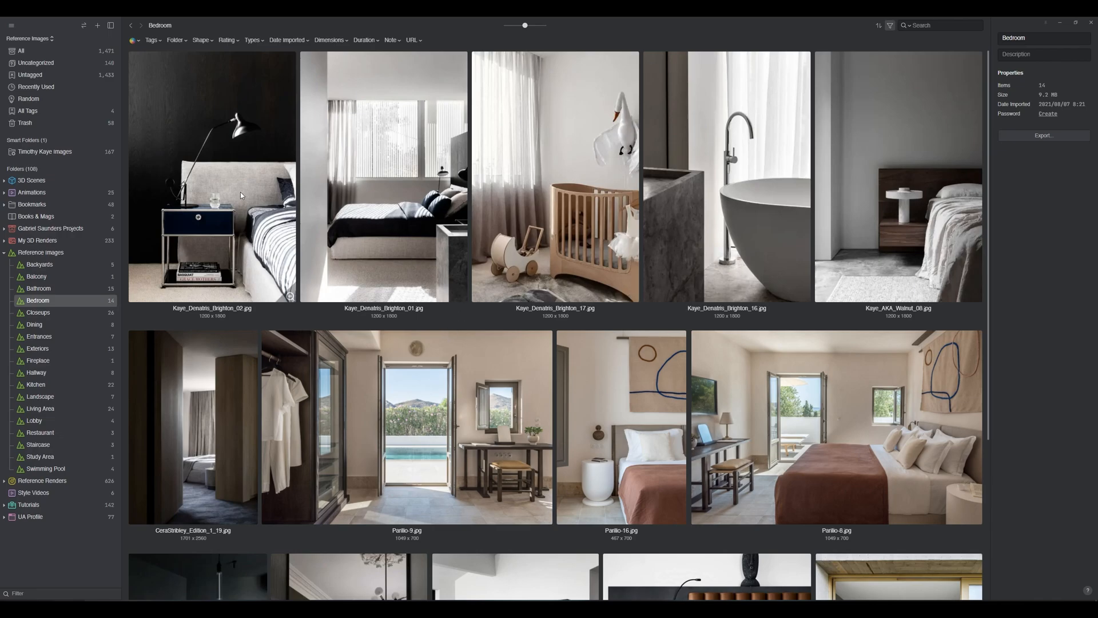
Step: Find similar-color items for the dark lamp photo, then the brown-headboard photo
{"action": "left_click", "coordinate": [212, 175]}
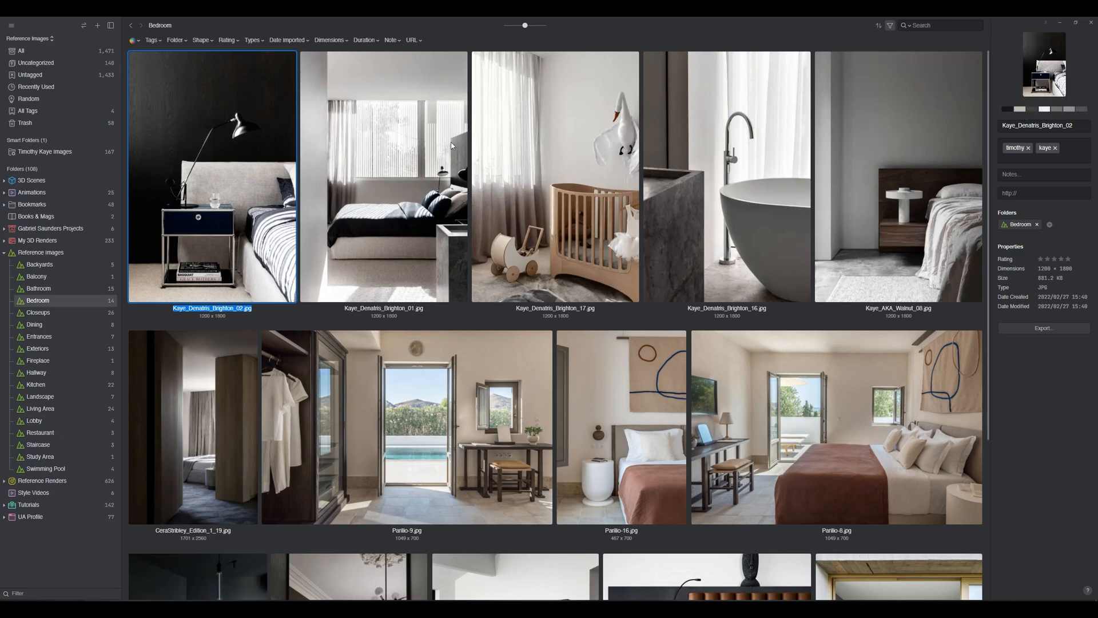
{"action": "mouse_move", "coordinate": [639, 43]}
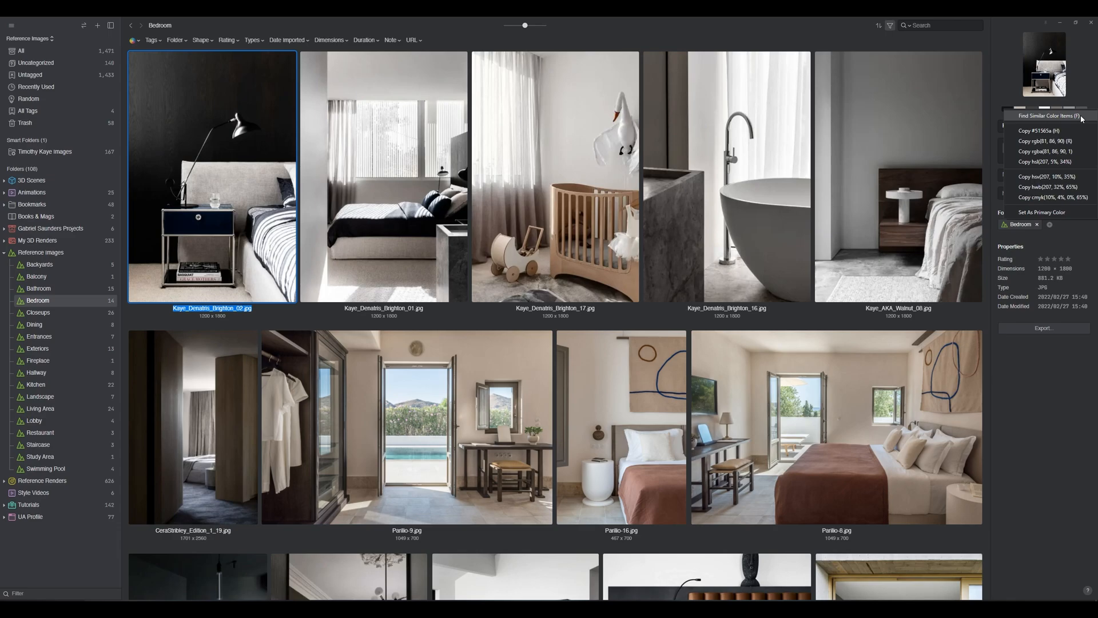
{"action": "left_click", "coordinate": [1045, 116]}
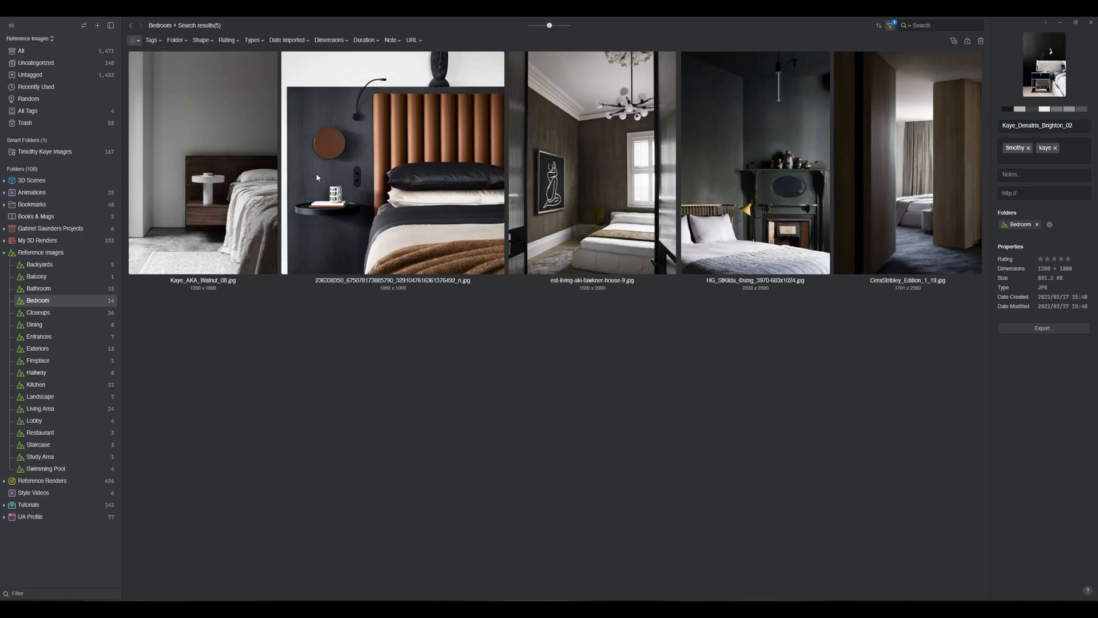
{"action": "left_click", "coordinate": [392, 162]}
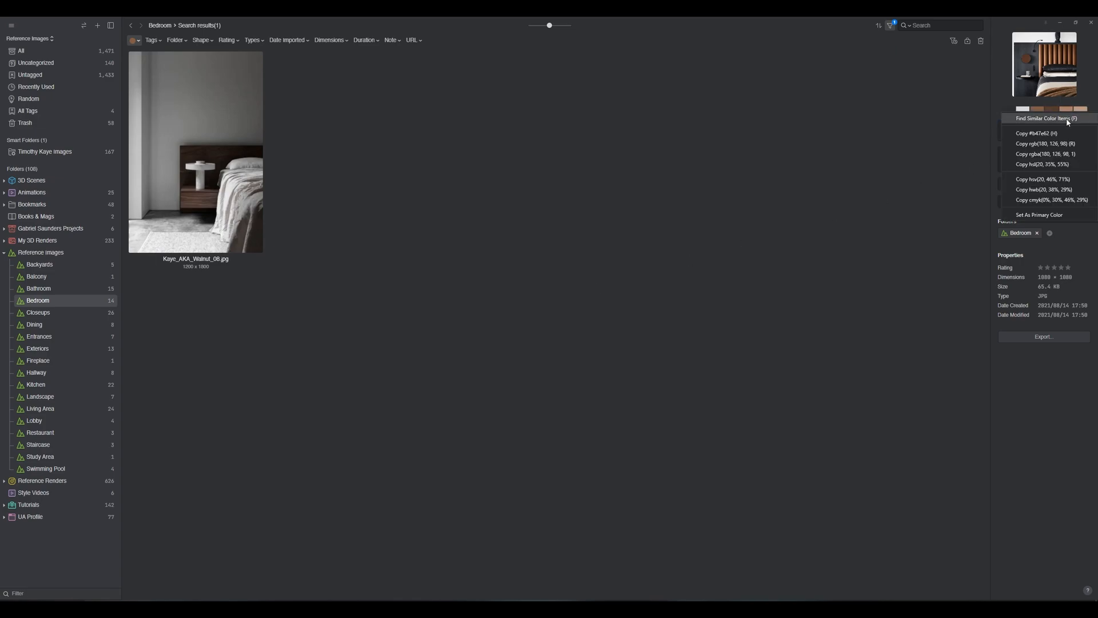
{"action": "left_click", "coordinate": [1043, 118]}
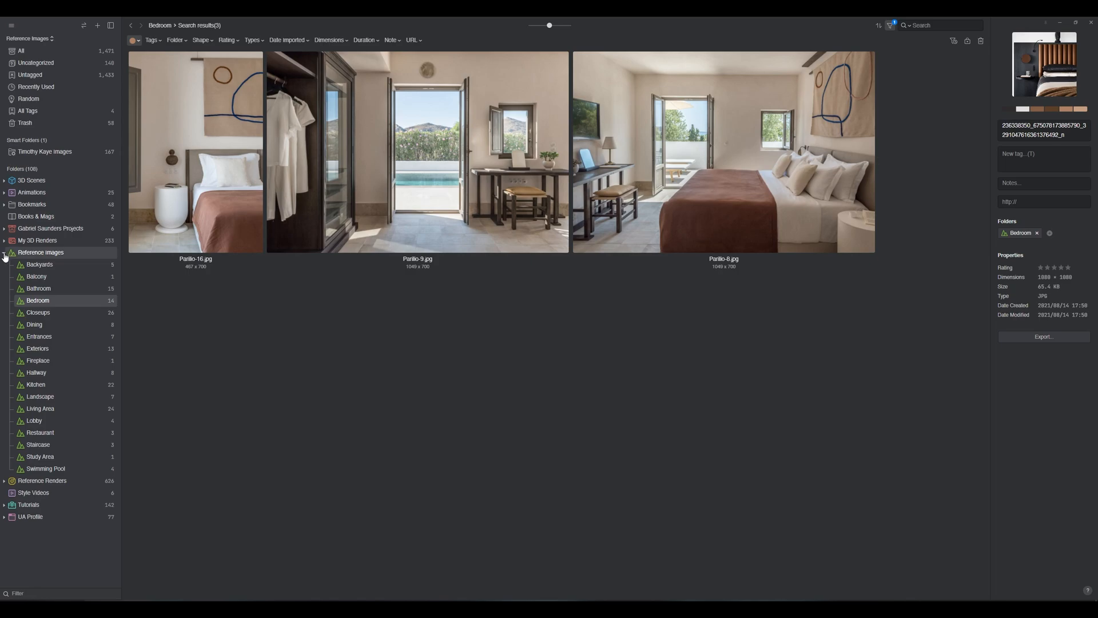
Step: Collapse Reference Images, expand Tutorials, and browse the 3ds Max and Photoshop folders
{"action": "left_click", "coordinate": [4, 252]}
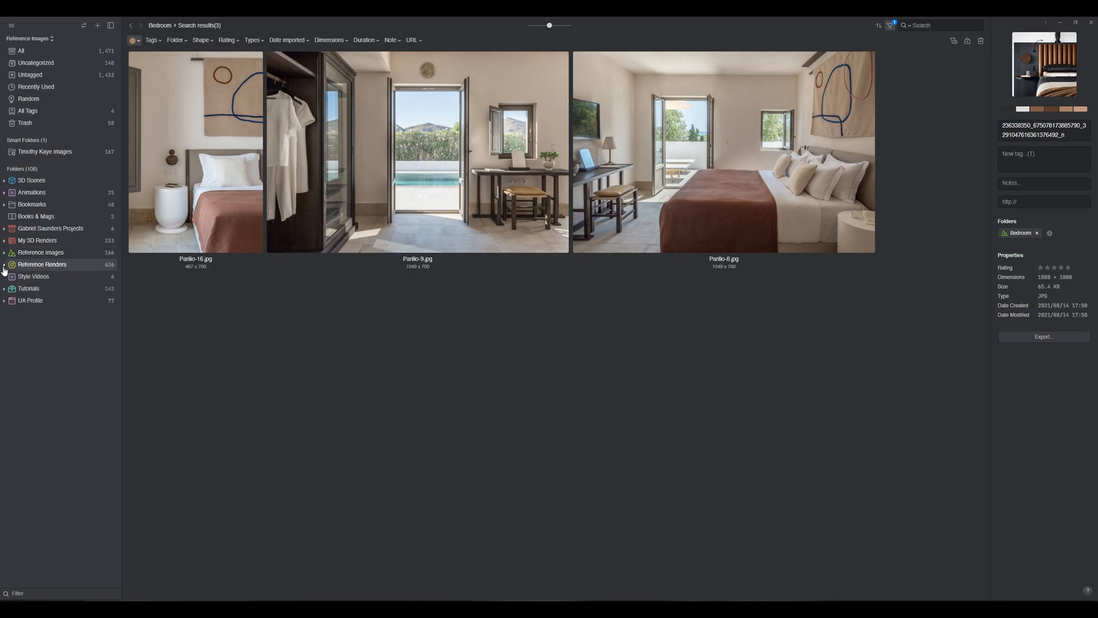
{"action": "left_click", "coordinate": [4, 288]}
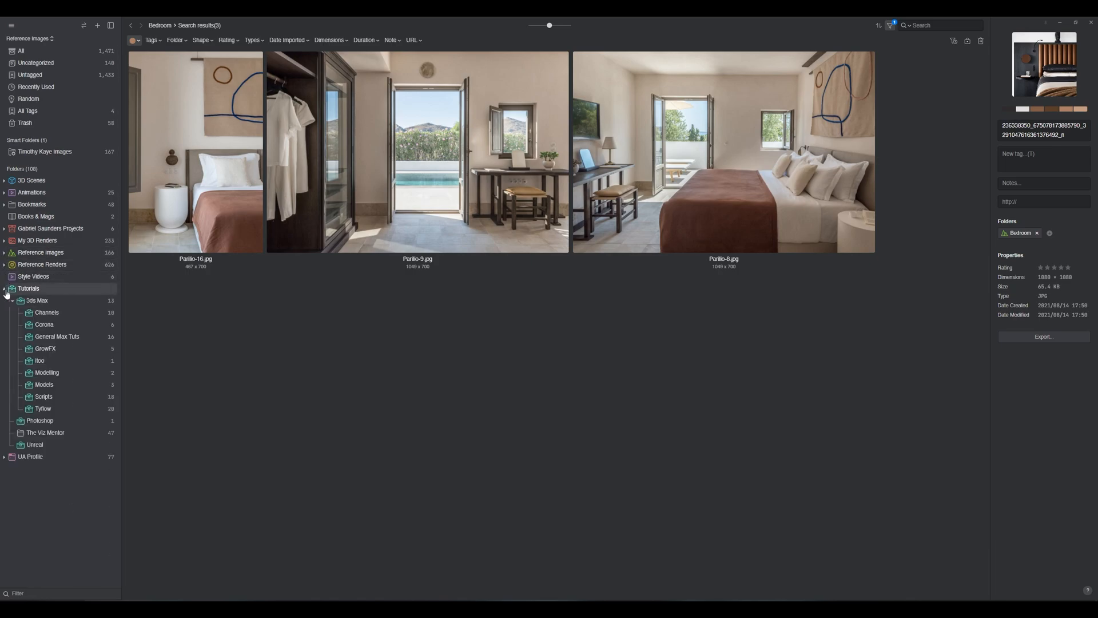
{"action": "left_click", "coordinate": [37, 300]}
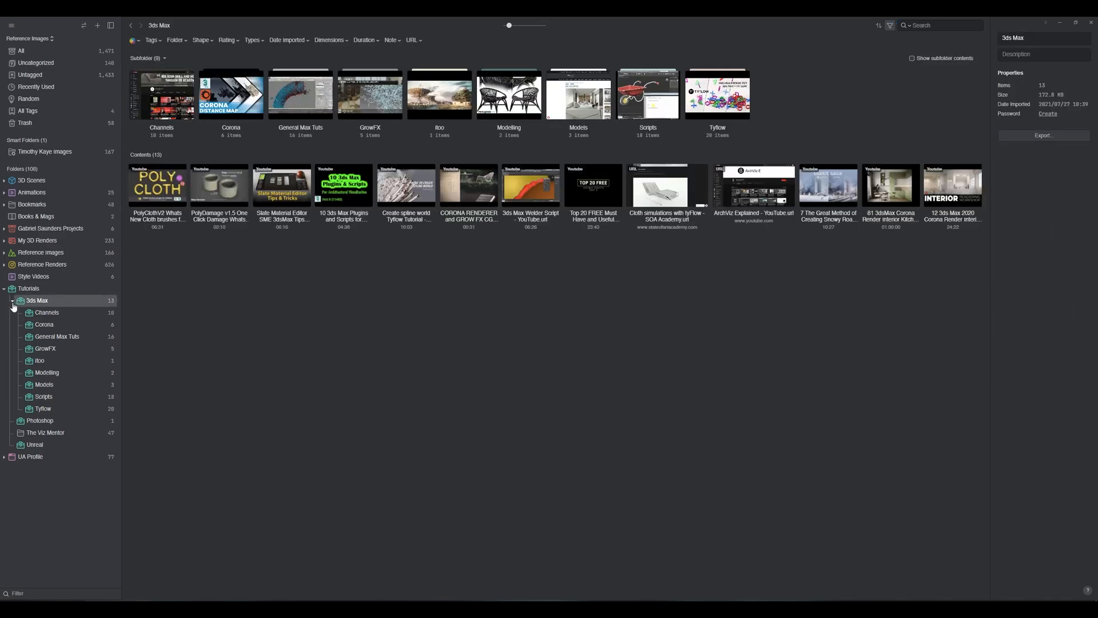
{"action": "left_click", "coordinate": [12, 300]}
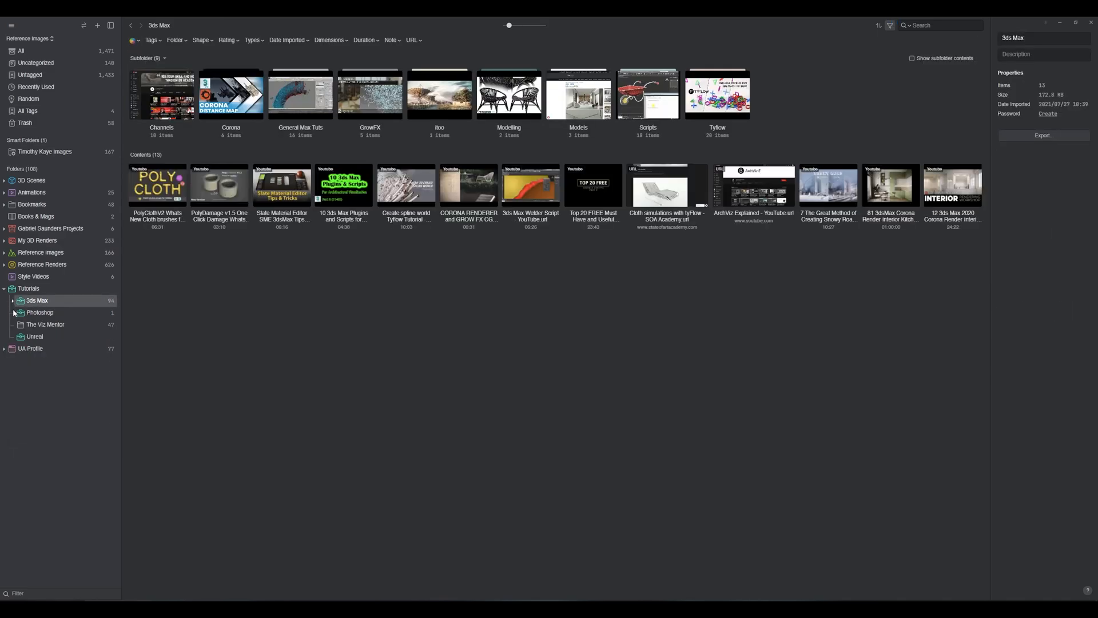
{"action": "left_click", "coordinate": [40, 313]}
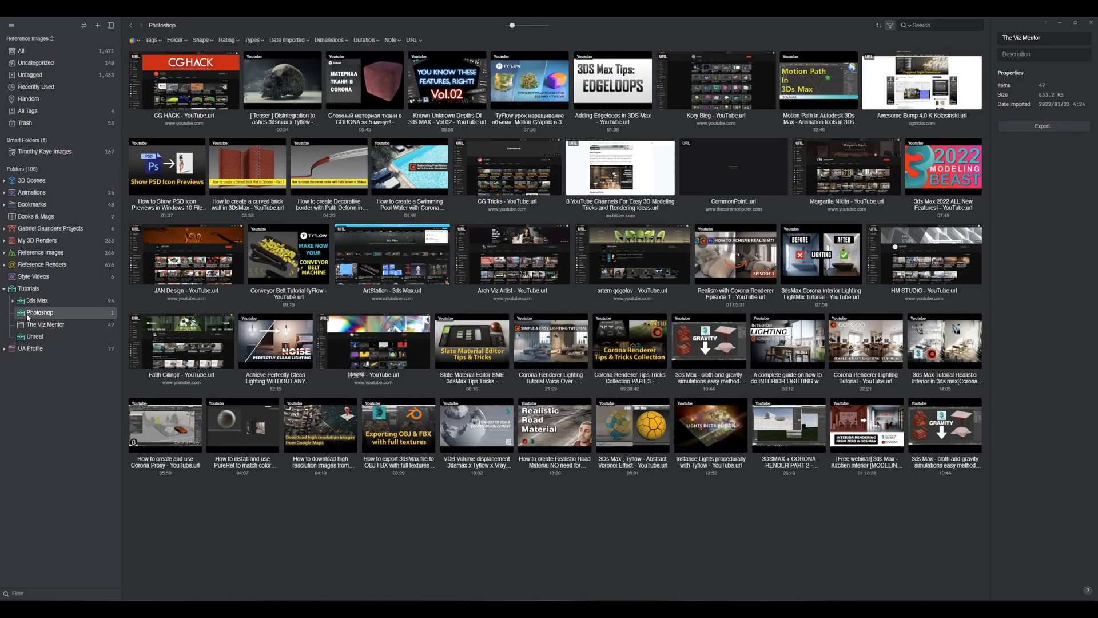
{"action": "left_click", "coordinate": [37, 300]}
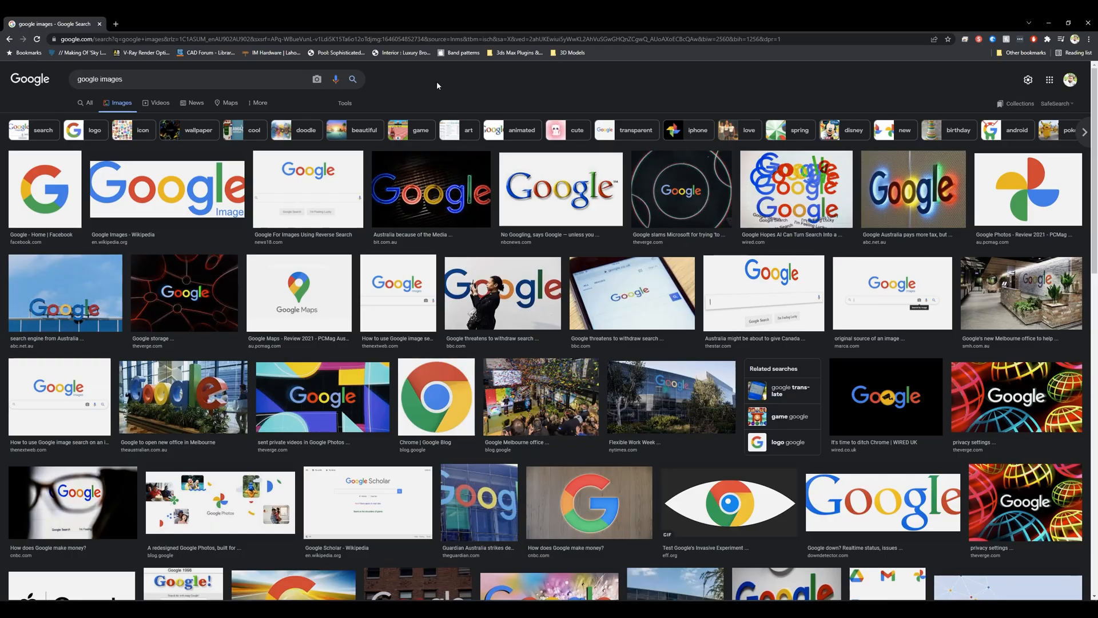
{"action": "mouse_move", "coordinate": [462, 87]}
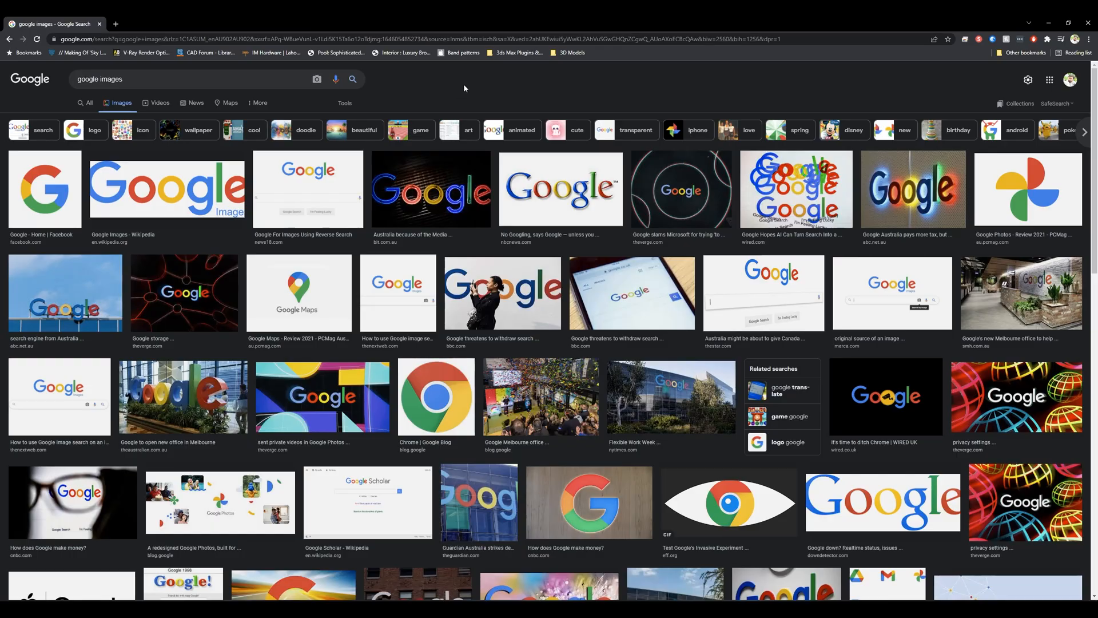
{"action": "mouse_move", "coordinate": [473, 85]}
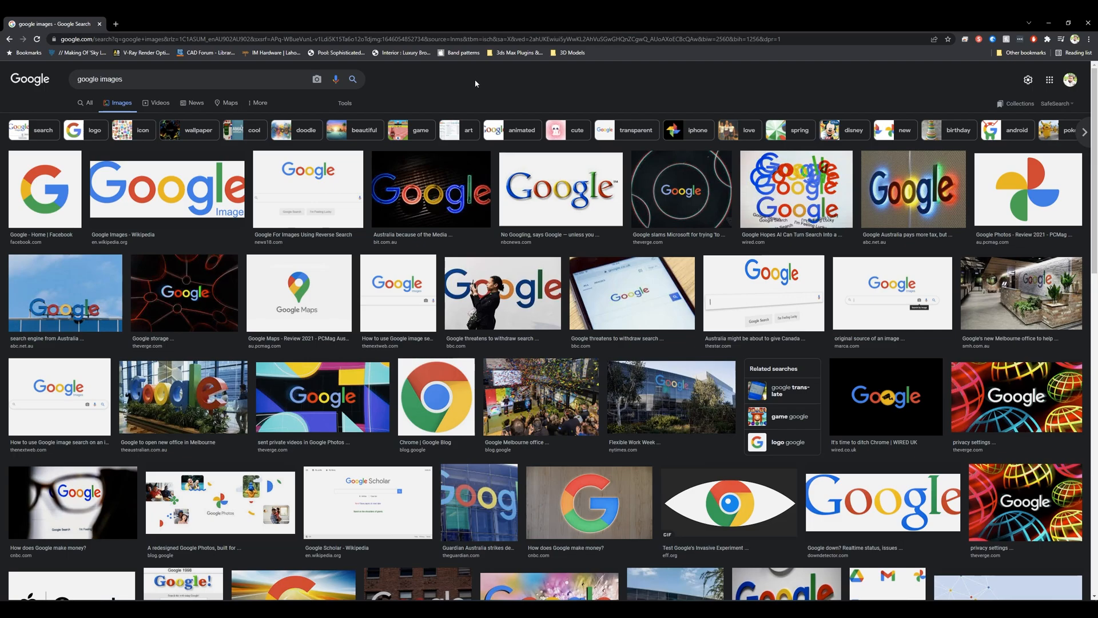
{"action": "mouse_move", "coordinate": [471, 169]}
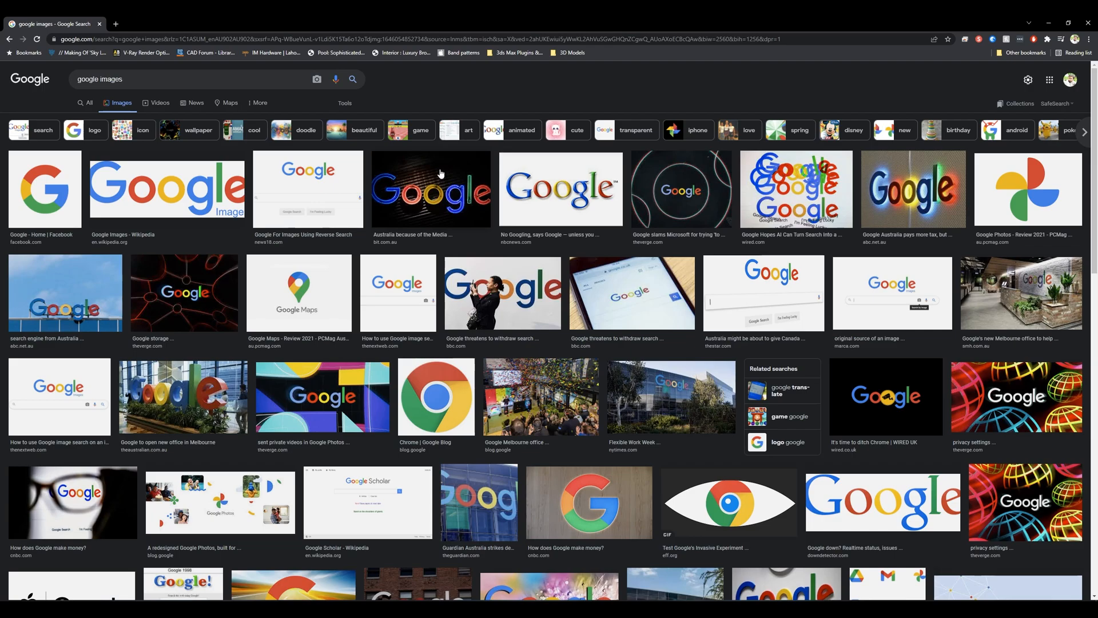
Step: Add the neon Google sign picture from the Google Images results to Eagle with the extension
{"action": "left_click", "coordinate": [316, 79]}
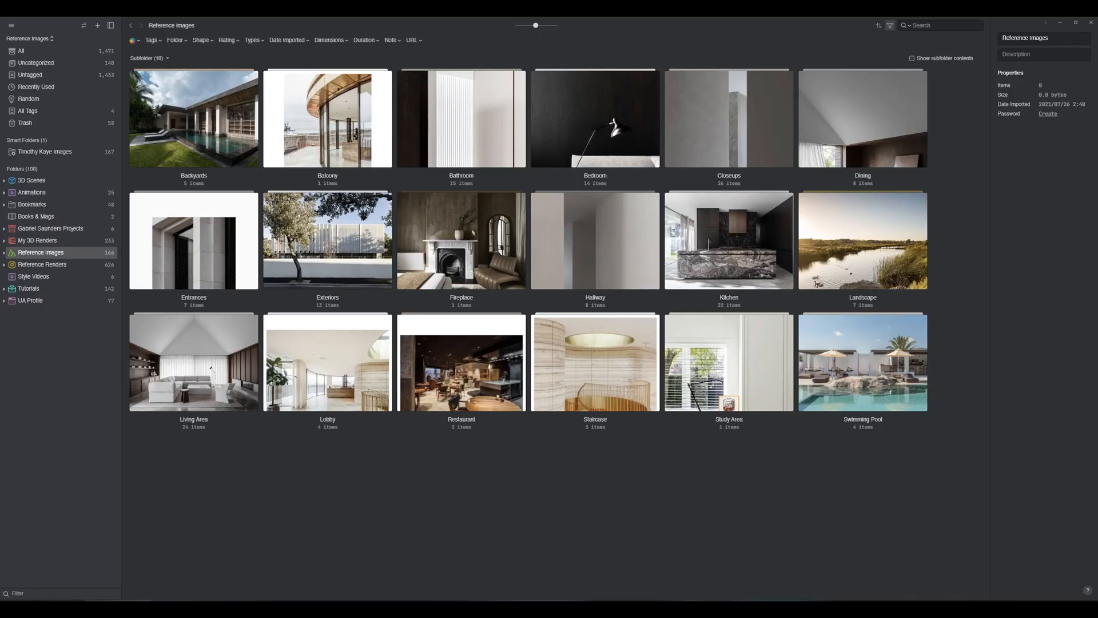
Step: File the neon Google image under 3D Scenes, then return to the Reference Images room folders
{"action": "left_click", "coordinate": [35, 63]}
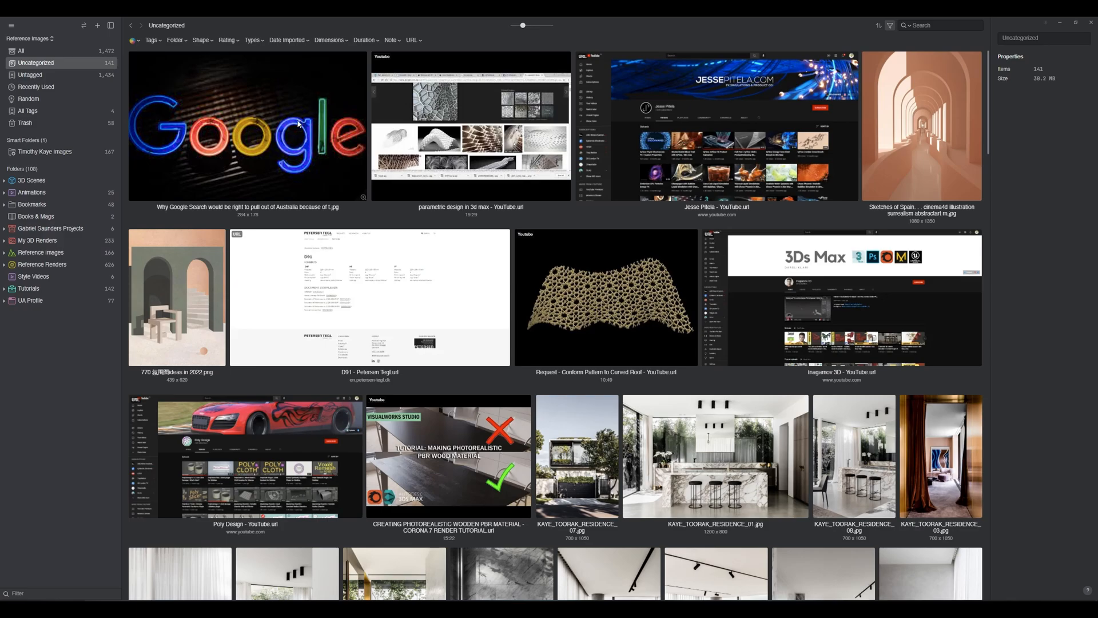
{"action": "mouse_move", "coordinate": [210, 115]}
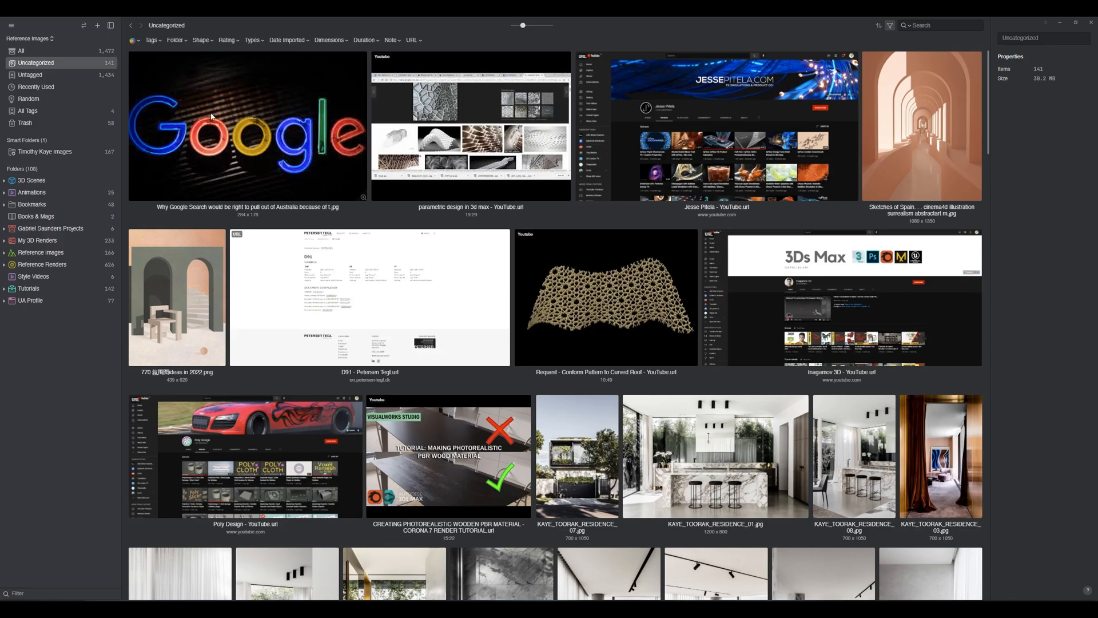
{"action": "mouse_move", "coordinate": [236, 119]}
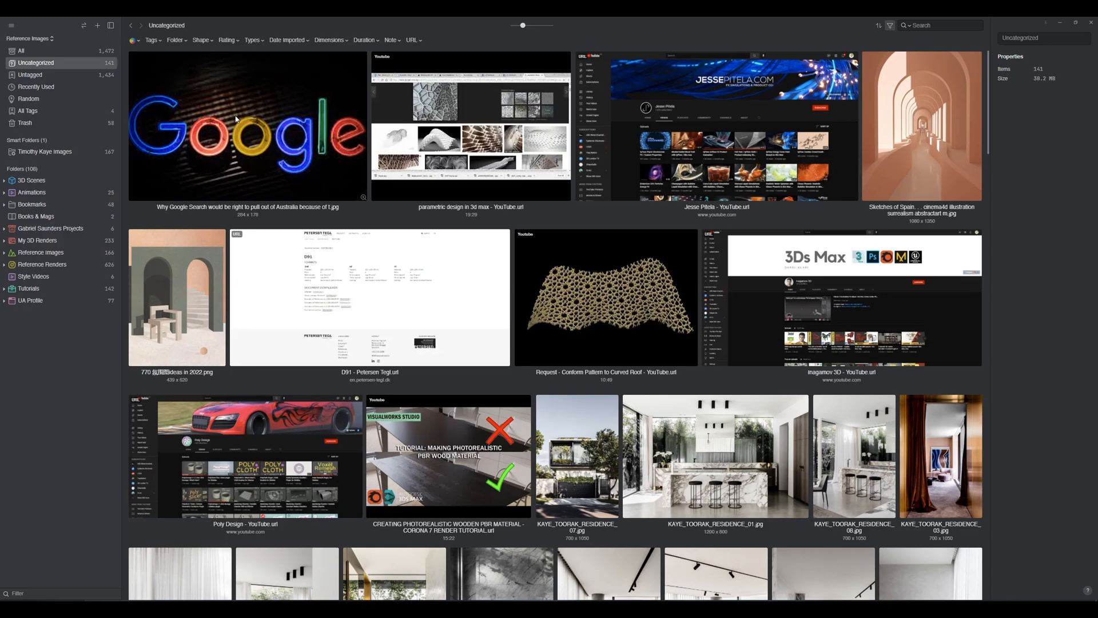
{"action": "left_click", "coordinate": [246, 126]}
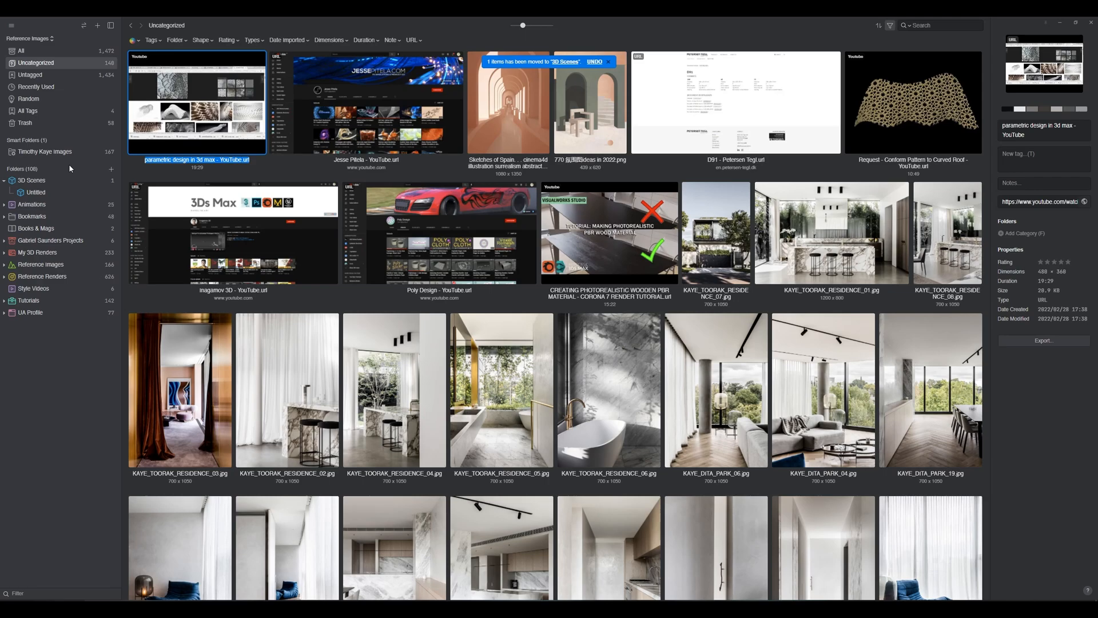
{"action": "left_click", "coordinate": [40, 264]}
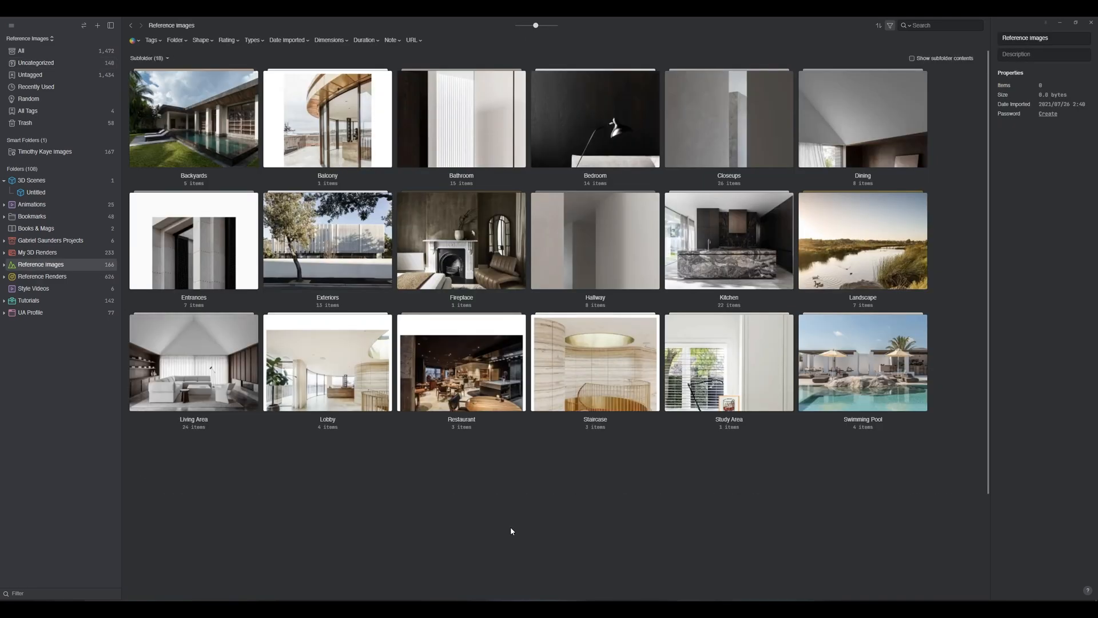
{"action": "mouse_move", "coordinate": [365, 517]}
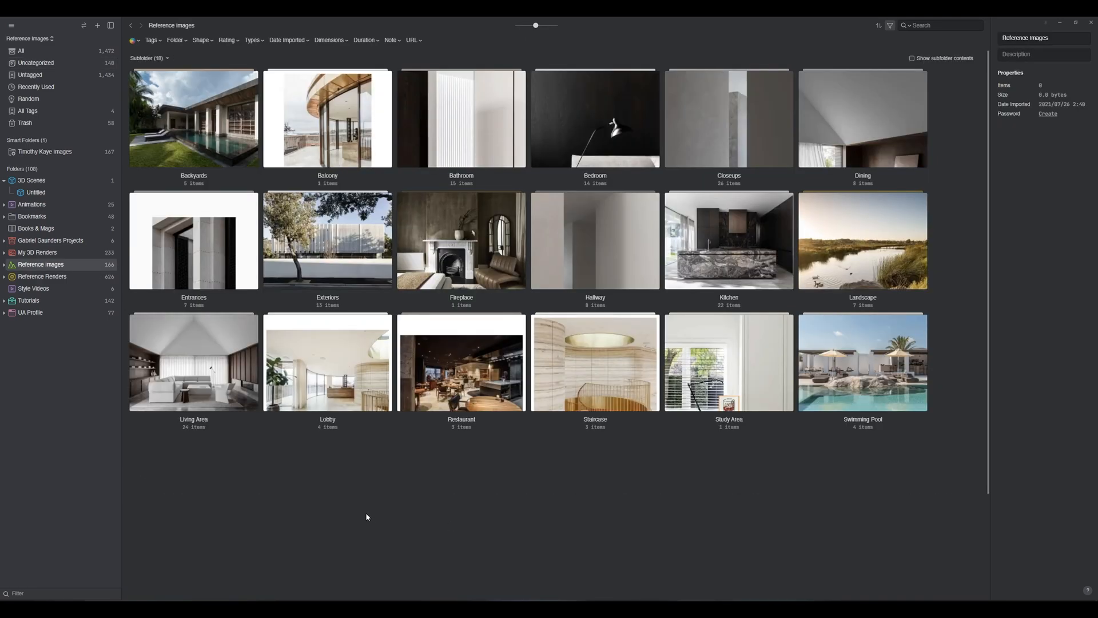